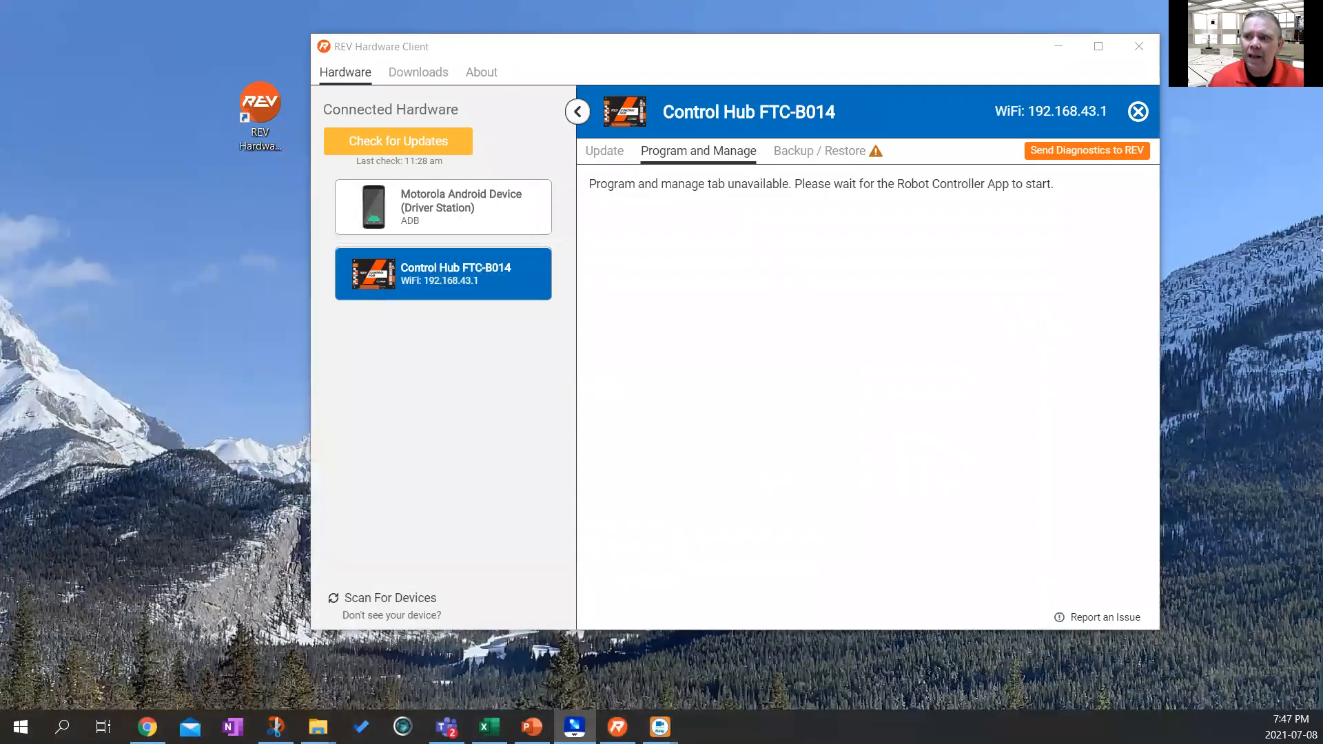
# Show the mirrored phone in MirrorGo and scroll its Settings app to the System section.
pyautogui.click(1138, 47)
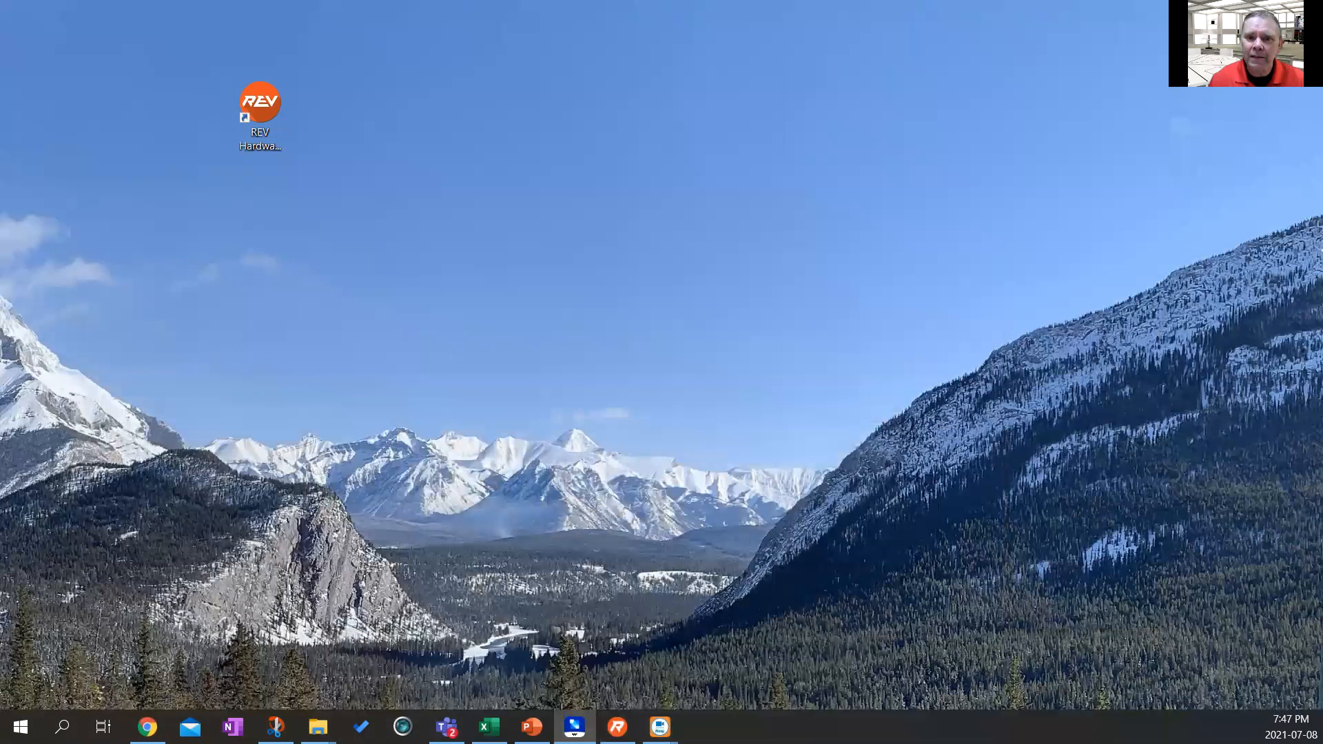
pyautogui.click(573, 727)
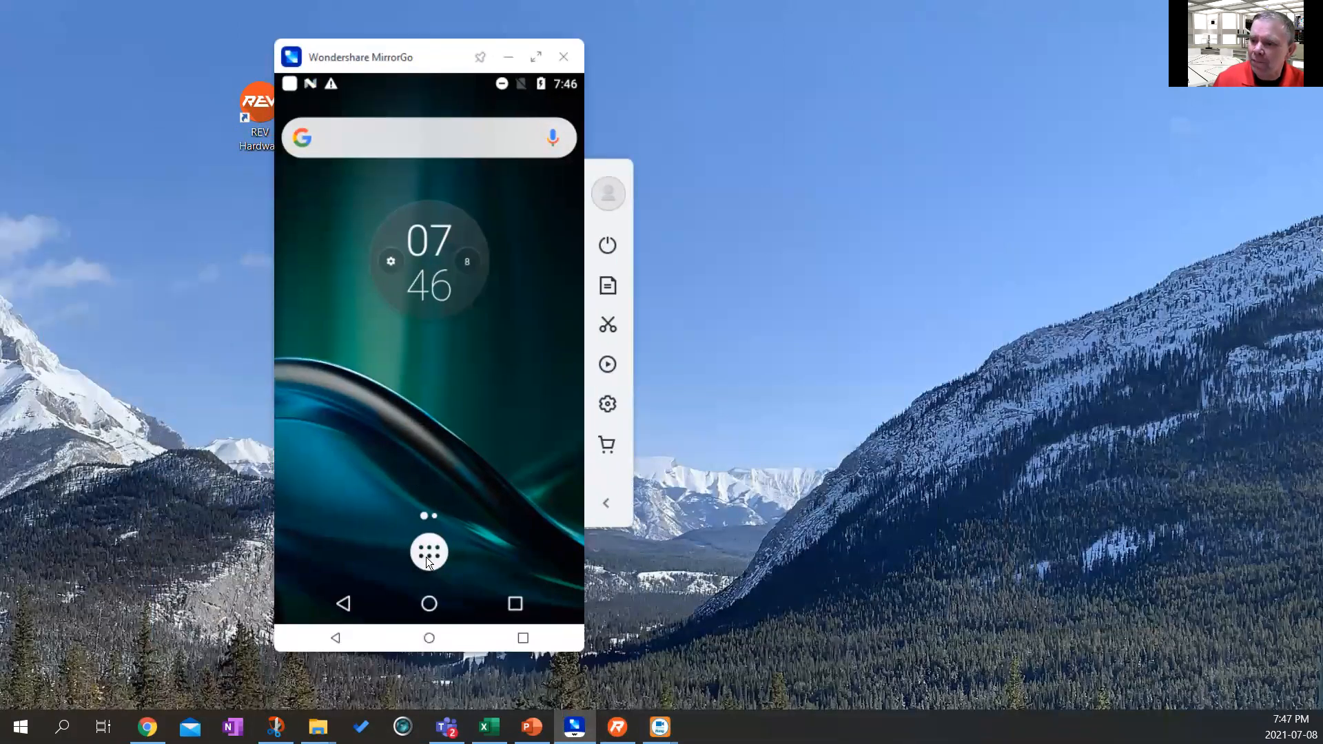
pyautogui.click(429, 552)
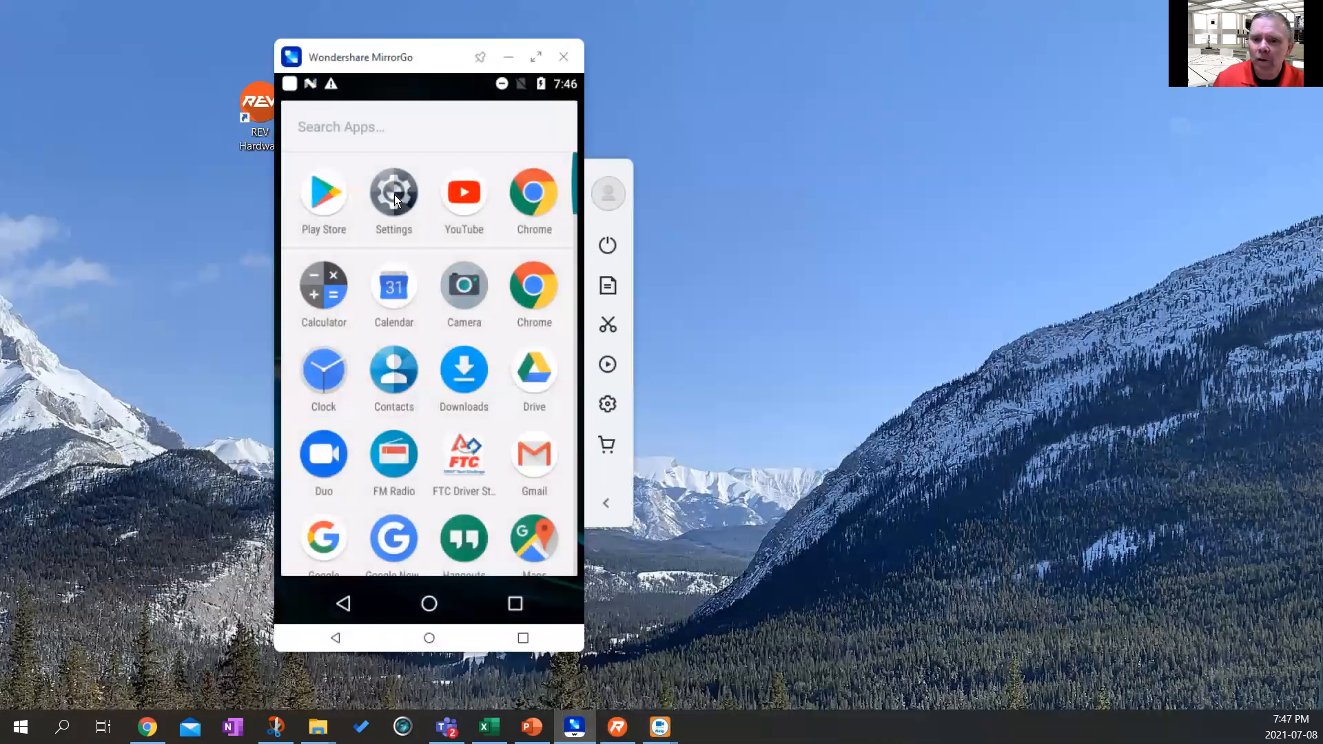
pyautogui.click(393, 192)
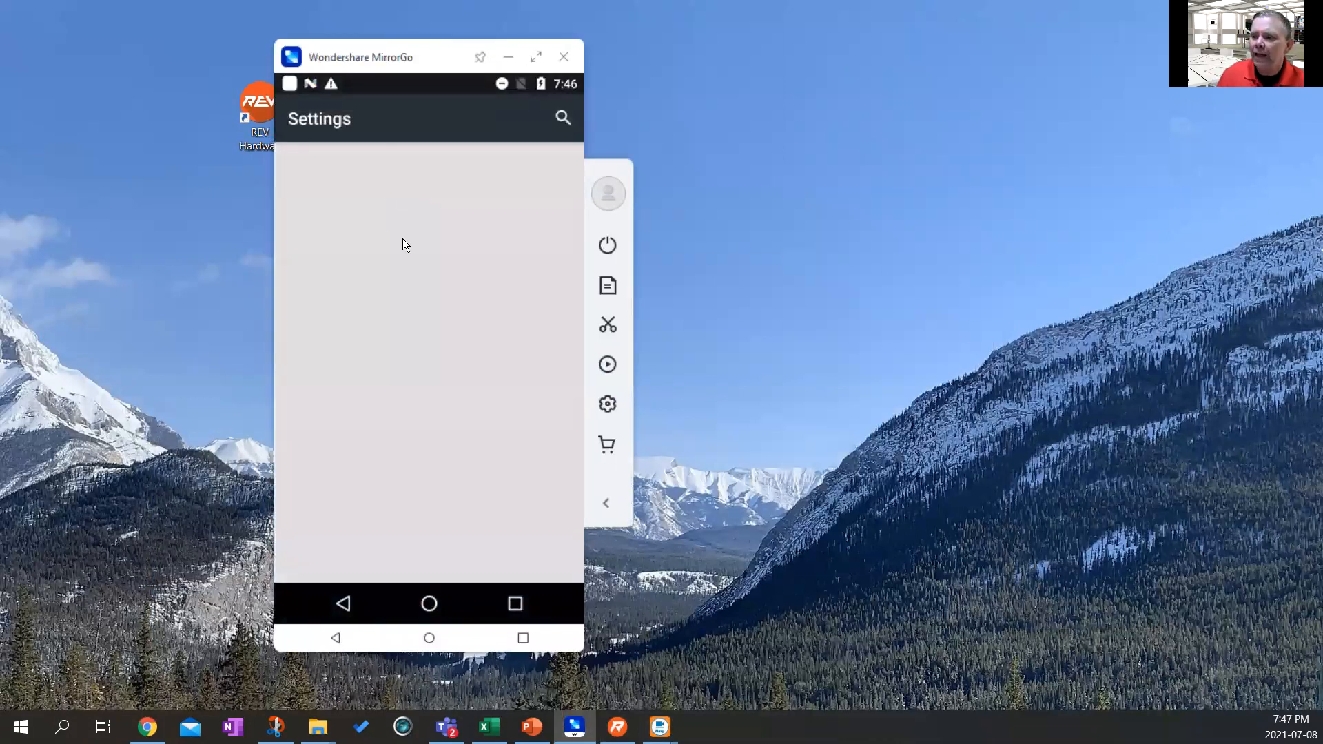
pyautogui.scroll(-3)
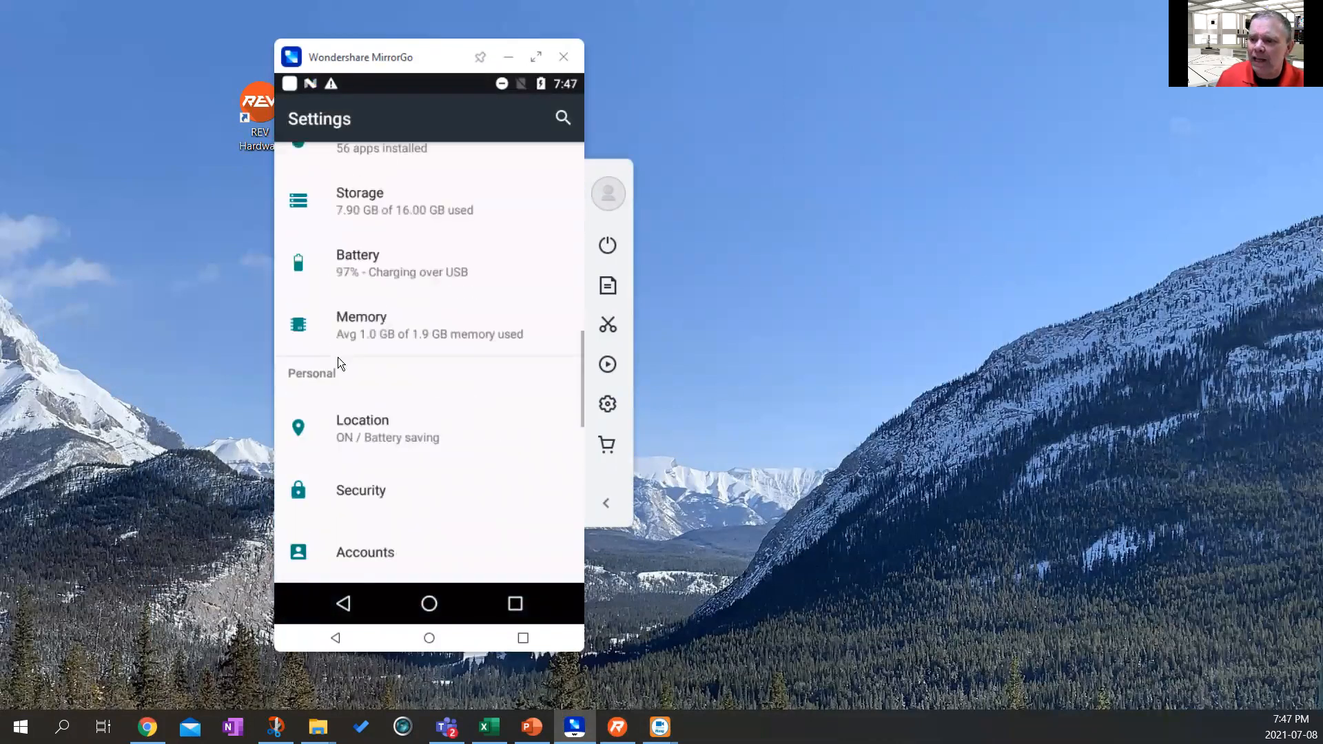
pyautogui.scroll(-3)
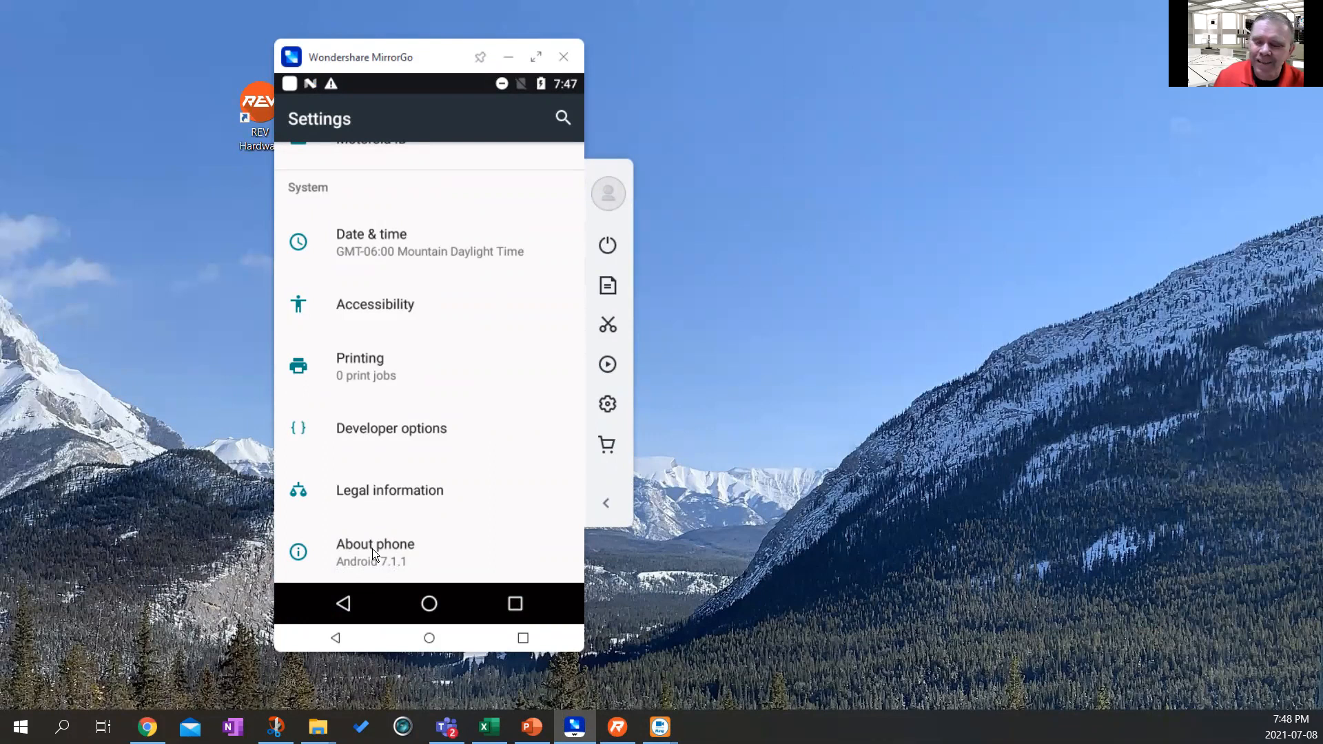
pyautogui.click(375, 552)
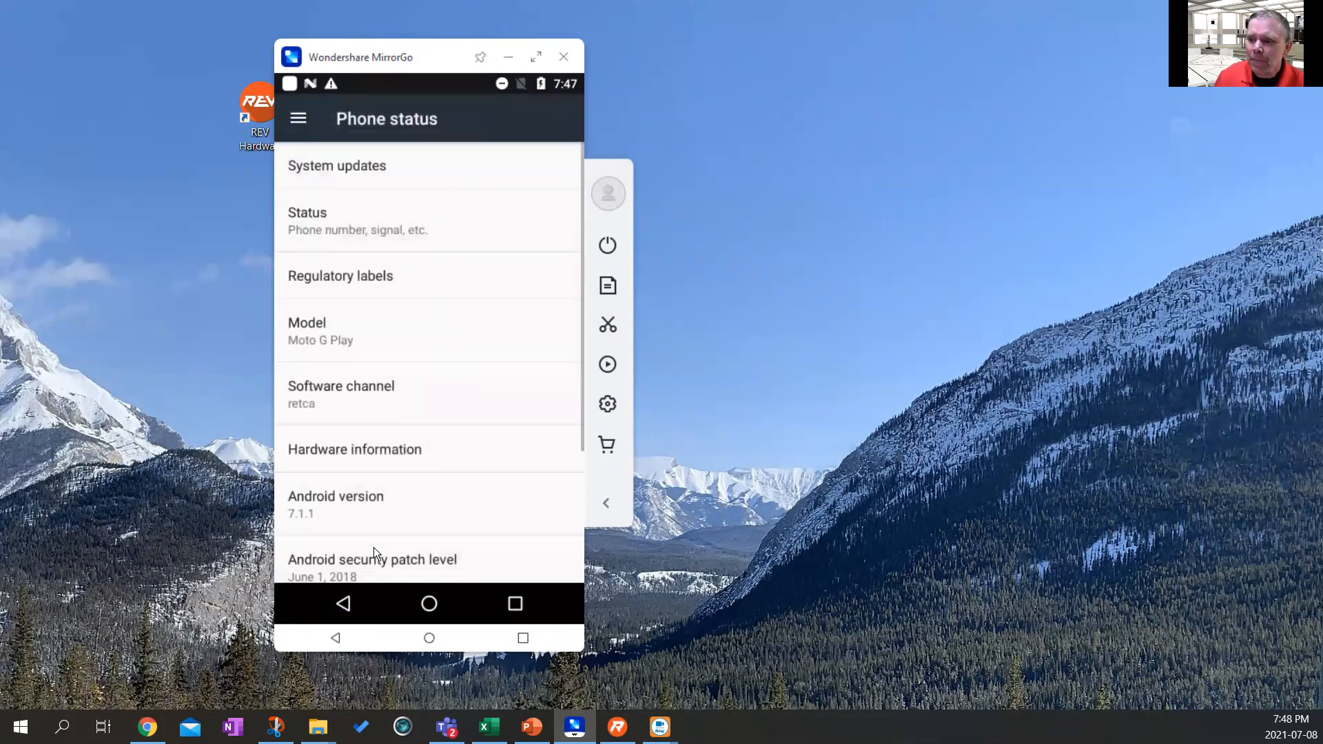
pyautogui.scroll(-3)
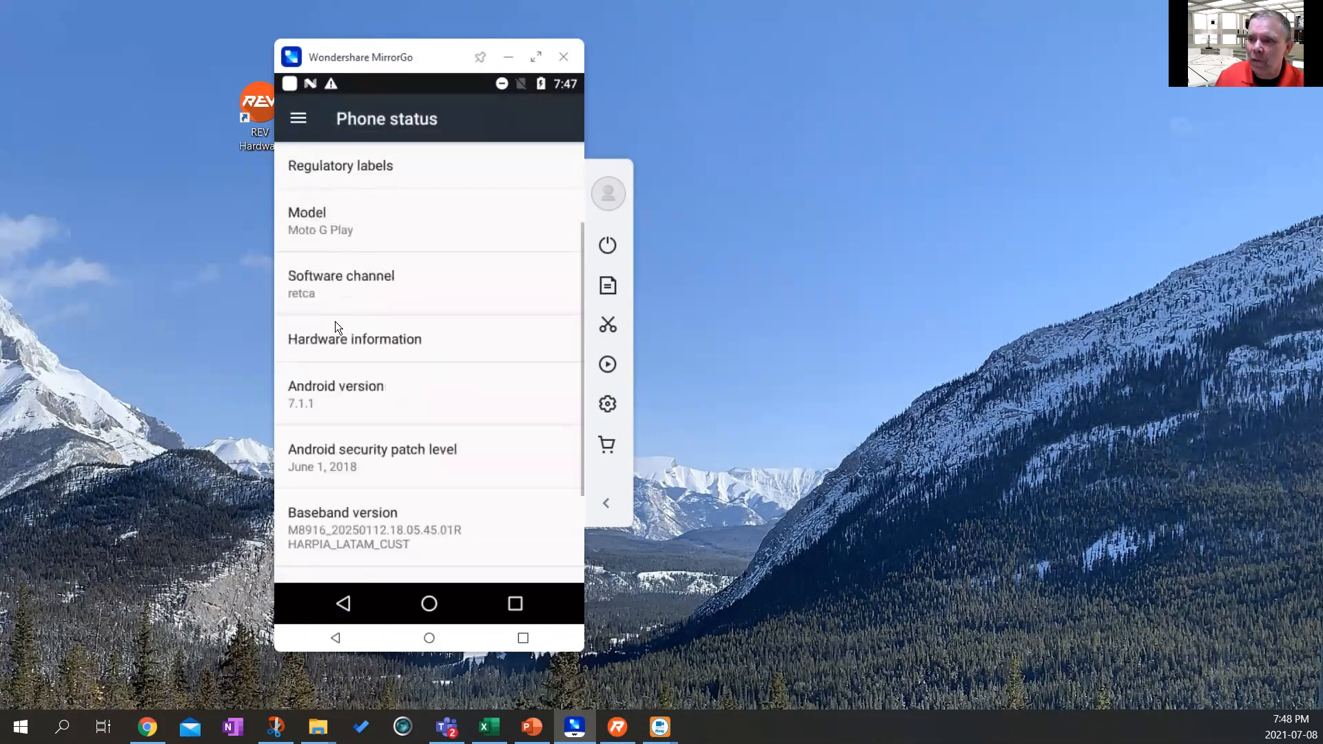
pyautogui.scroll(-3)
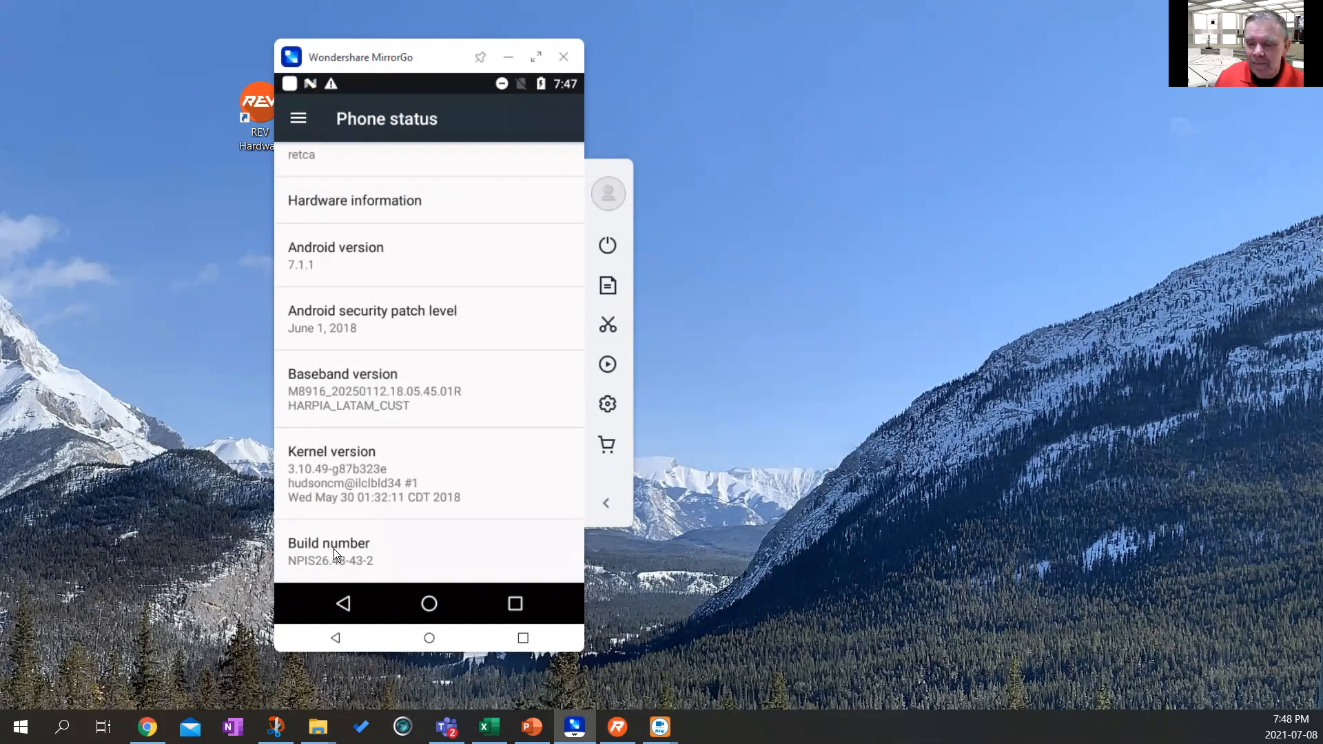
pyautogui.click(329, 552)
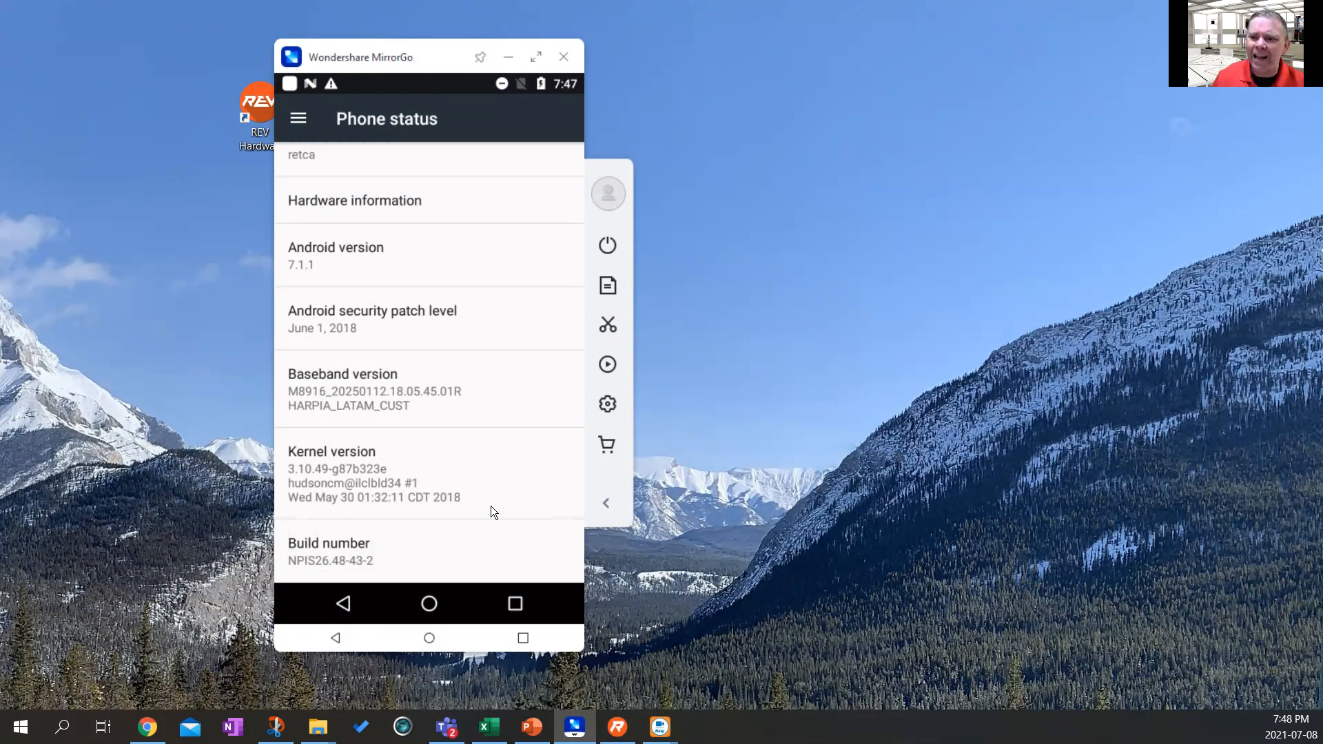
pyautogui.moveTo(368, 542)
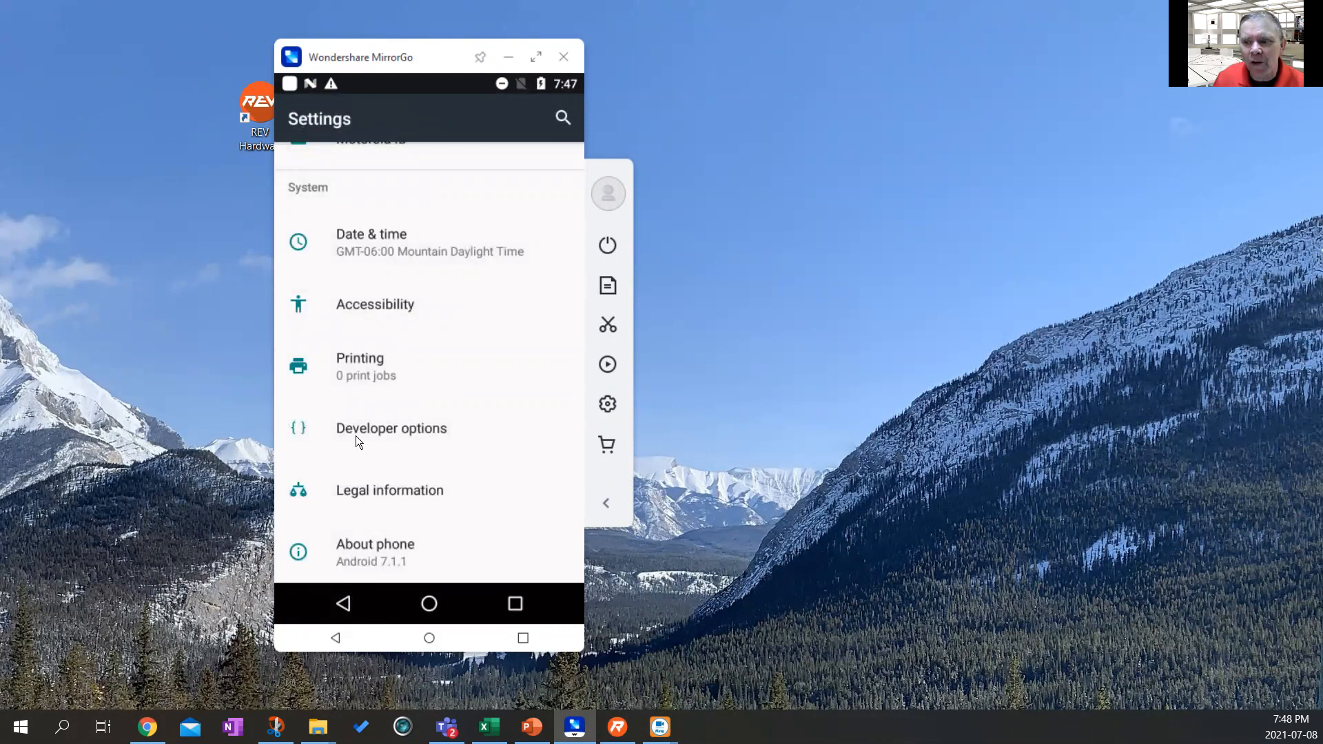
pyautogui.moveTo(397, 453)
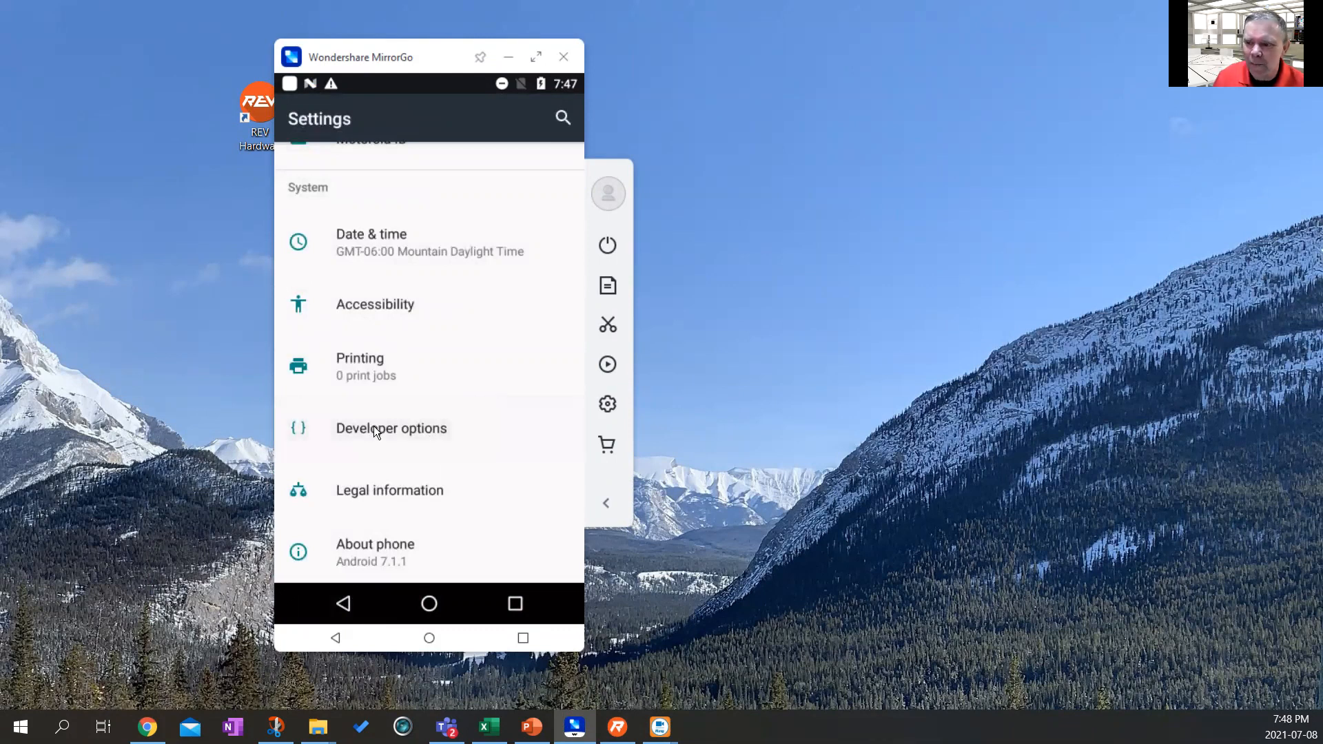
# Confirm USB debugging is on in Developer options, then back out to the app list.
pyautogui.click(390, 428)
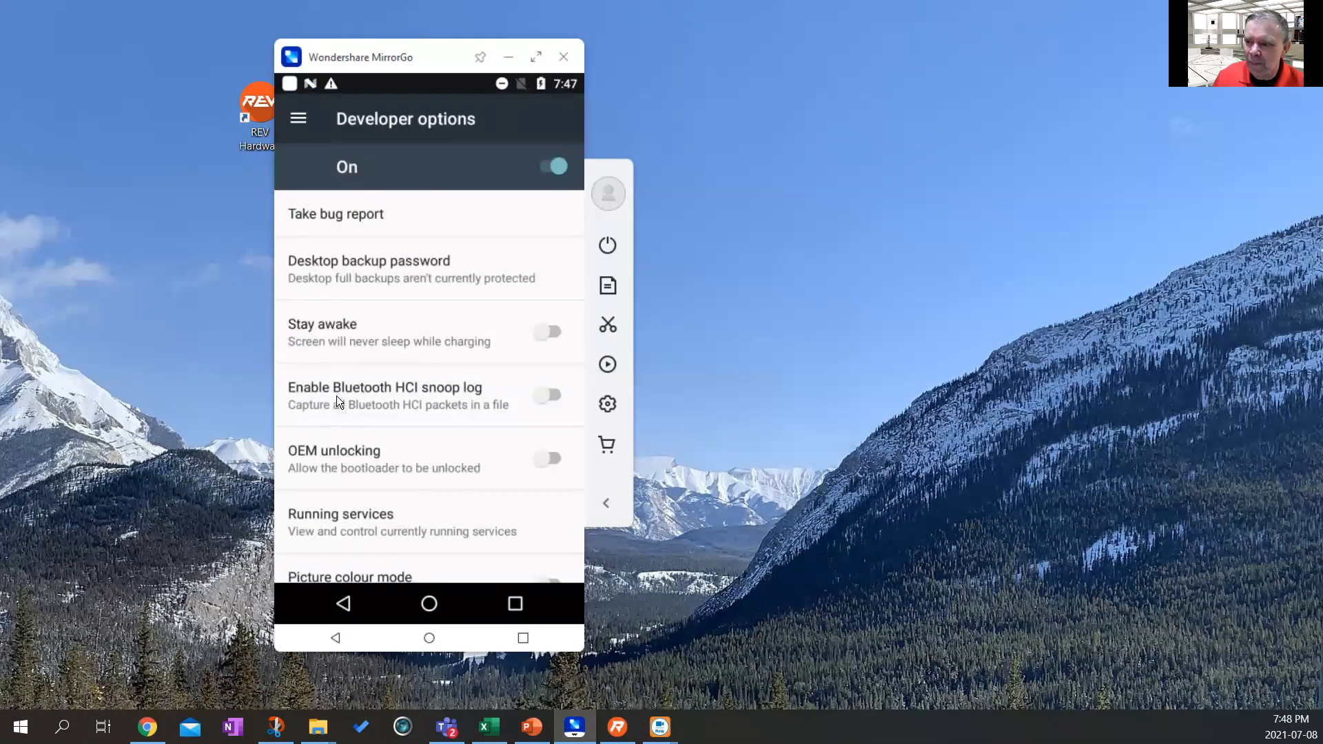
pyautogui.scroll(-3)
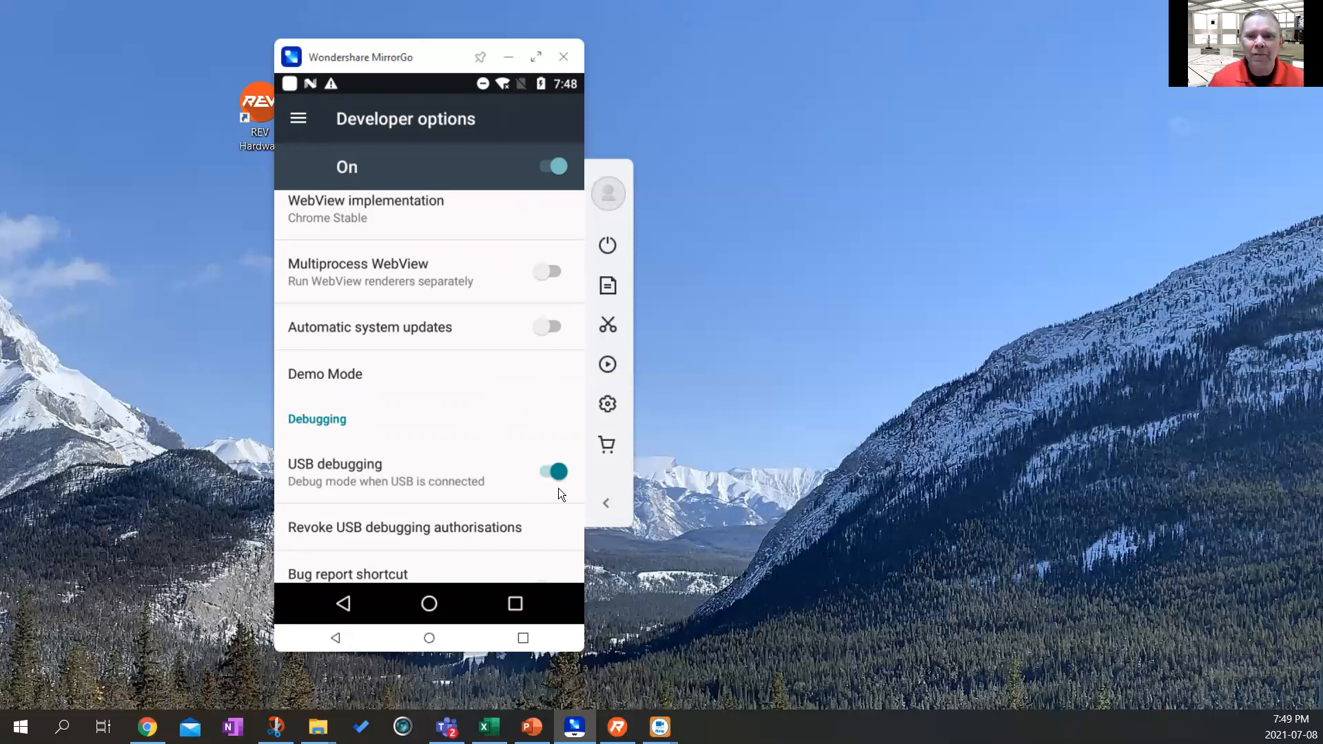
pyautogui.click(344, 604)
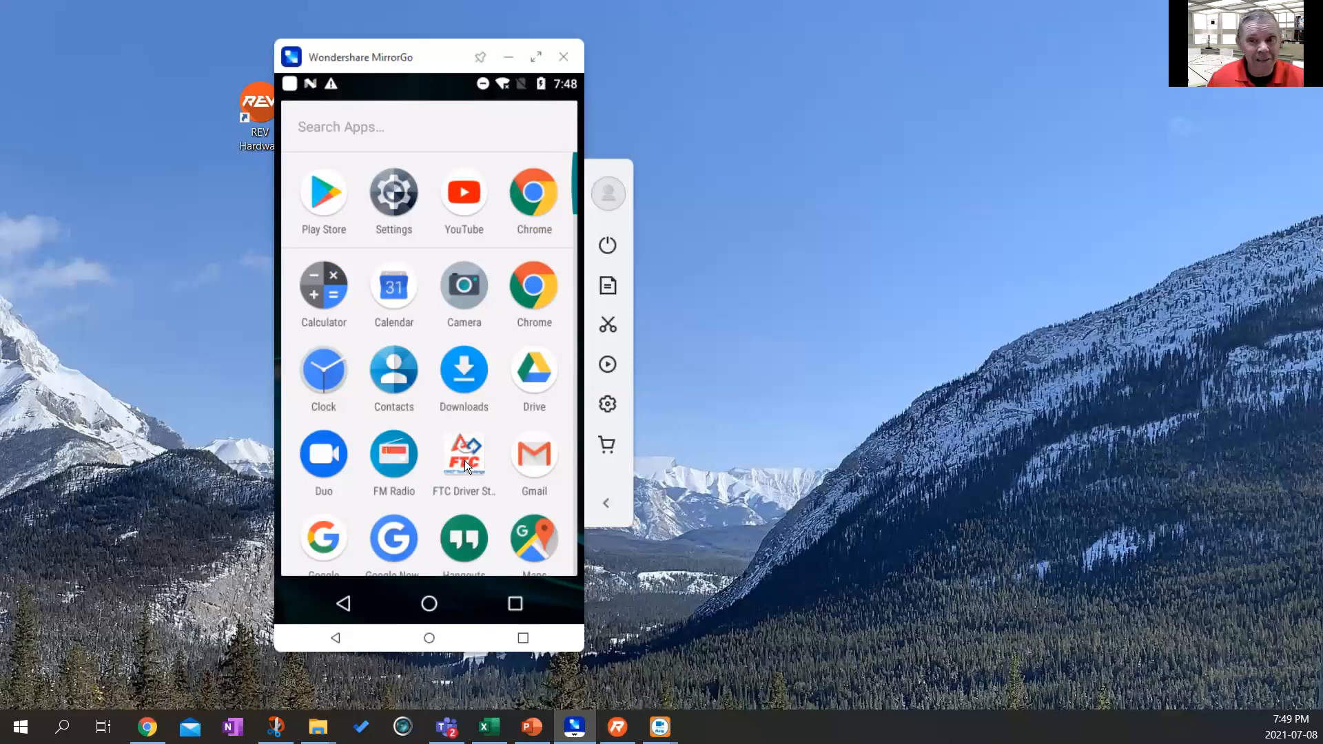
pyautogui.moveTo(471, 494)
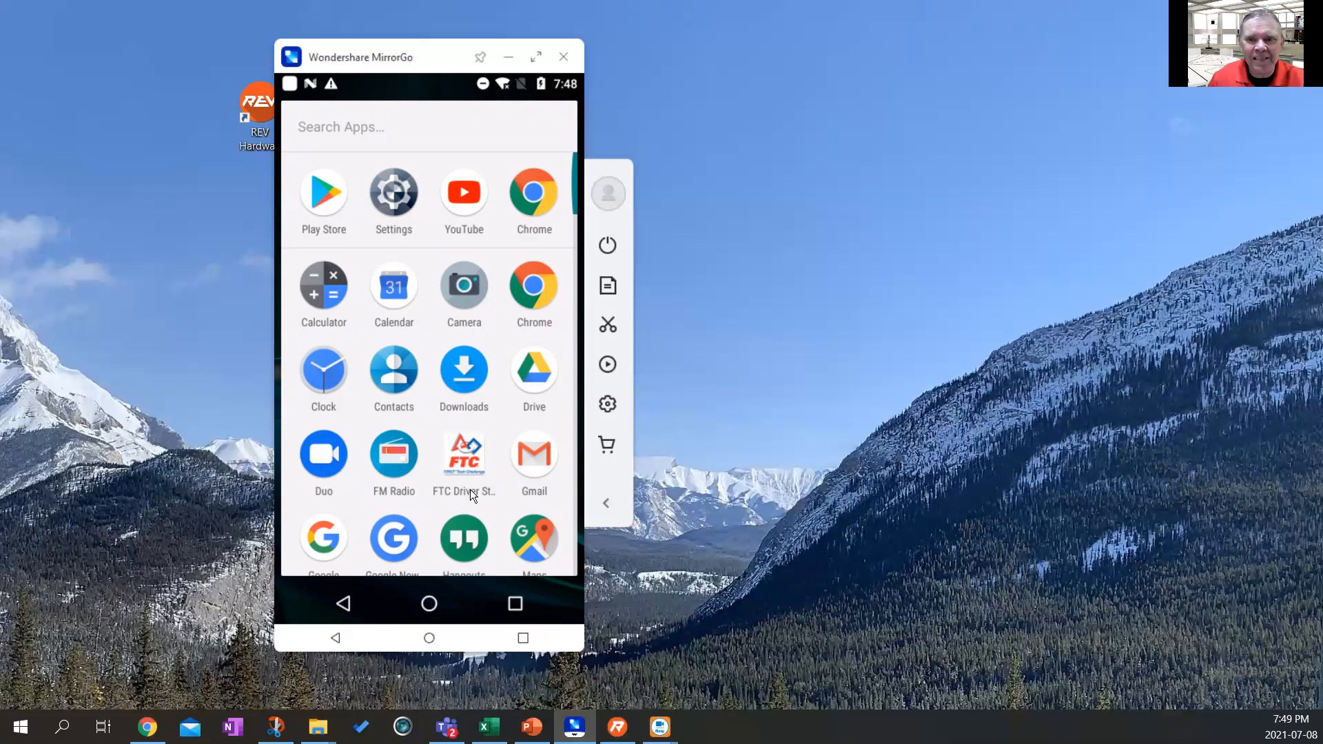
pyautogui.moveTo(477, 477)
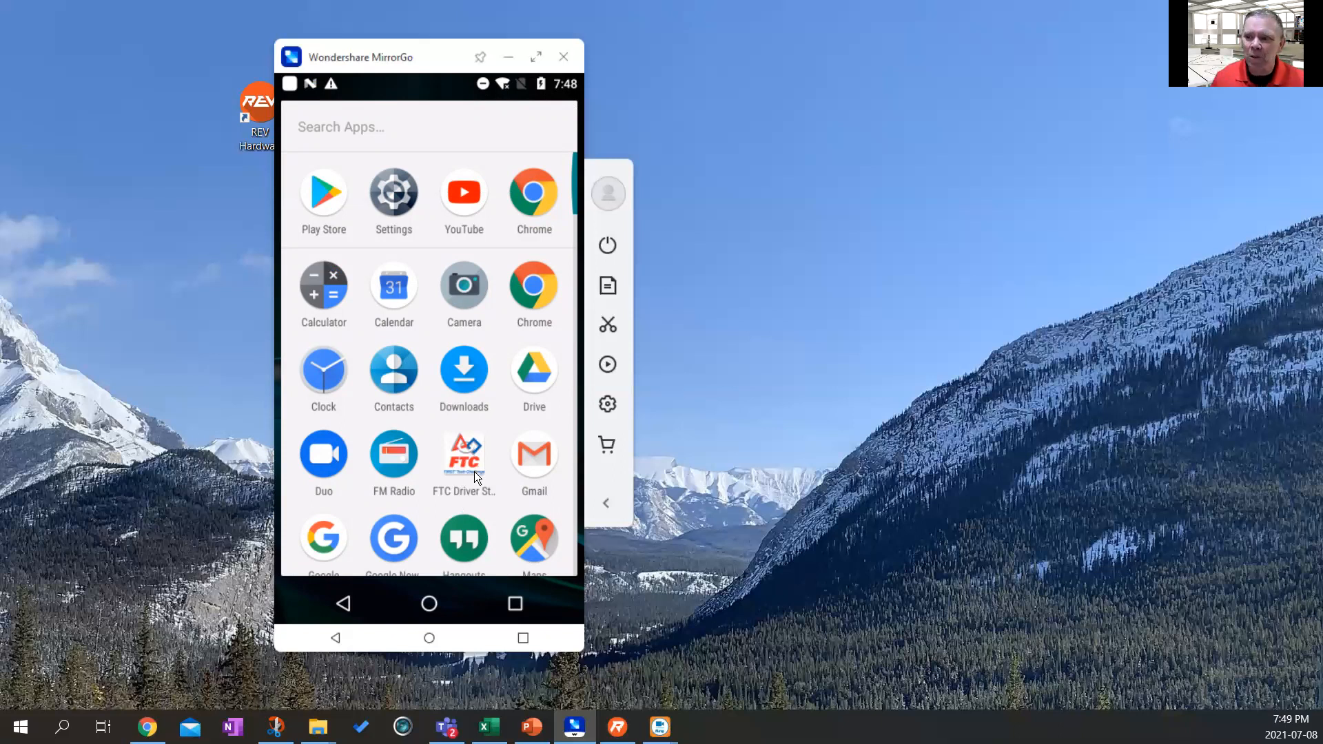
pyautogui.moveTo(328, 216)
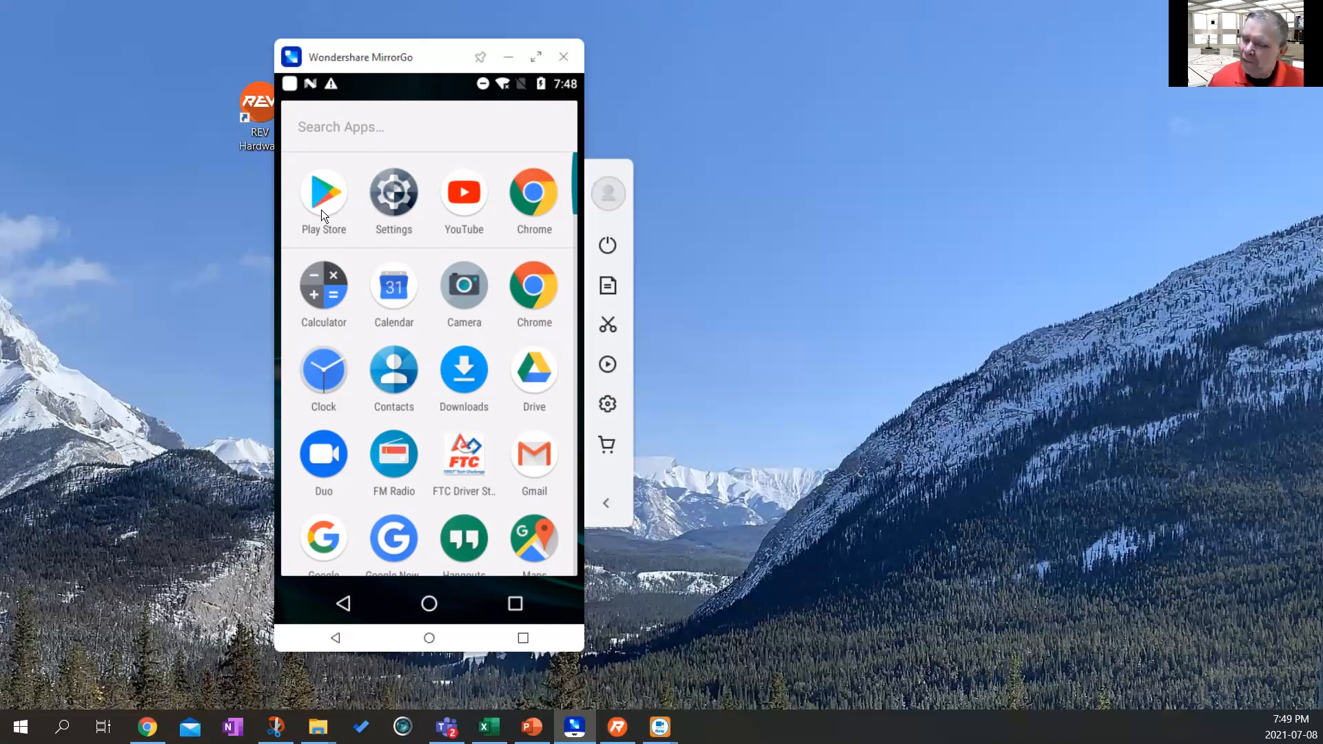
pyautogui.moveTo(208, 205)
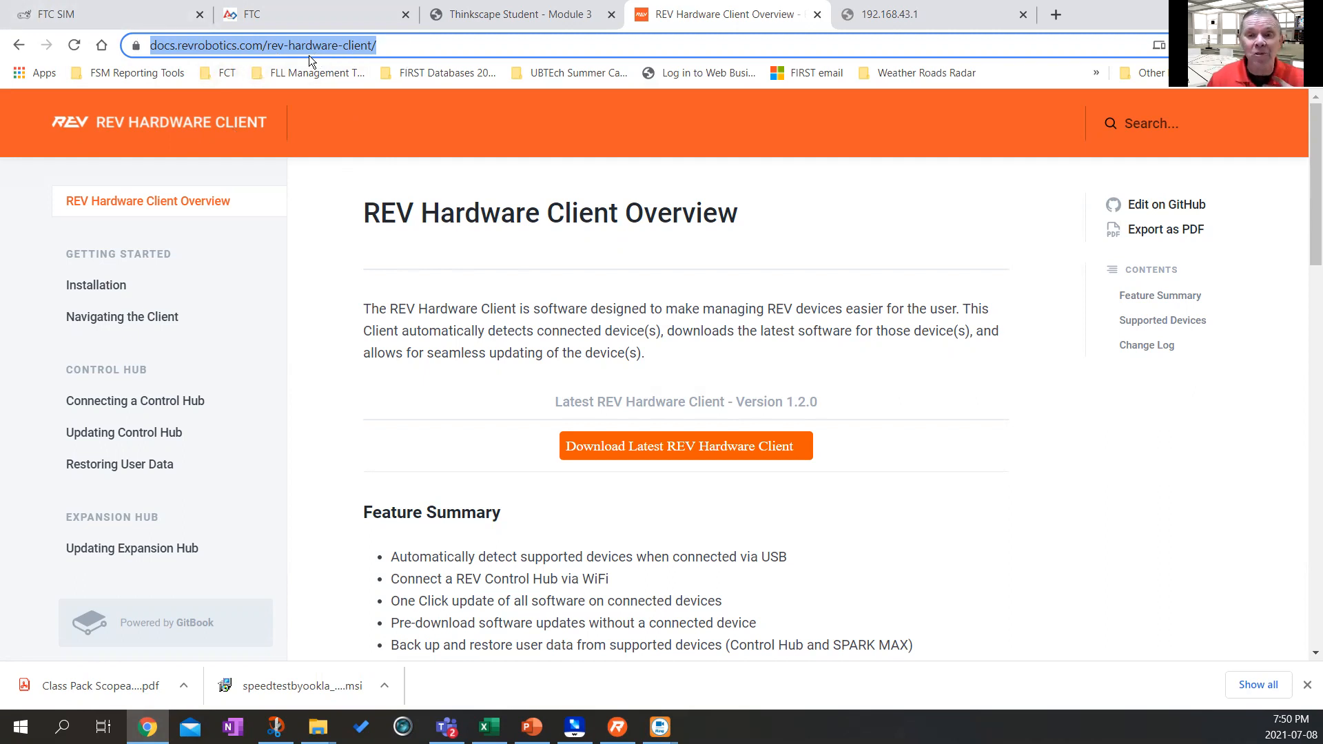
pyautogui.moveTo(588, 295)
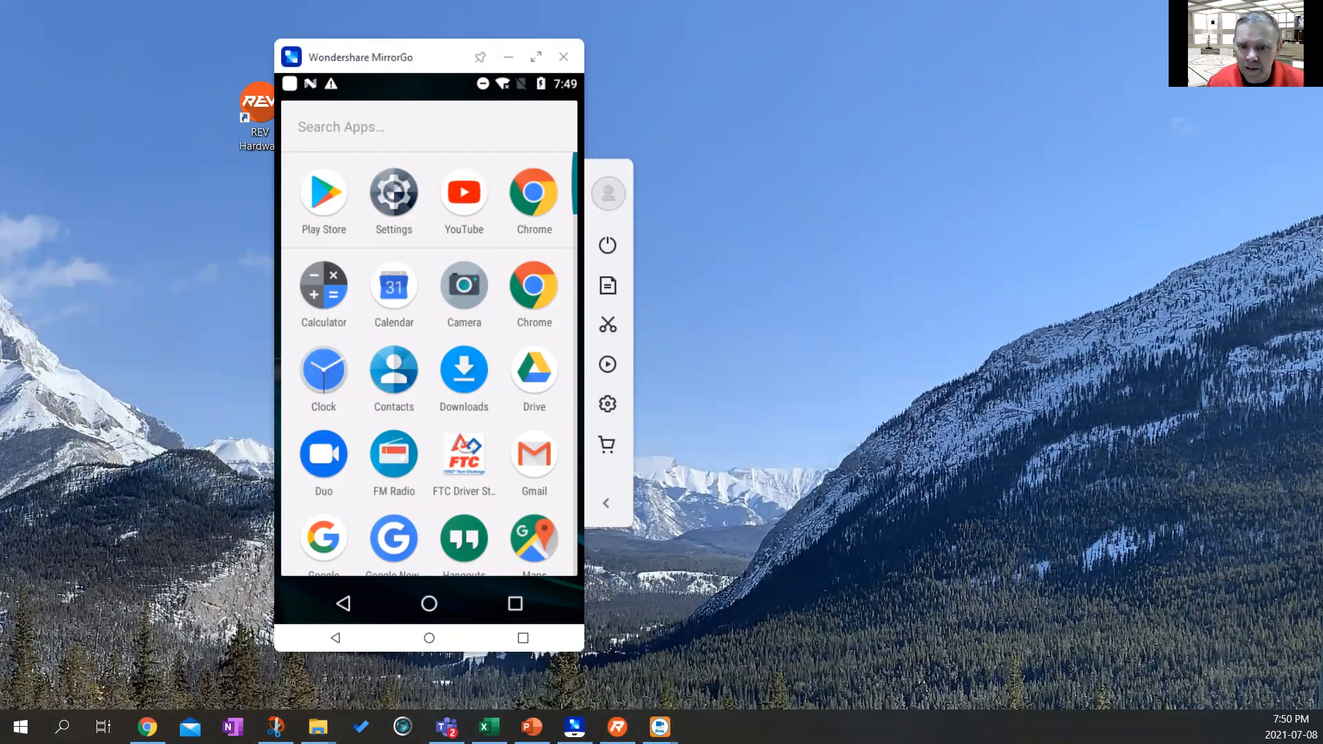
pyautogui.moveTo(785, 543)
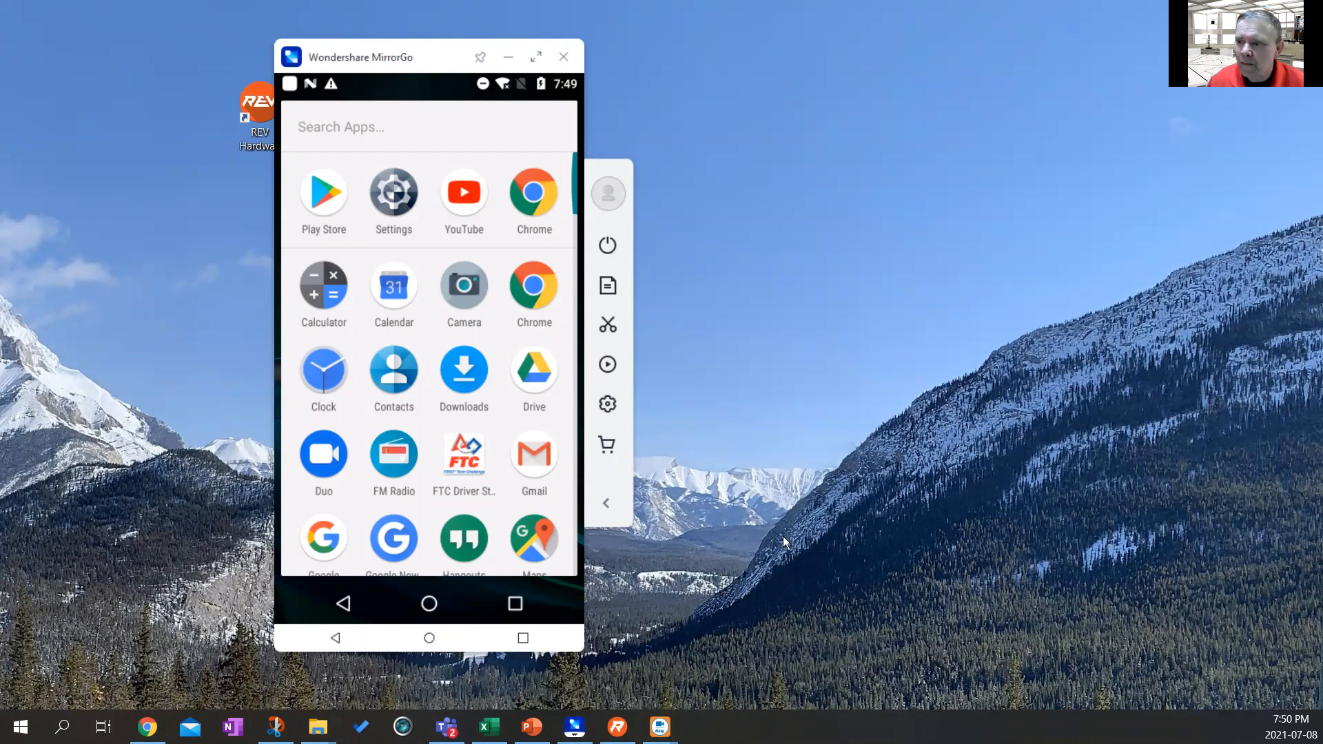
pyautogui.moveTo(447, 296)
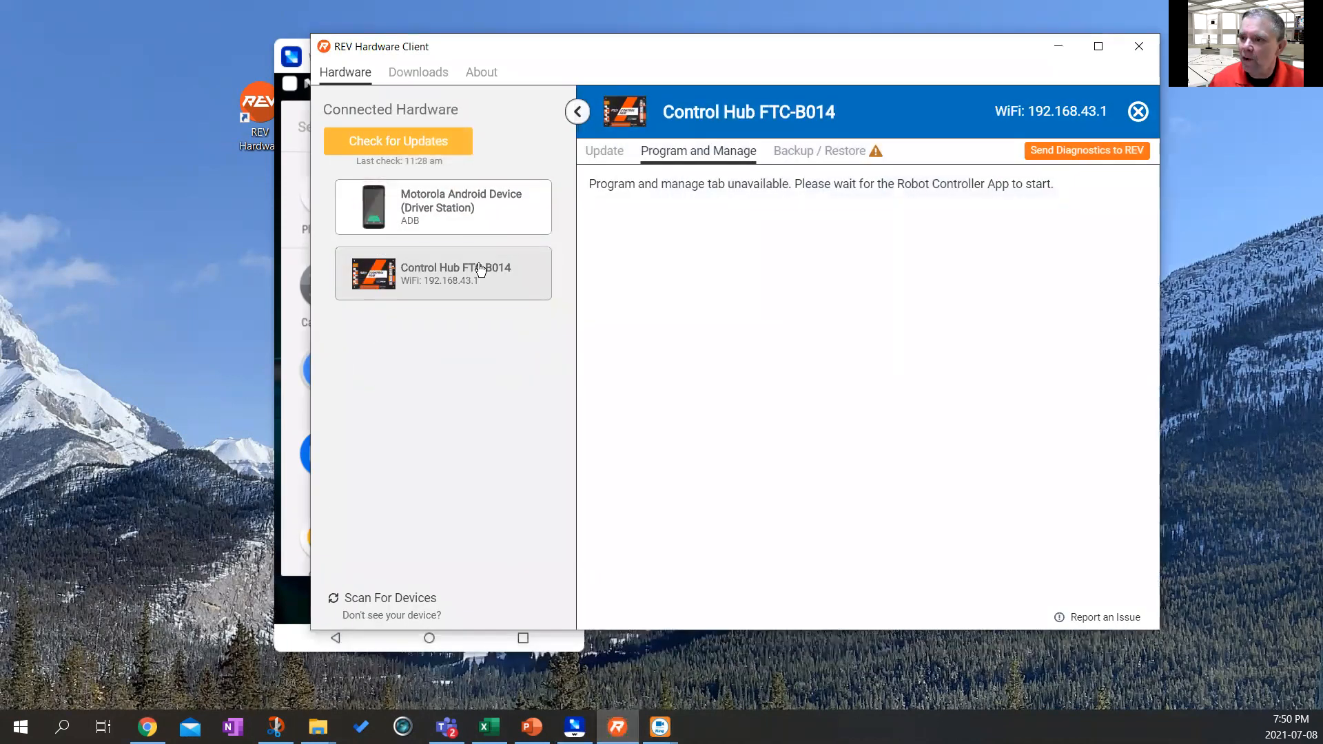
# Select the Control Hub FTC-B014 entry, which disconnects leaving only the Driver Station.
pyautogui.click(390, 597)
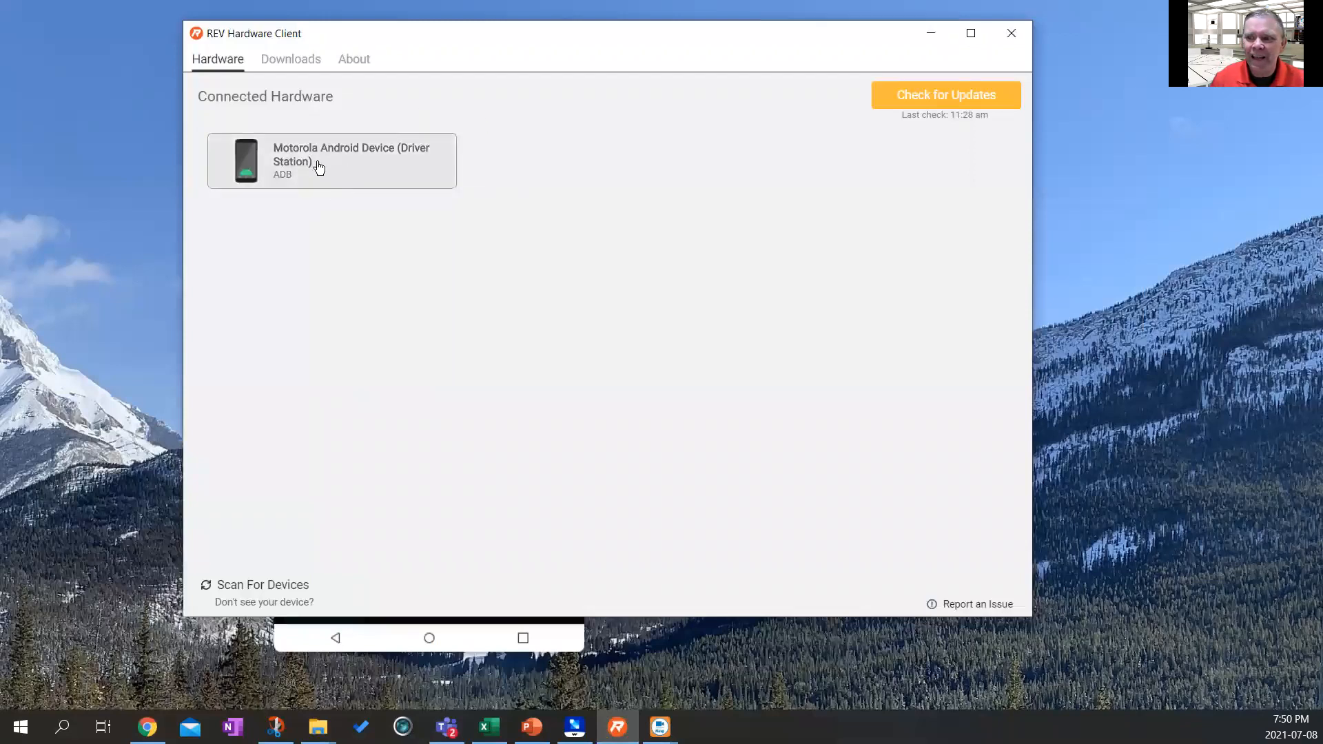
pyautogui.moveTo(304, 292)
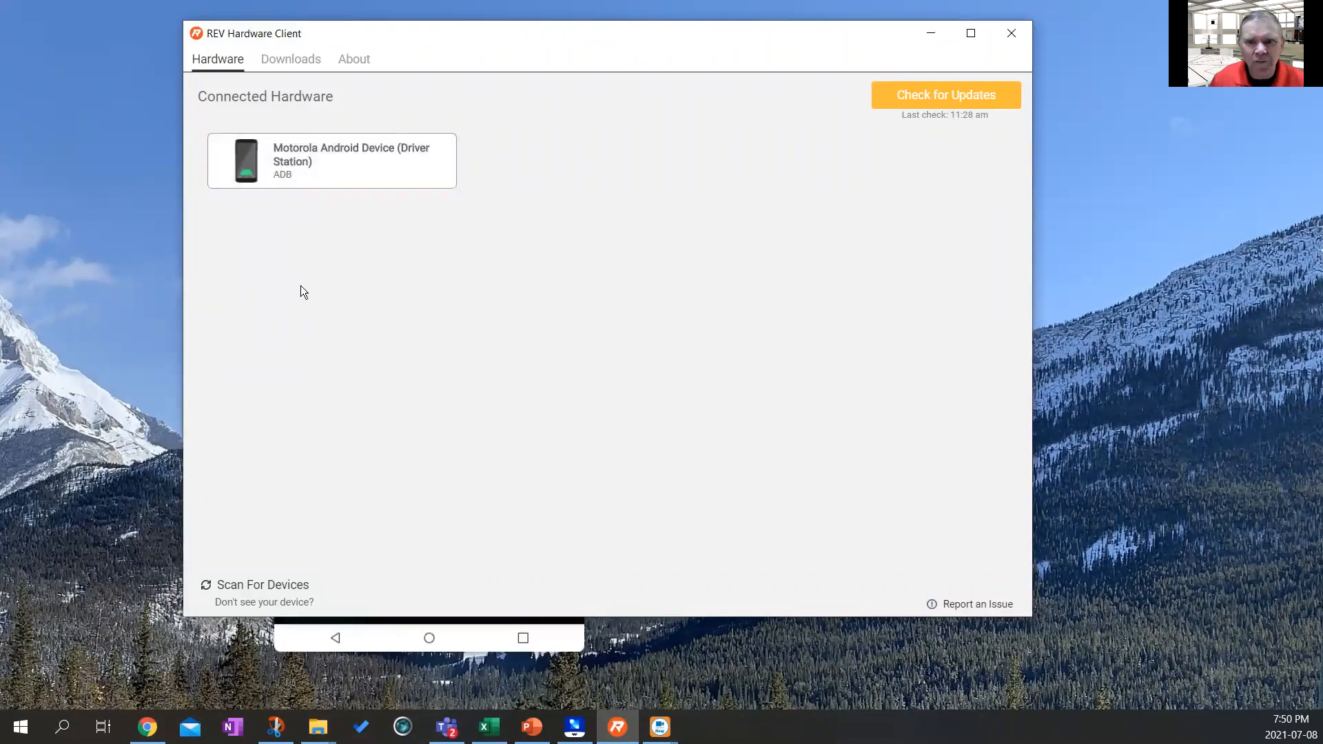
pyautogui.click(331, 160)
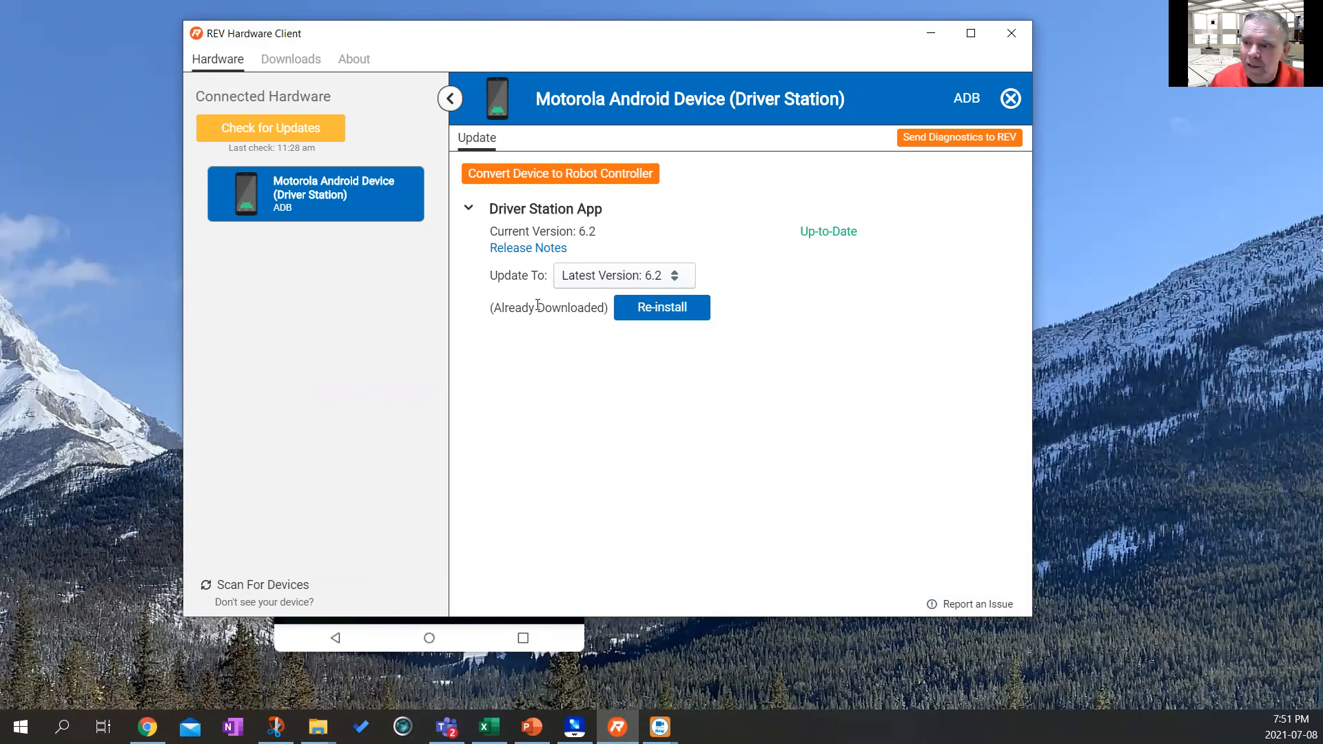
pyautogui.moveTo(591, 342)
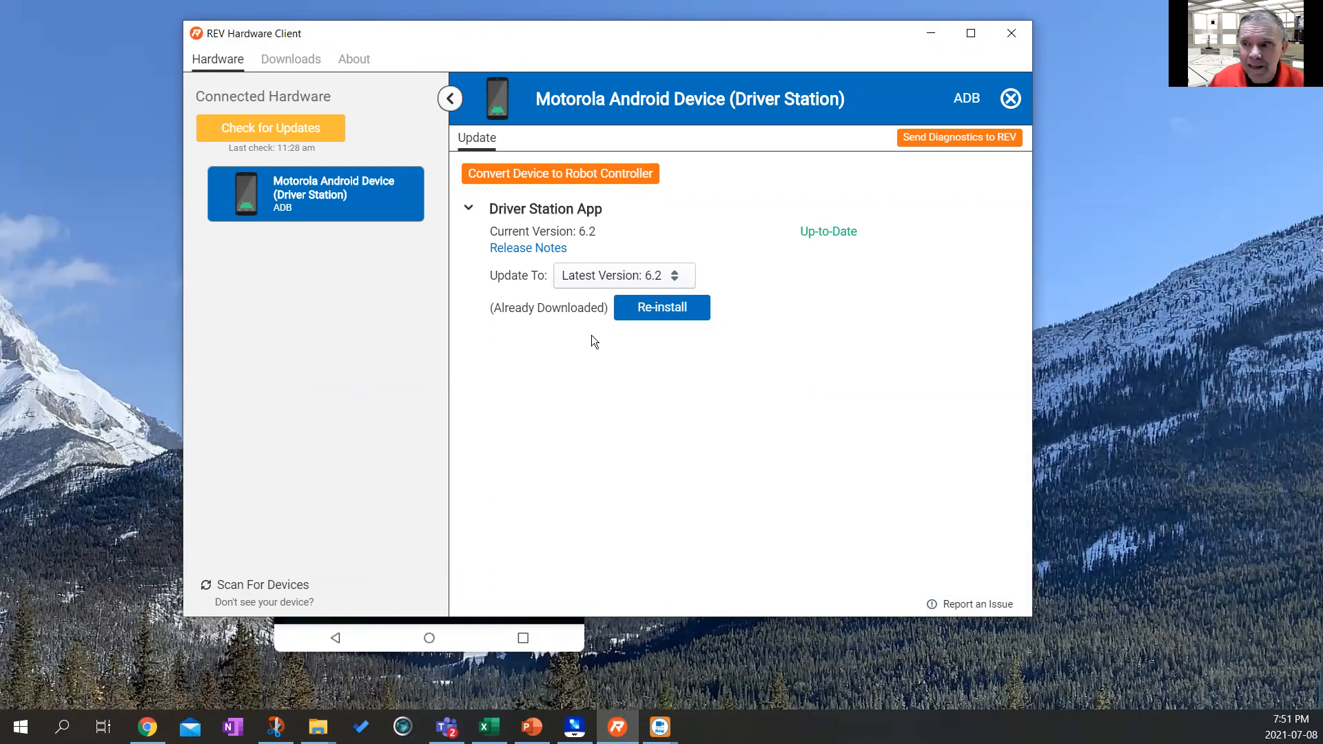
pyautogui.moveTo(587, 290)
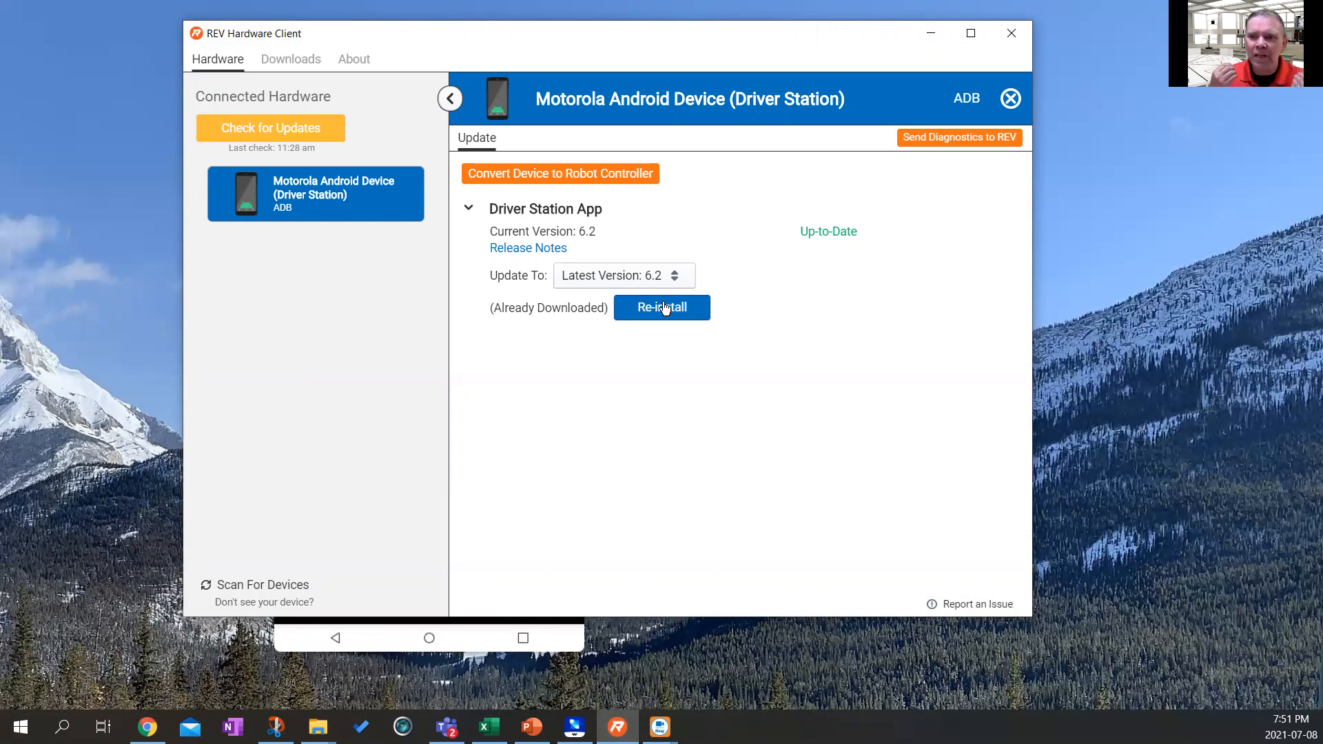
pyautogui.moveTo(452, 214)
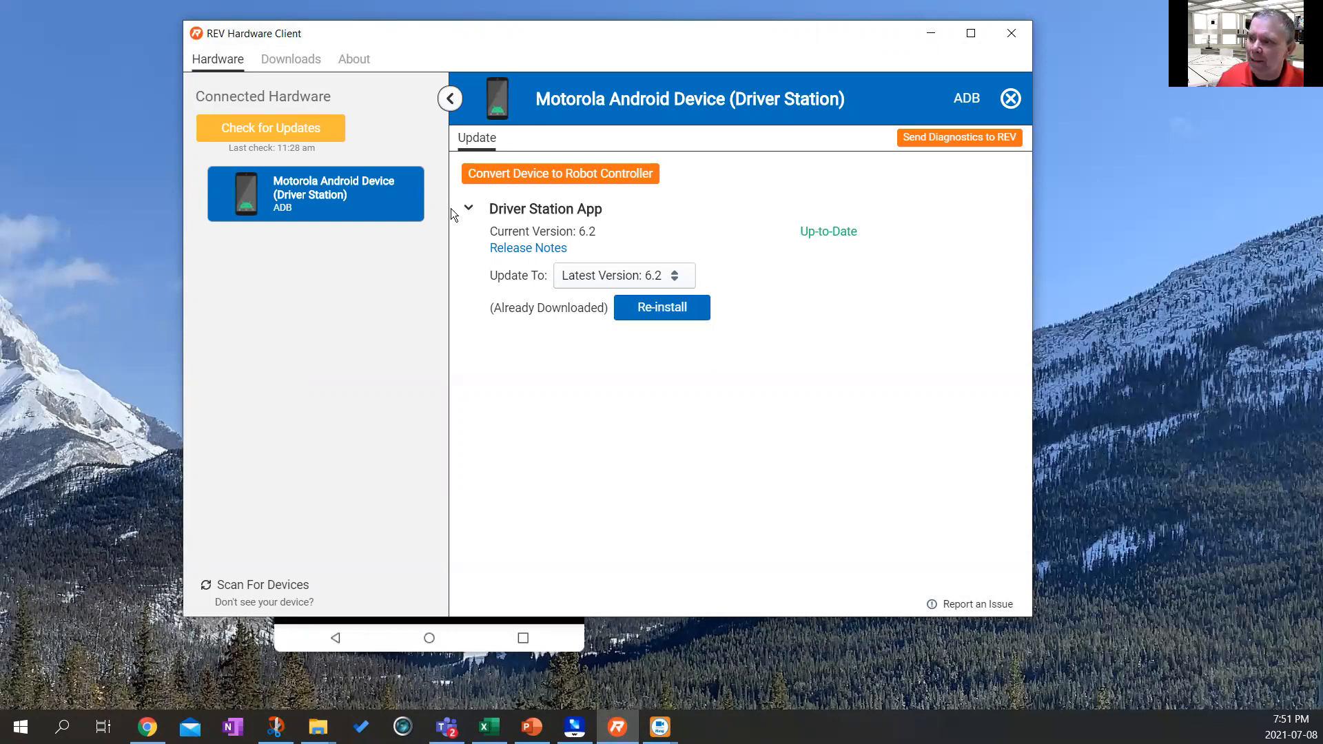
pyautogui.moveTo(593, 411)
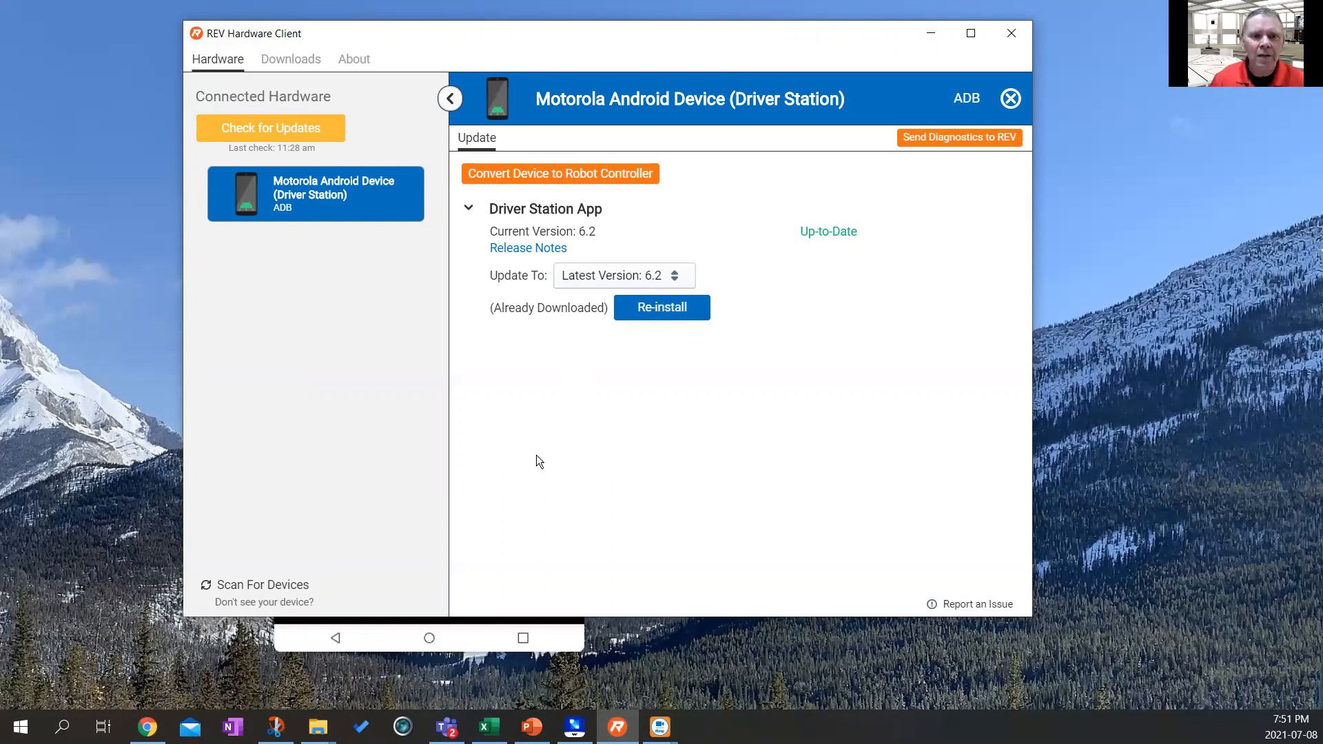
pyautogui.moveTo(534, 460)
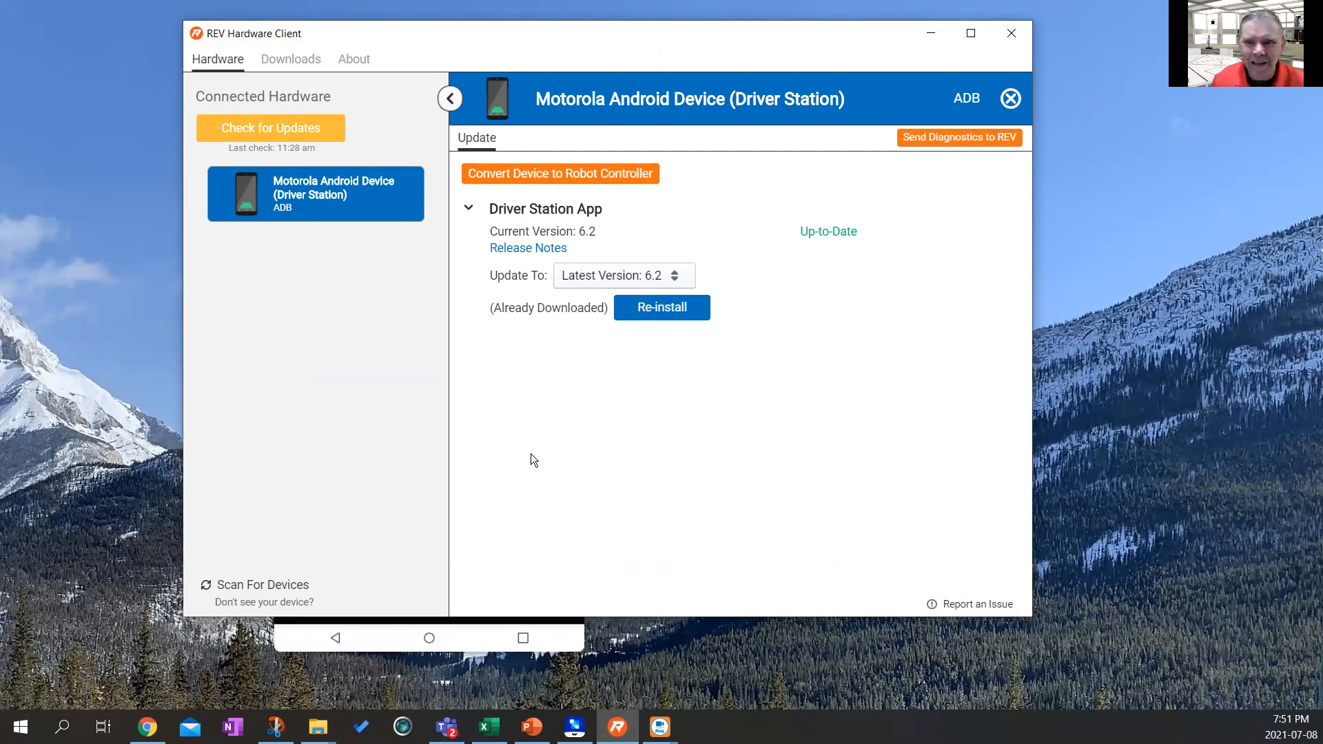
pyautogui.moveTo(87, 302)
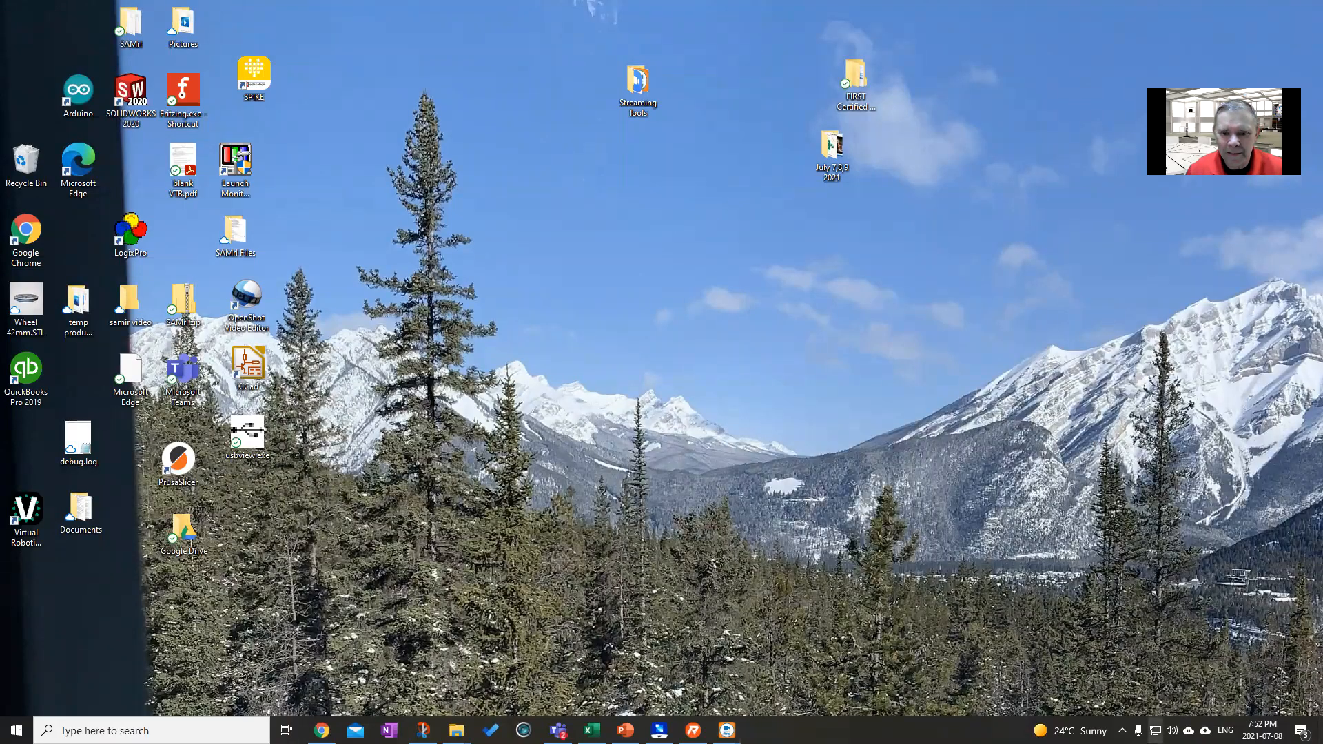
# Join the FTC-B014 Wi-Fi network from the taskbar network flyout.
pyautogui.click(1152, 731)
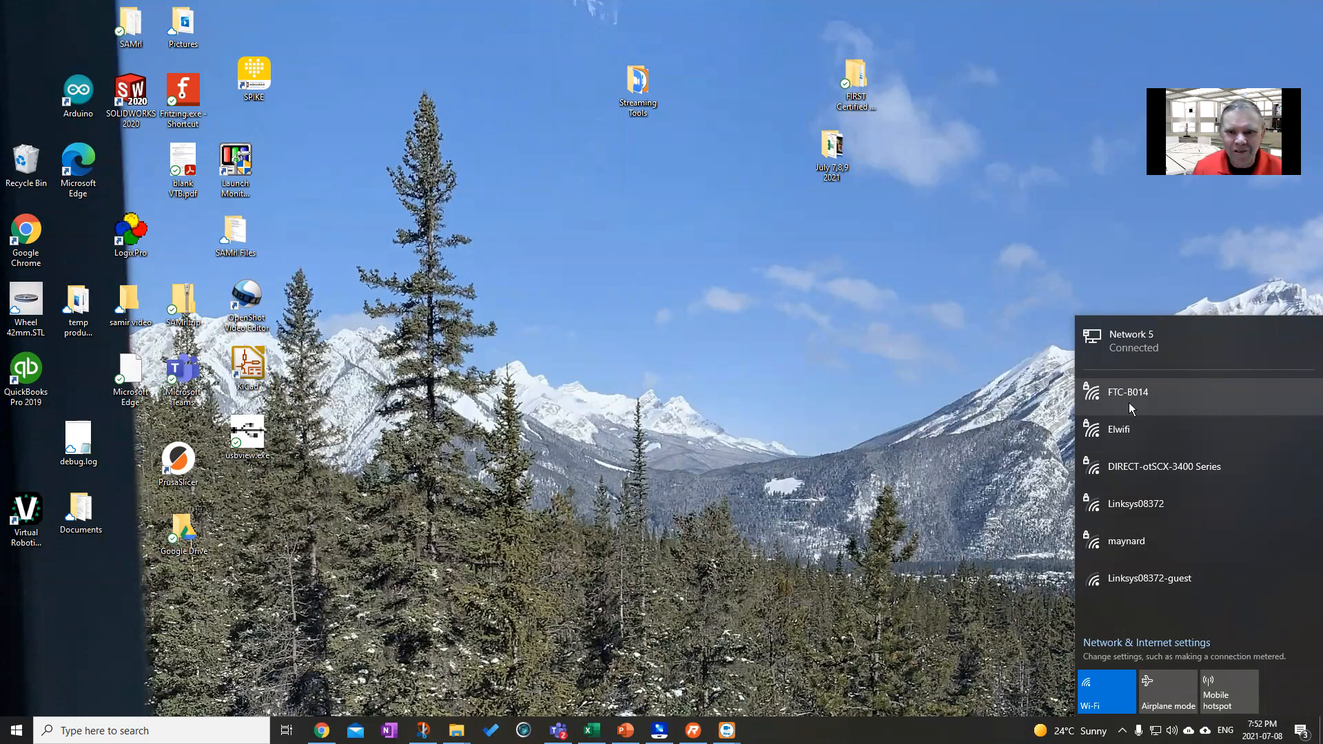
pyautogui.moveTo(1135, 405)
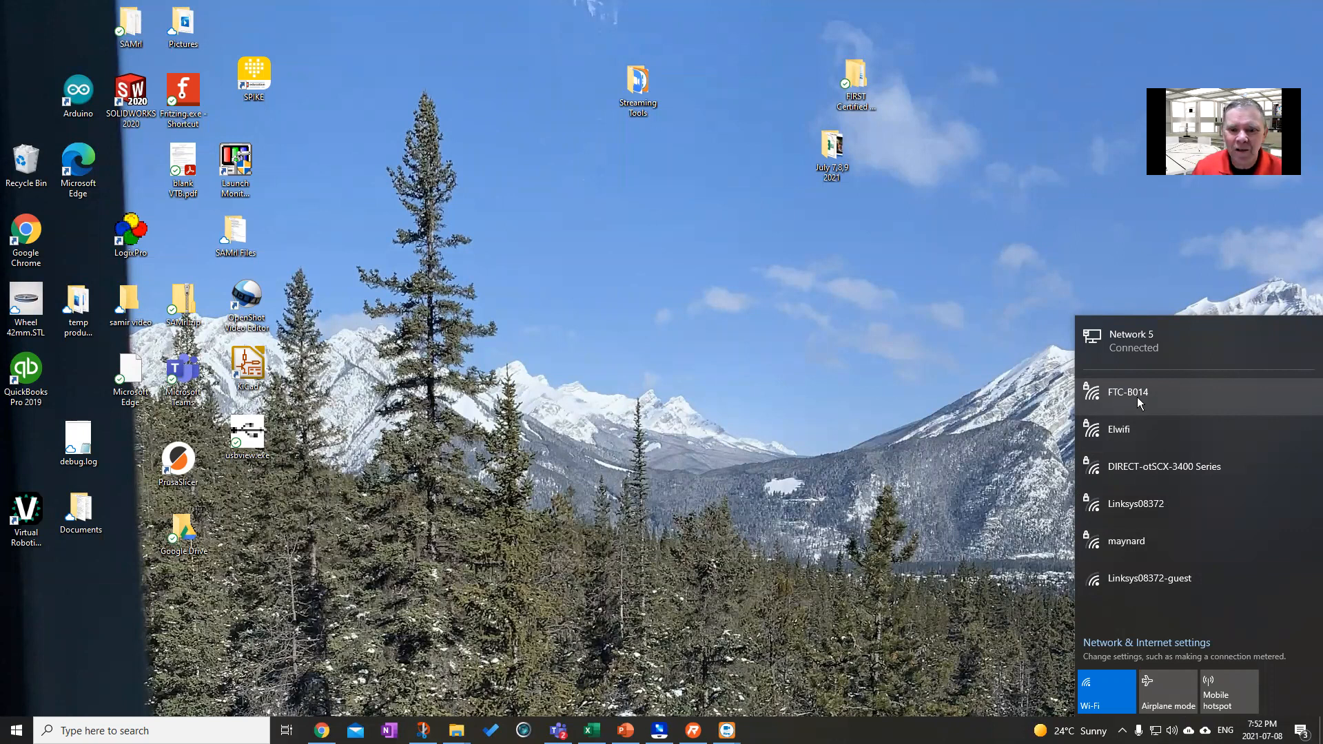
pyautogui.click(1129, 391)
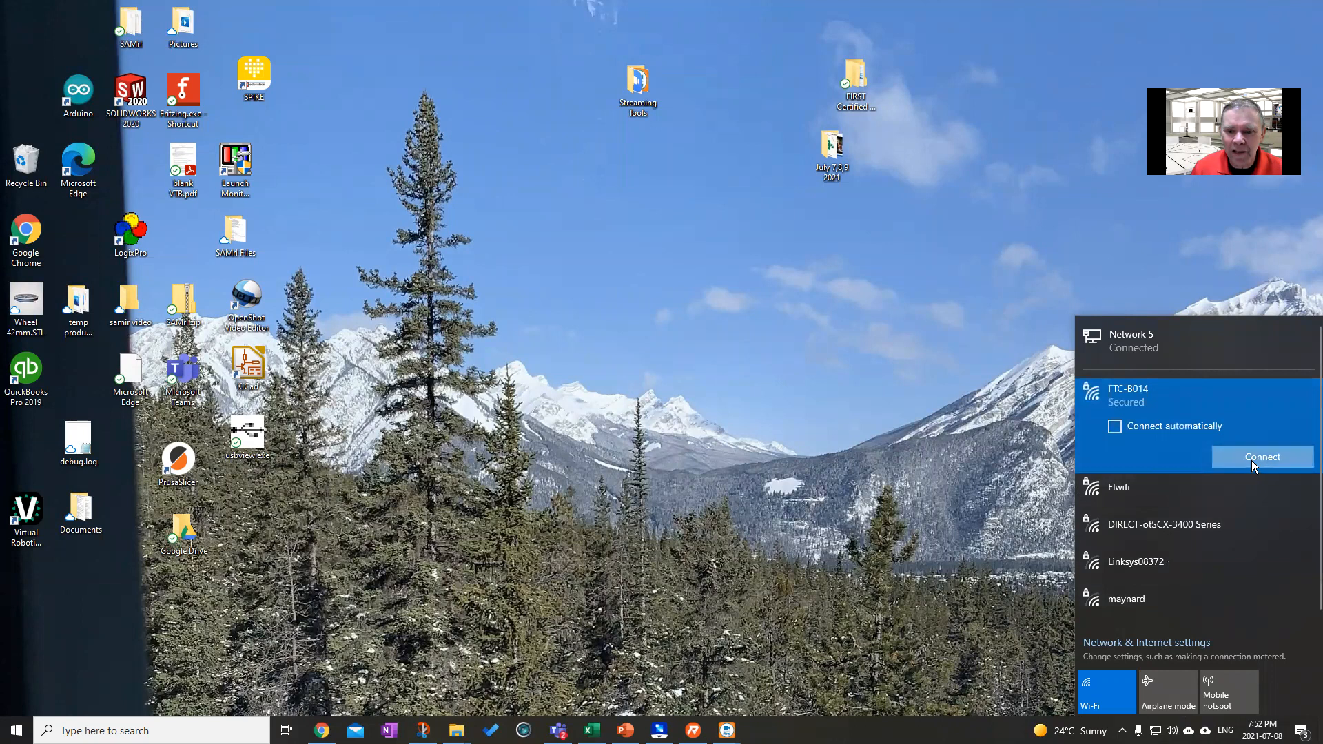
pyautogui.click(1263, 456)
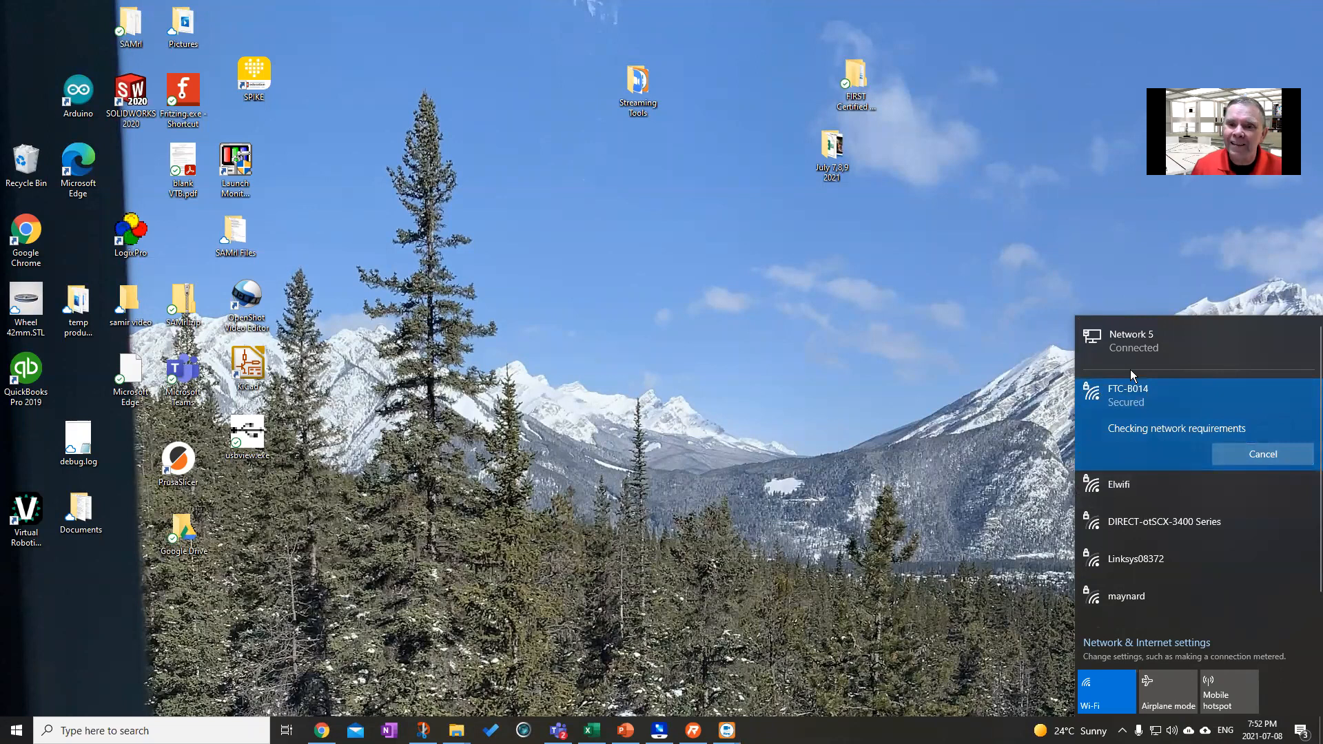
pyautogui.moveTo(935, 254)
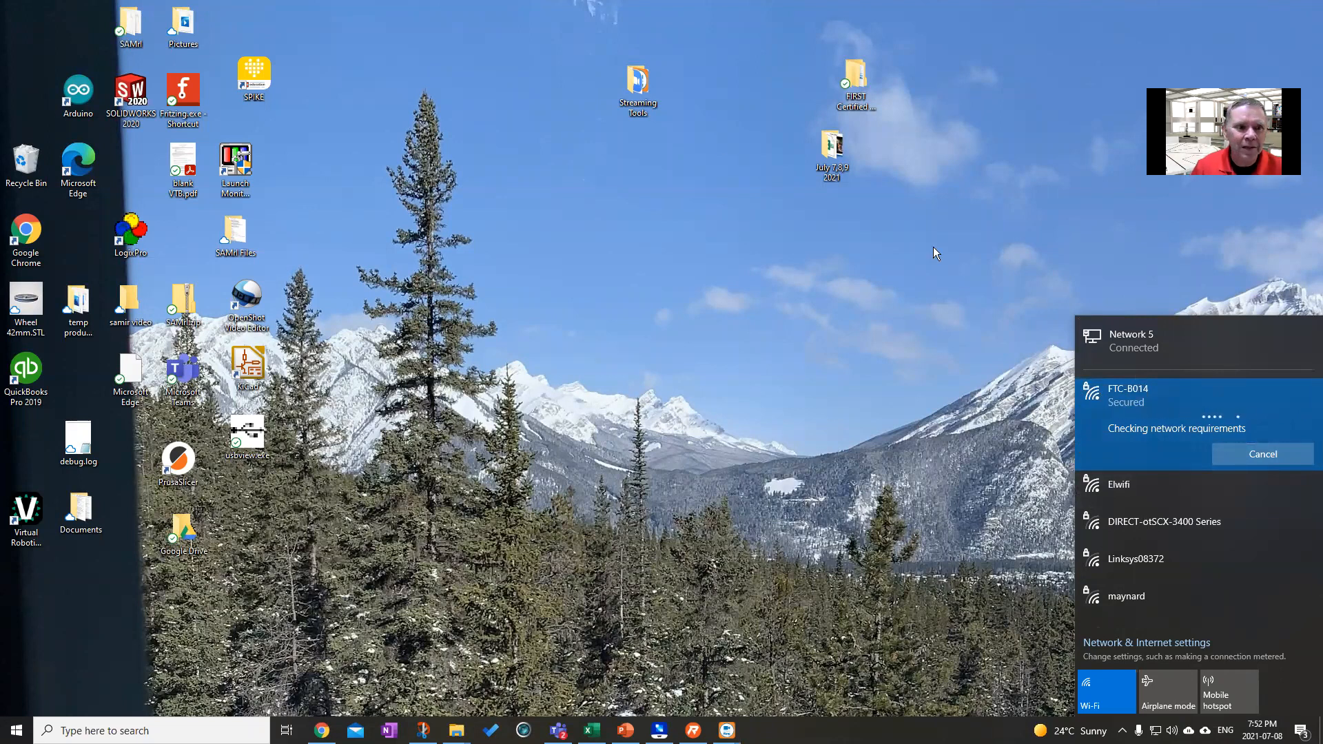
pyautogui.click(659, 730)
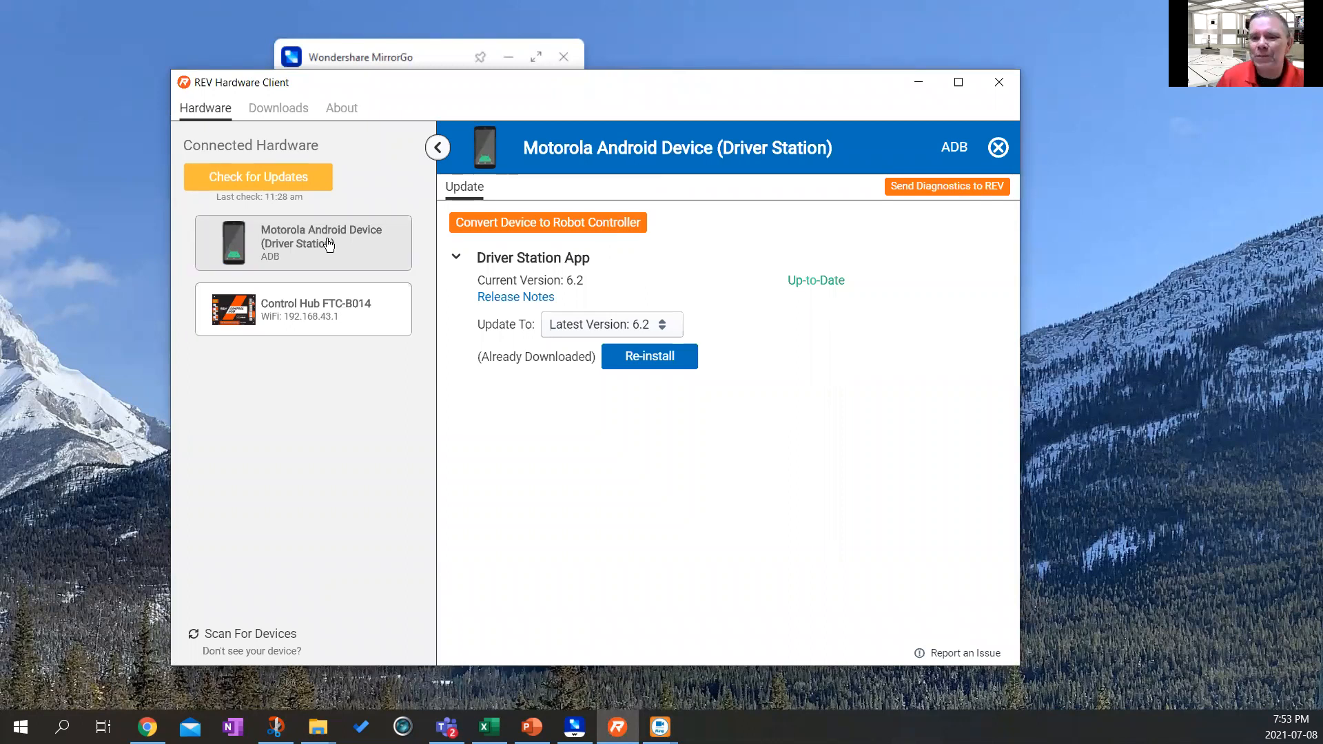
# View Control Hub FTC-B014's Update page showing OS, Robot Controller App and firmware up to date.
pyautogui.click(302, 243)
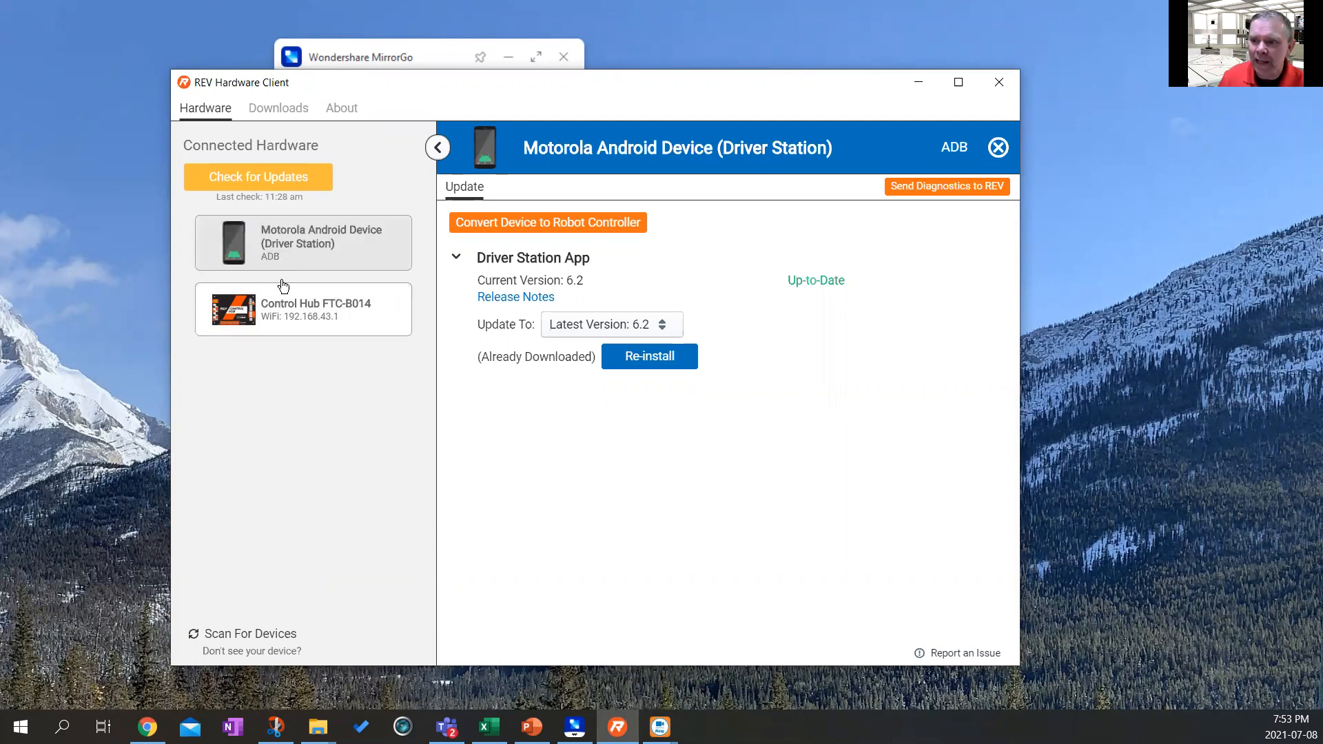
pyautogui.click(302, 308)
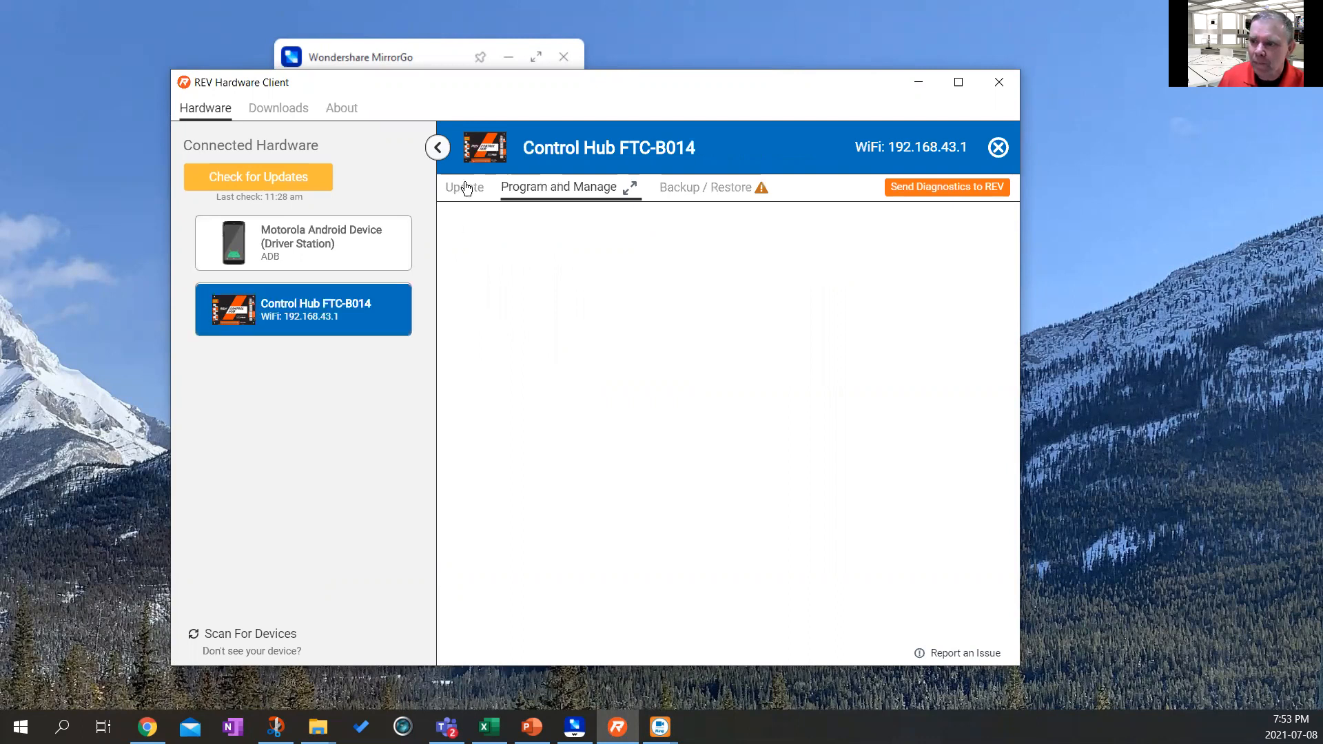
pyautogui.click(463, 186)
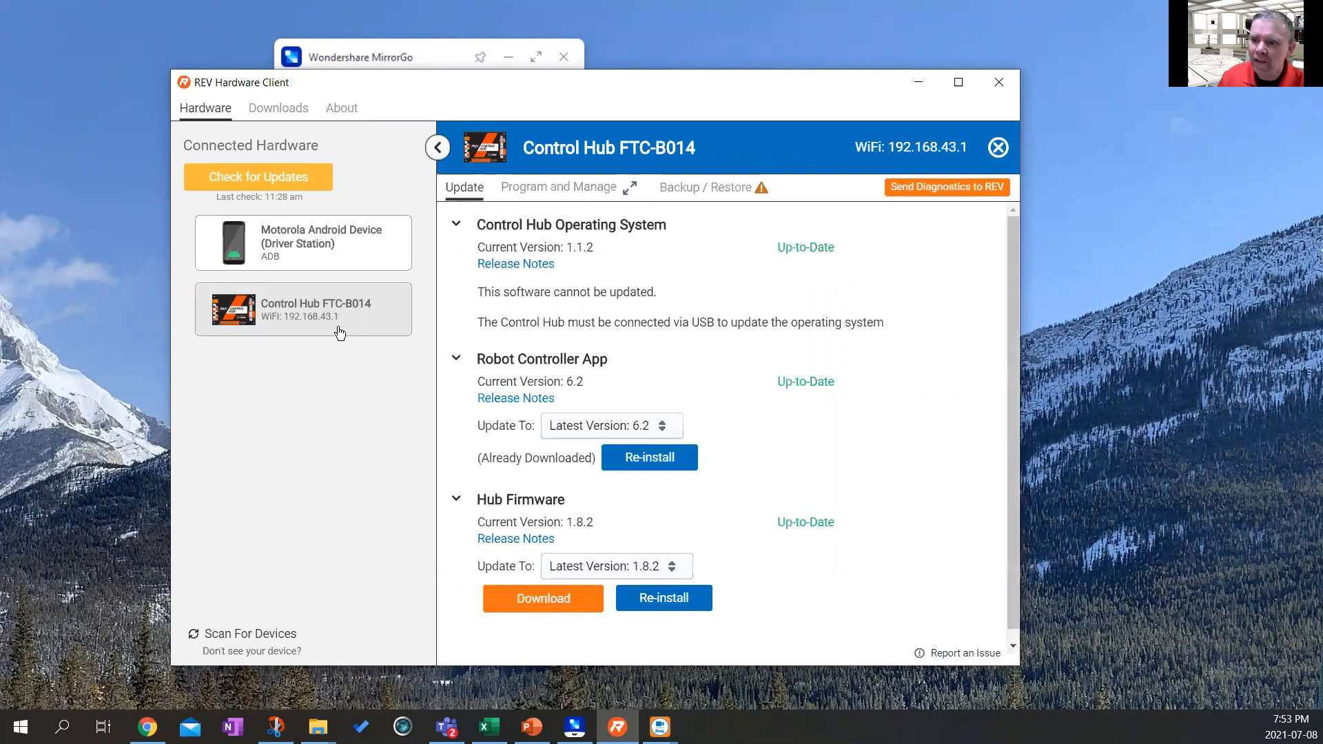
pyautogui.click(303, 308)
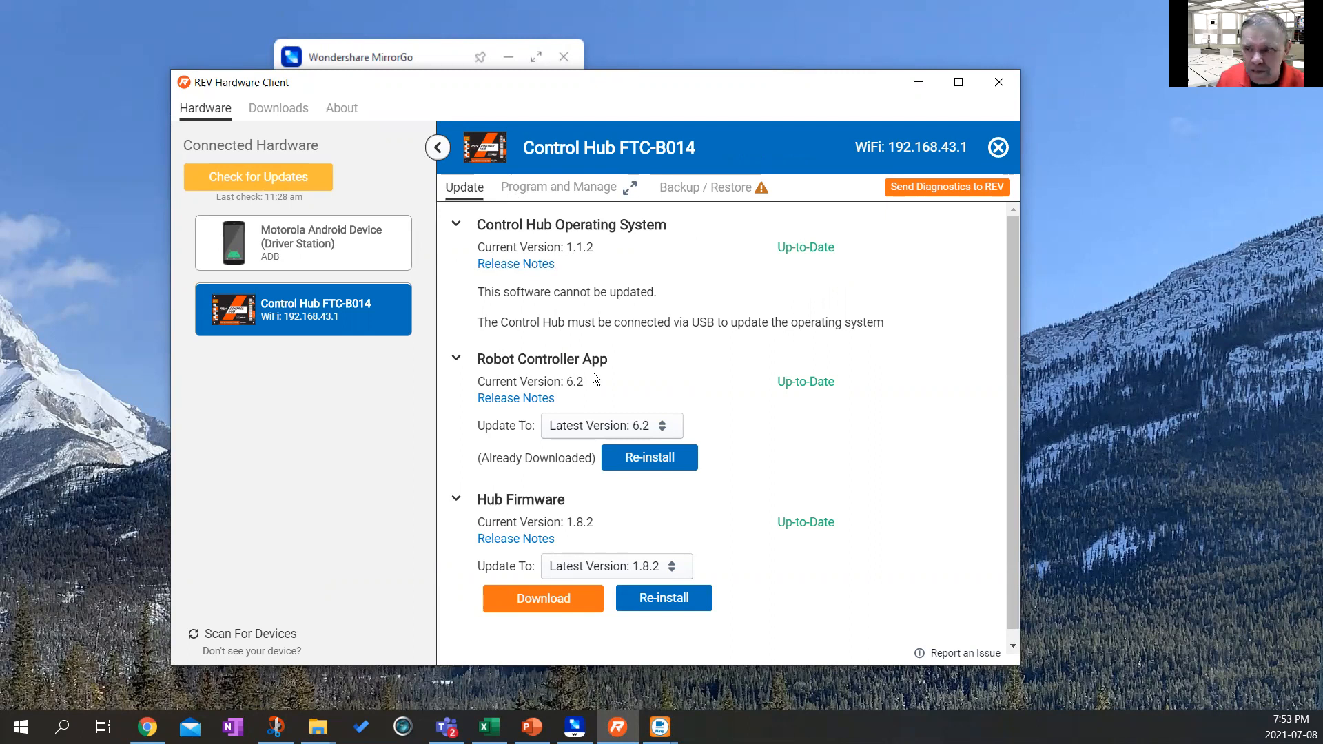
pyautogui.moveTo(569, 433)
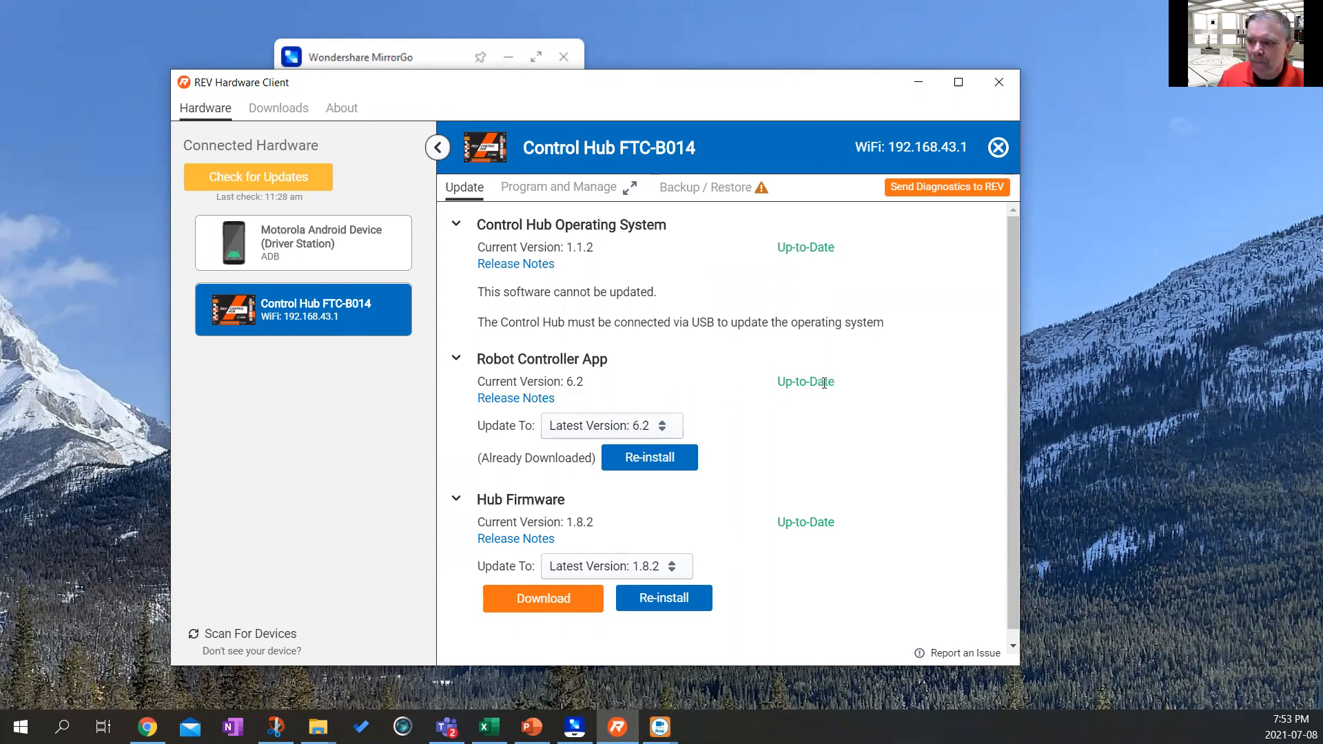
pyautogui.moveTo(582, 509)
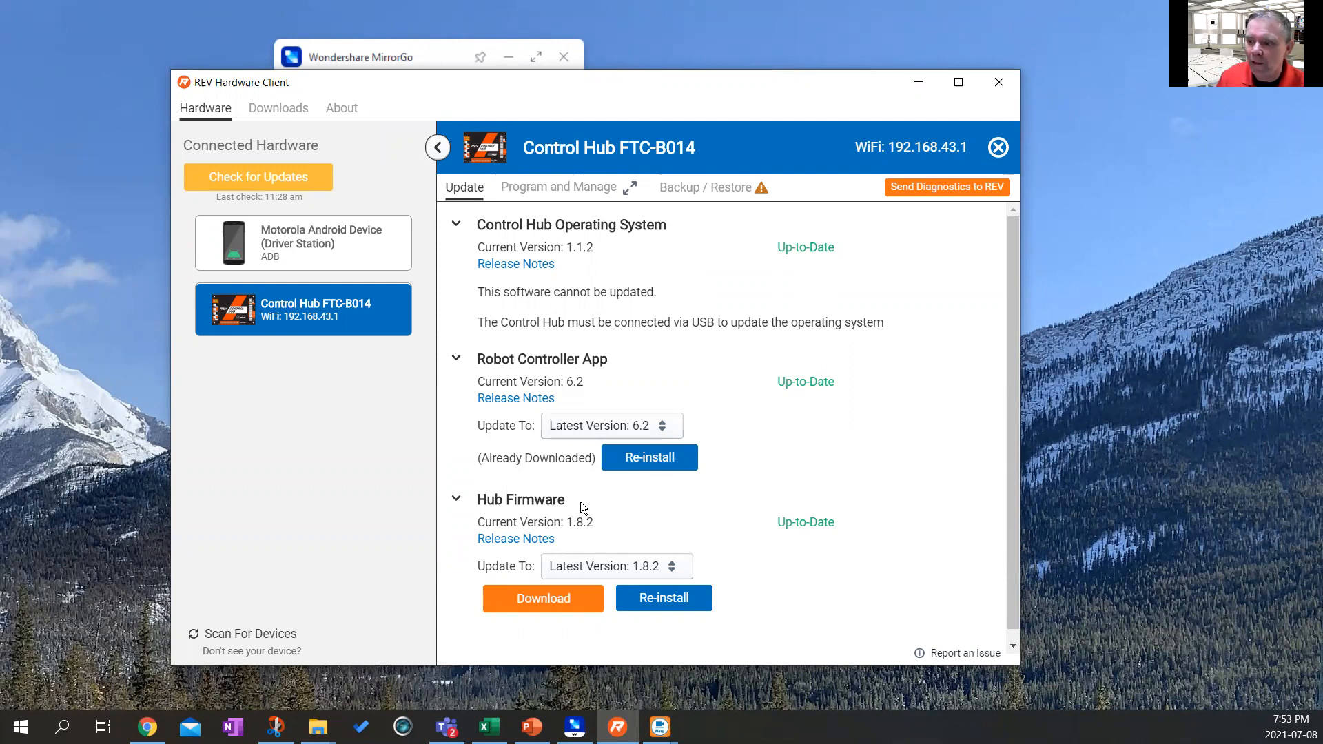
pyautogui.moveTo(636, 587)
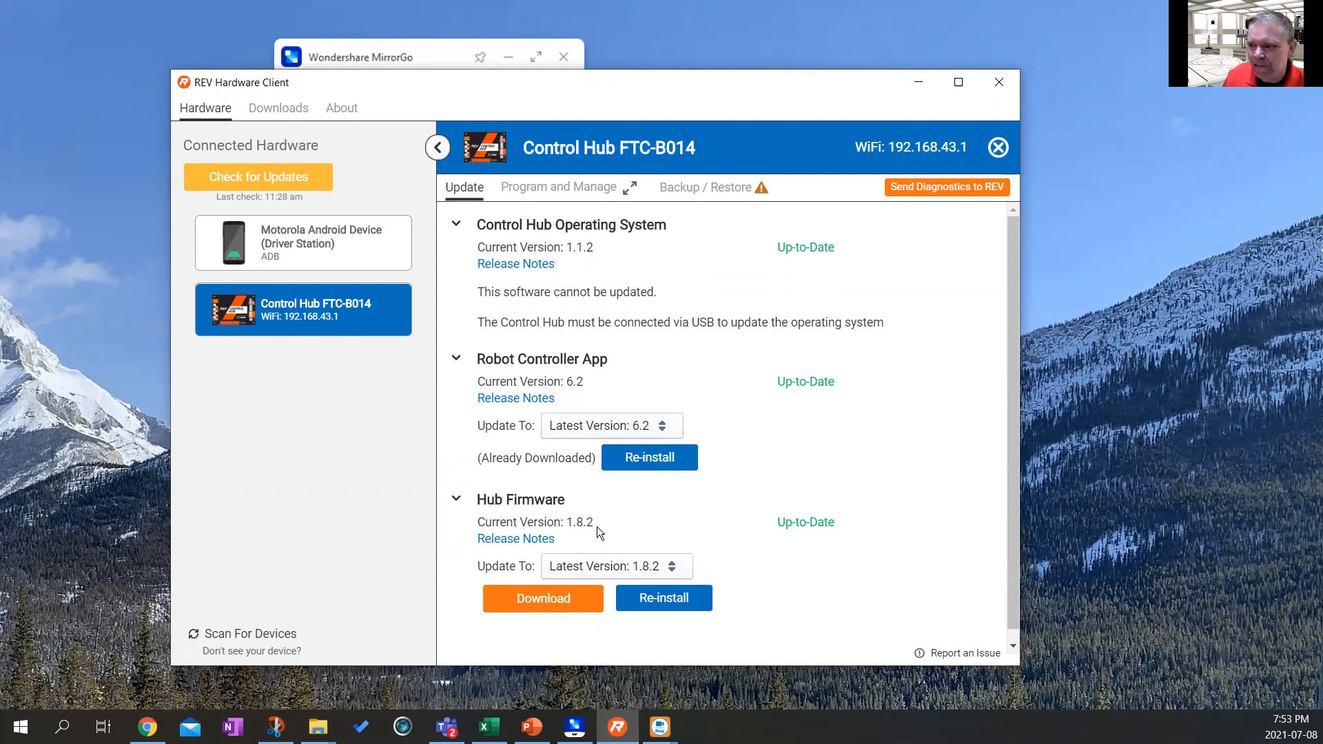
pyautogui.moveTo(659, 534)
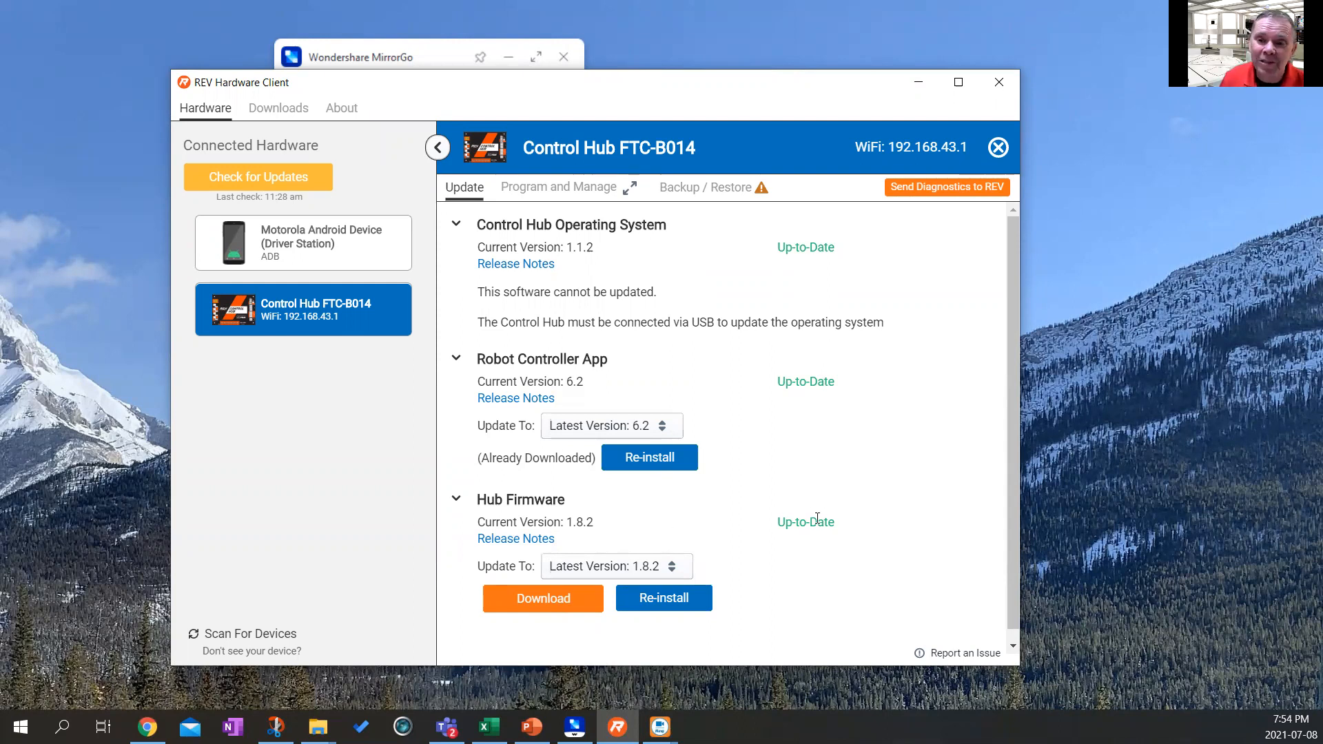
pyautogui.moveTo(822, 492)
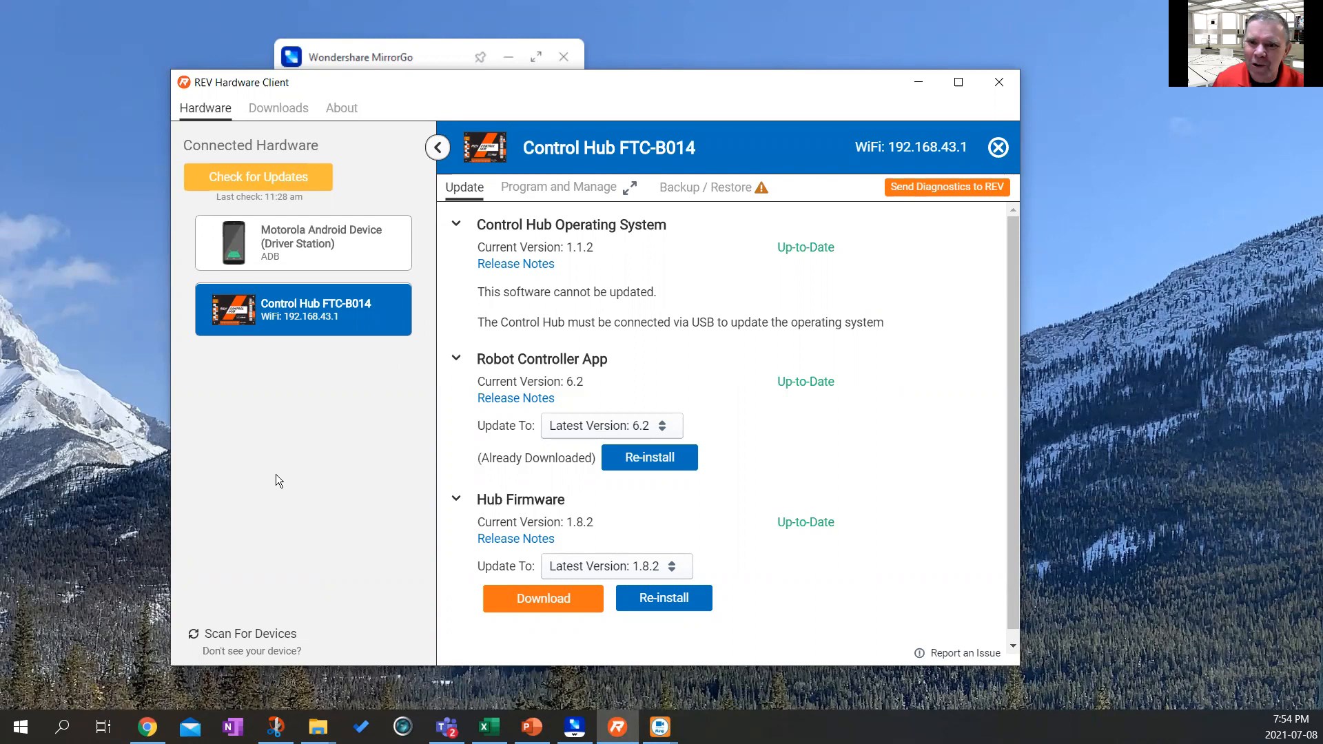
pyautogui.moveTo(411, 96)
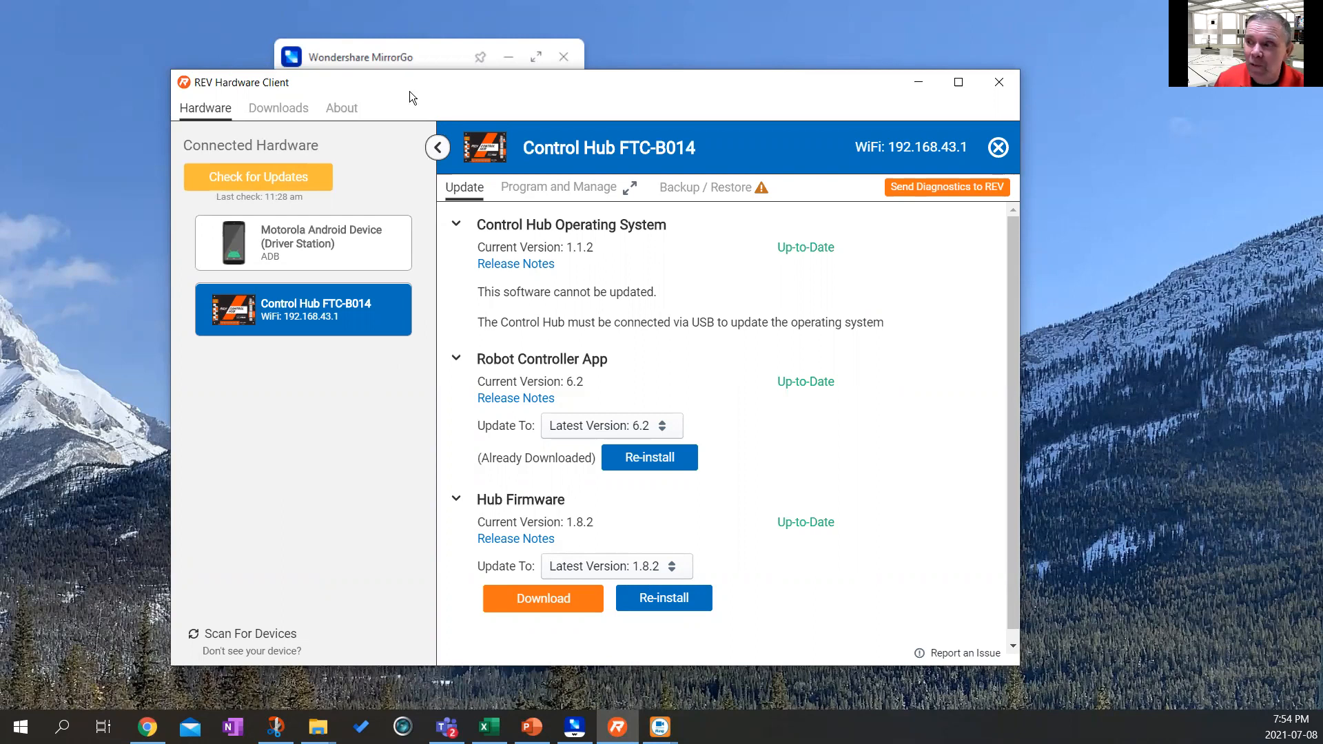
pyautogui.click(958, 81)
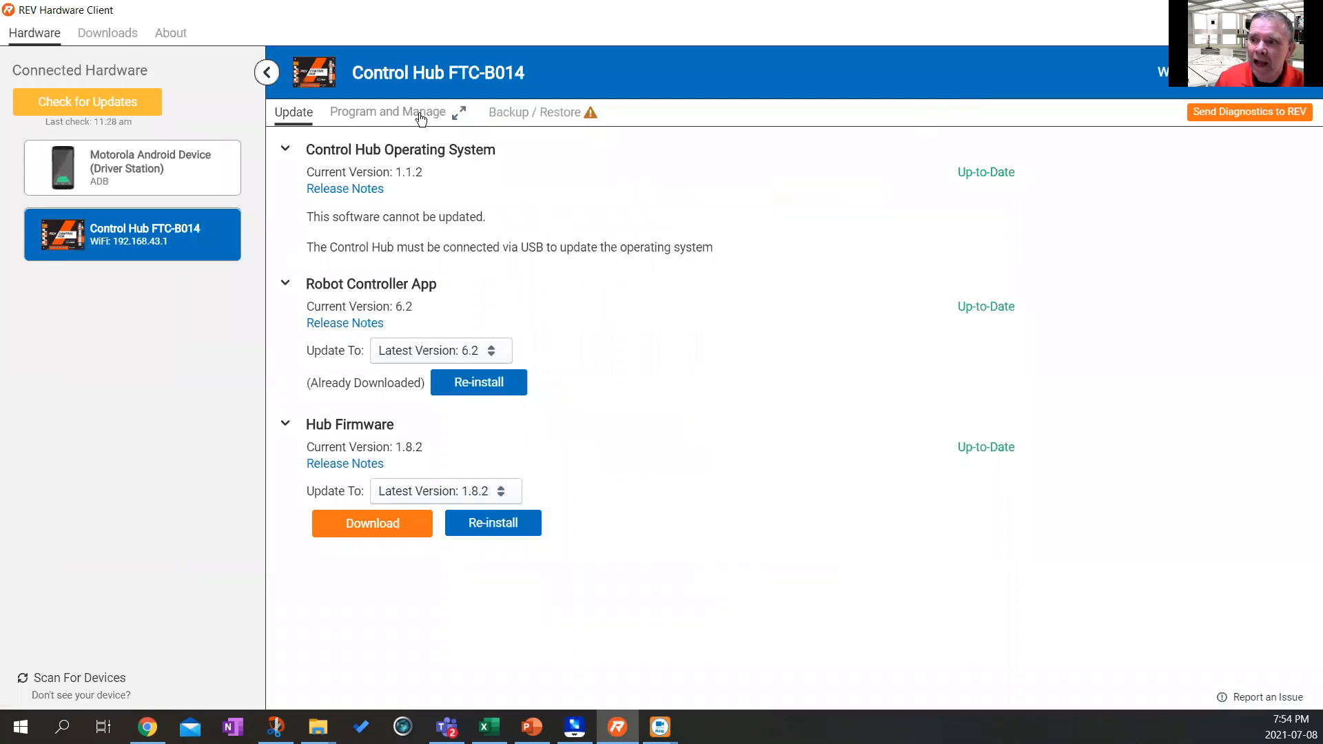
# From the robot controller console, create a Blocks op mode 'here IT IS' from the BasicOpMode sample.
pyautogui.click(388, 111)
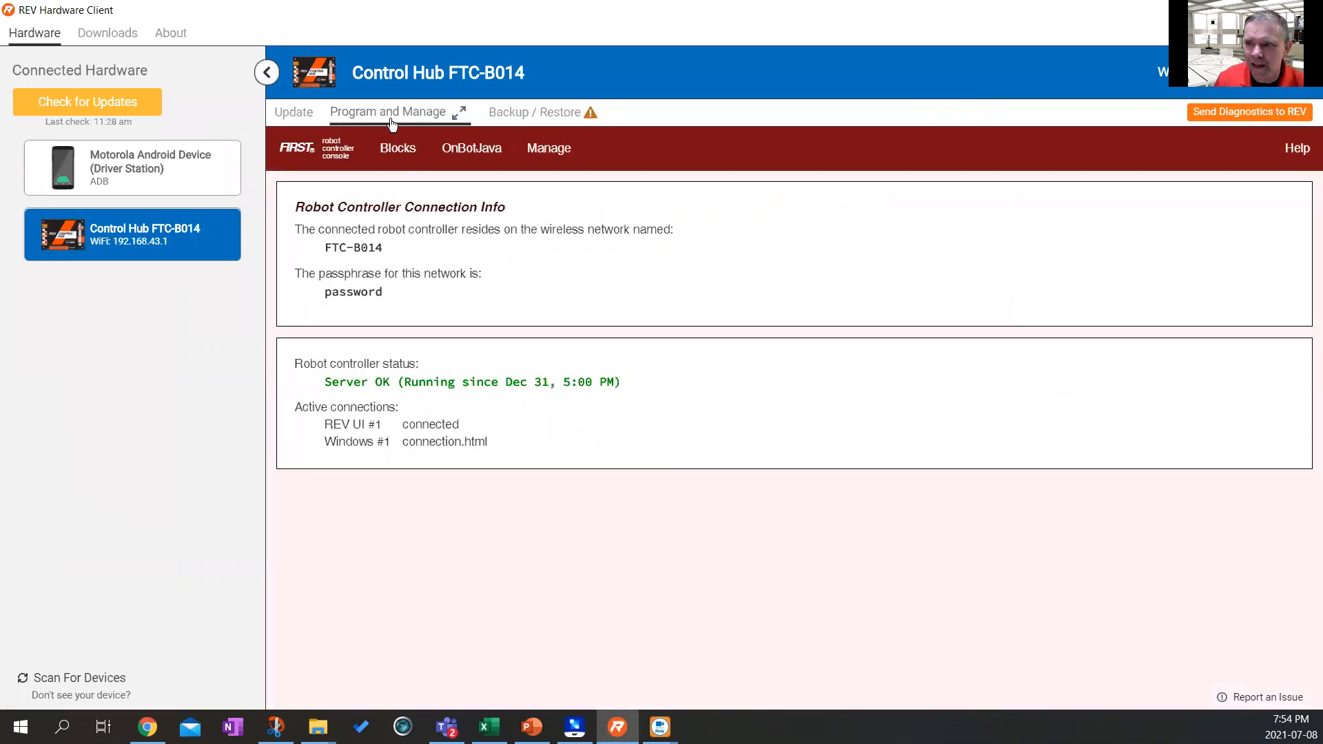
pyautogui.click(397, 147)
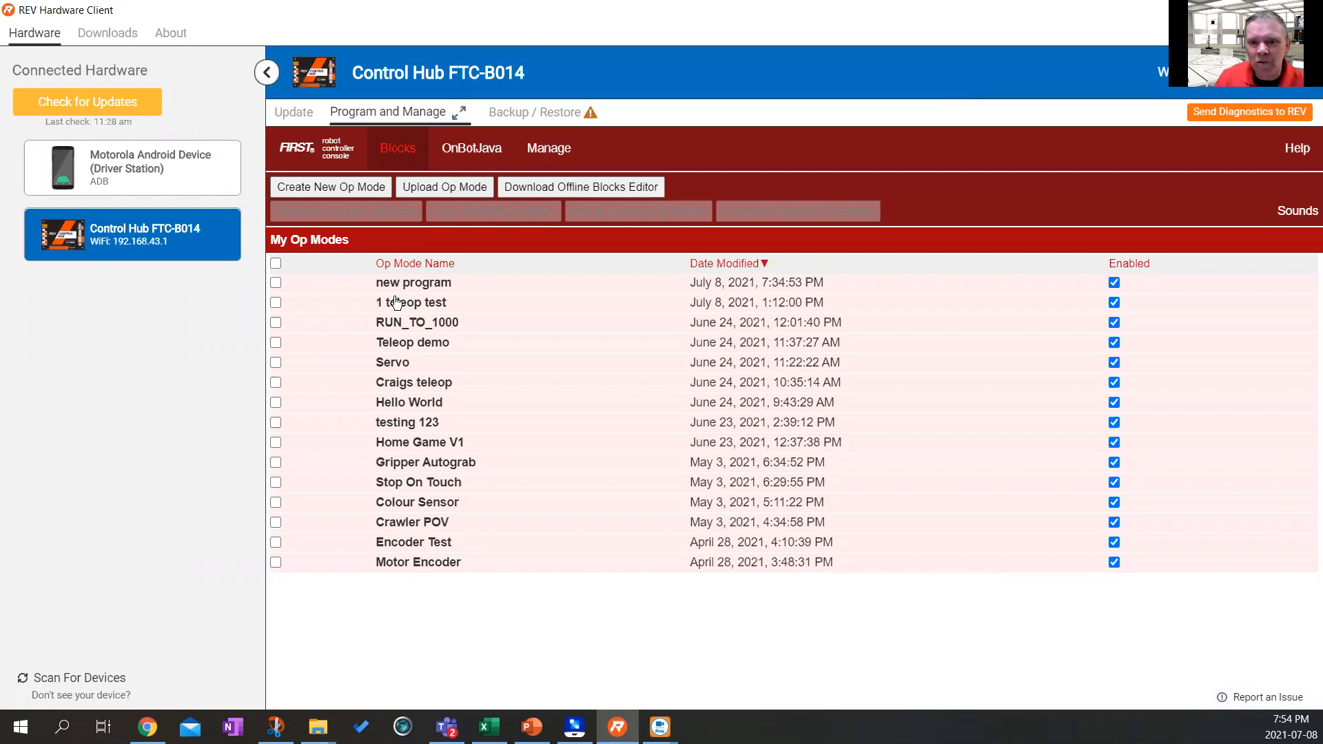
pyautogui.click(331, 186)
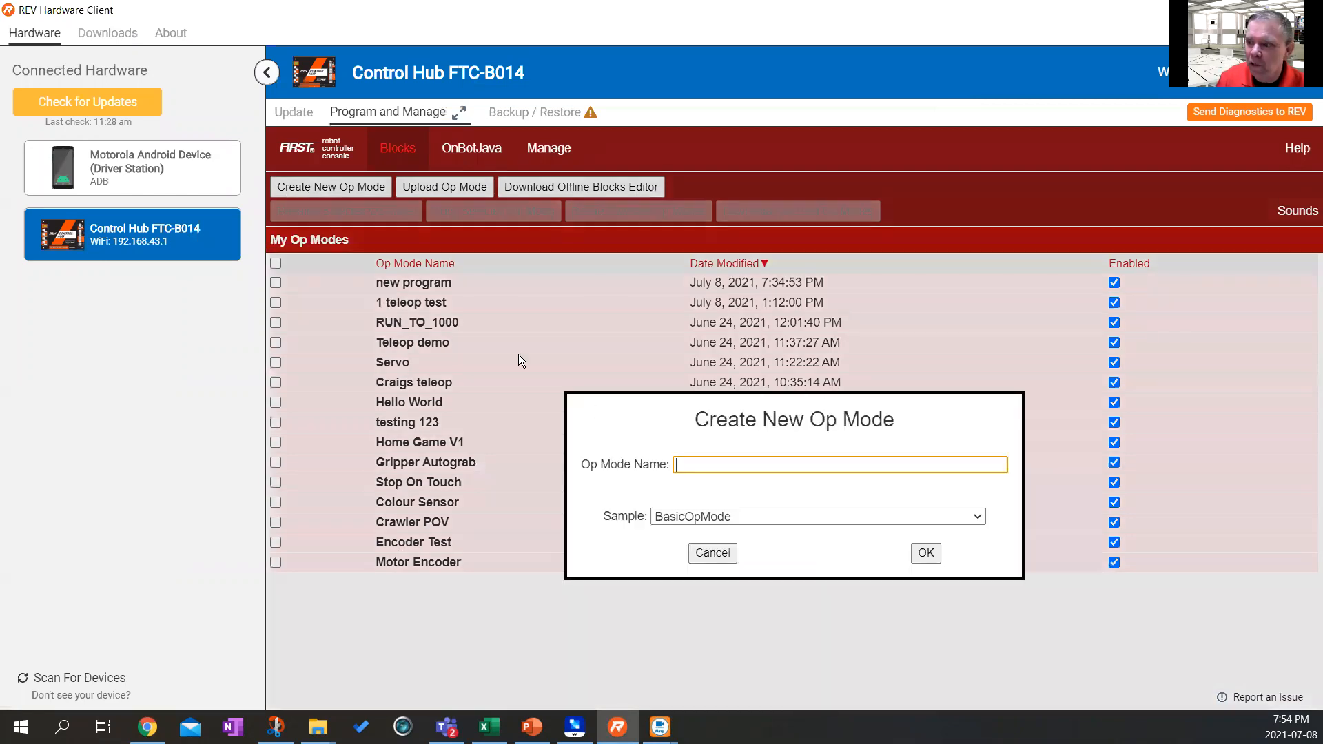
pyautogui.write('here IT')
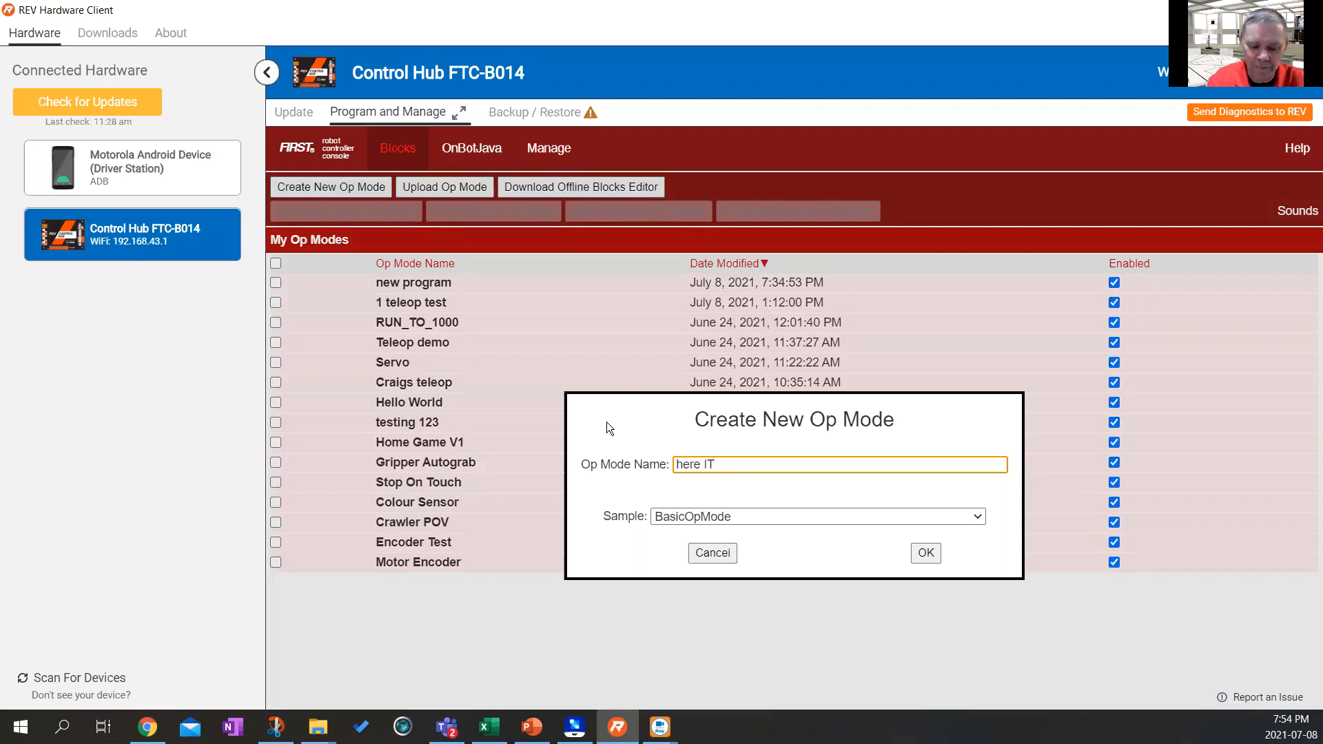
pyautogui.write('IS')
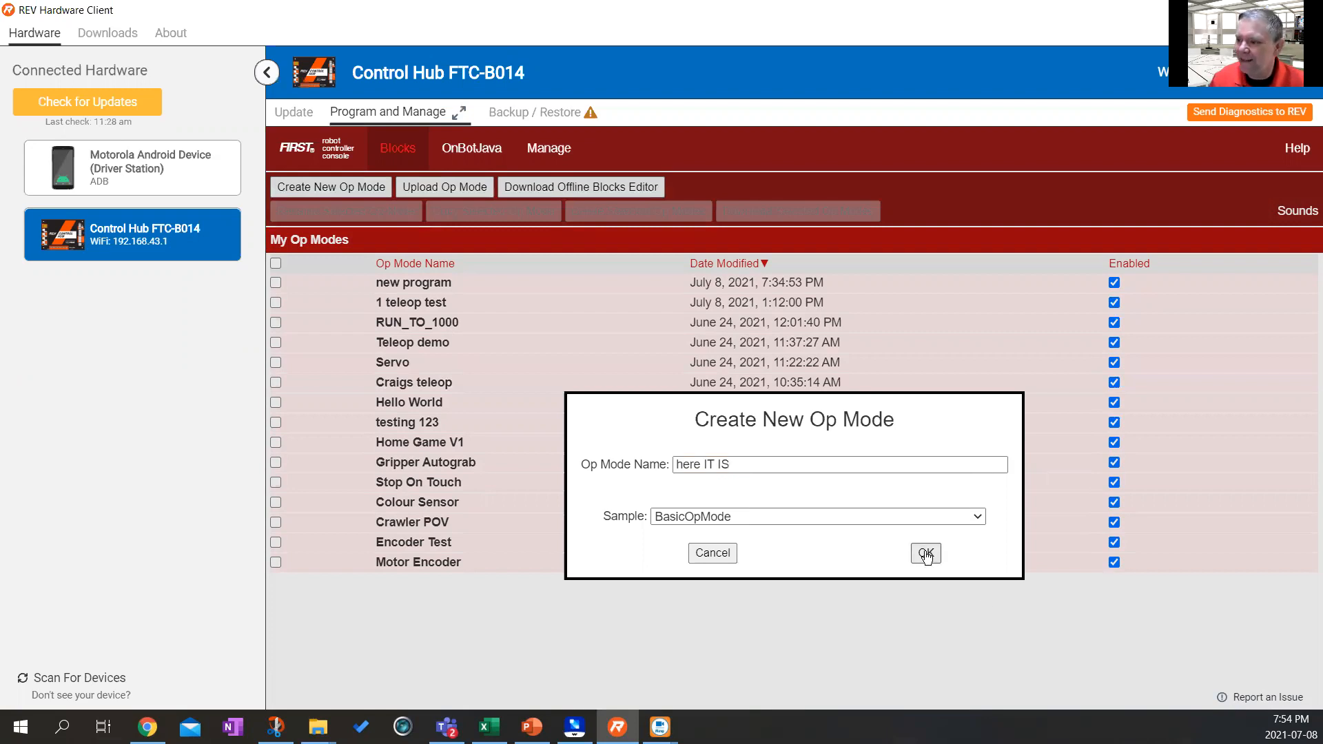
pyautogui.click(925, 553)
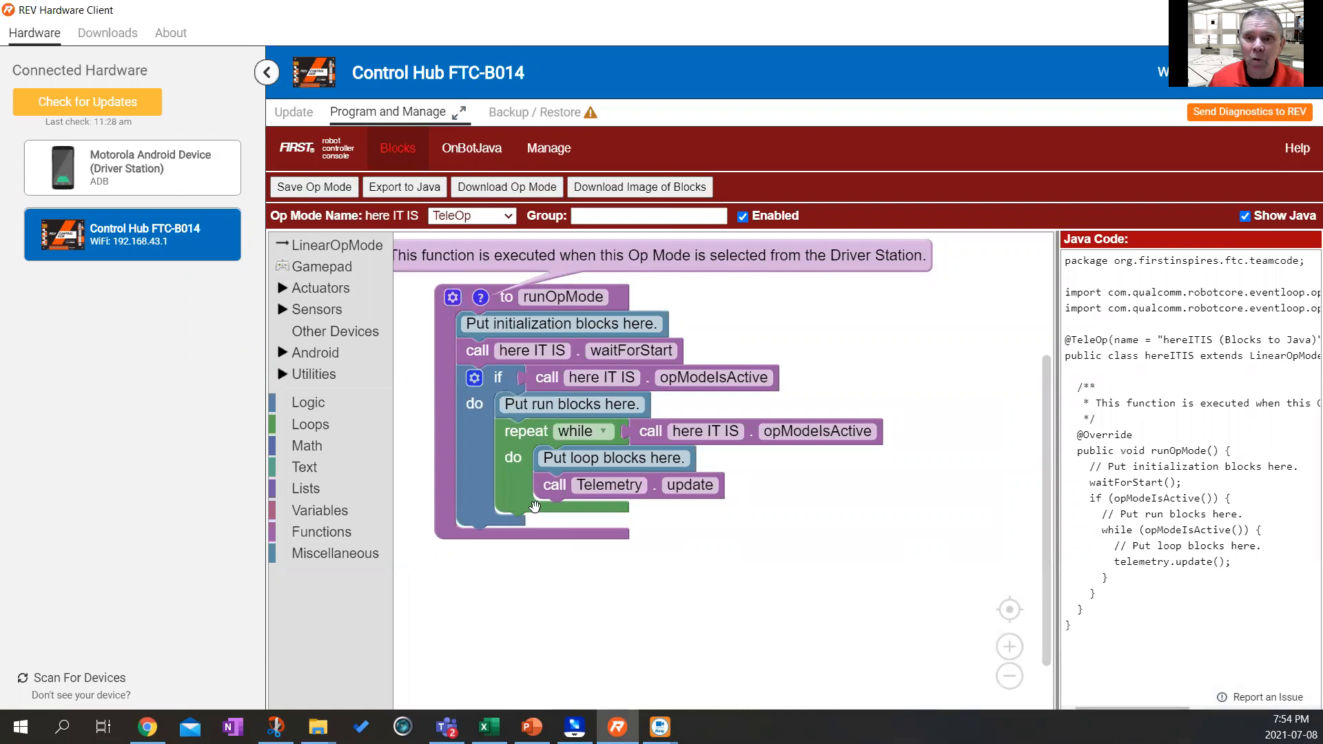
pyautogui.moveTo(612, 644)
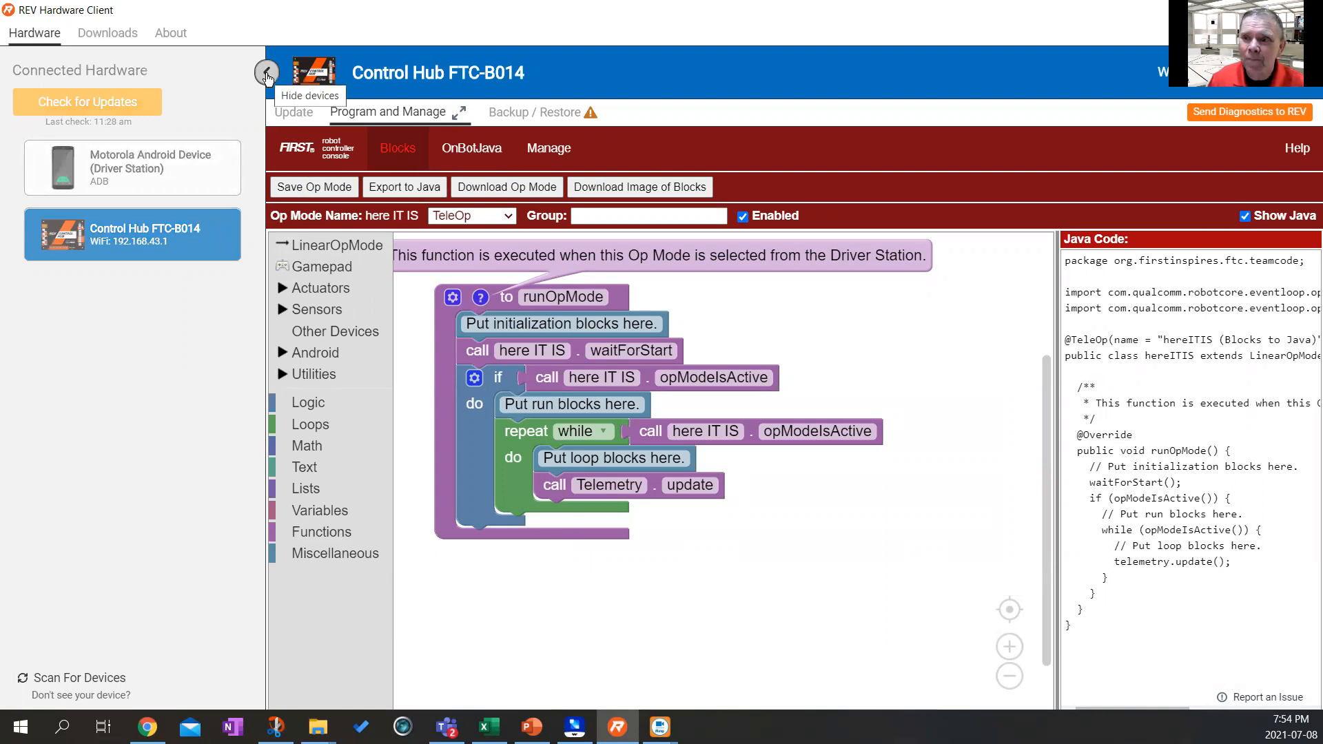
# Collapse the Connected Hardware panel to give the Blocks editor full width.
pyautogui.click(265, 73)
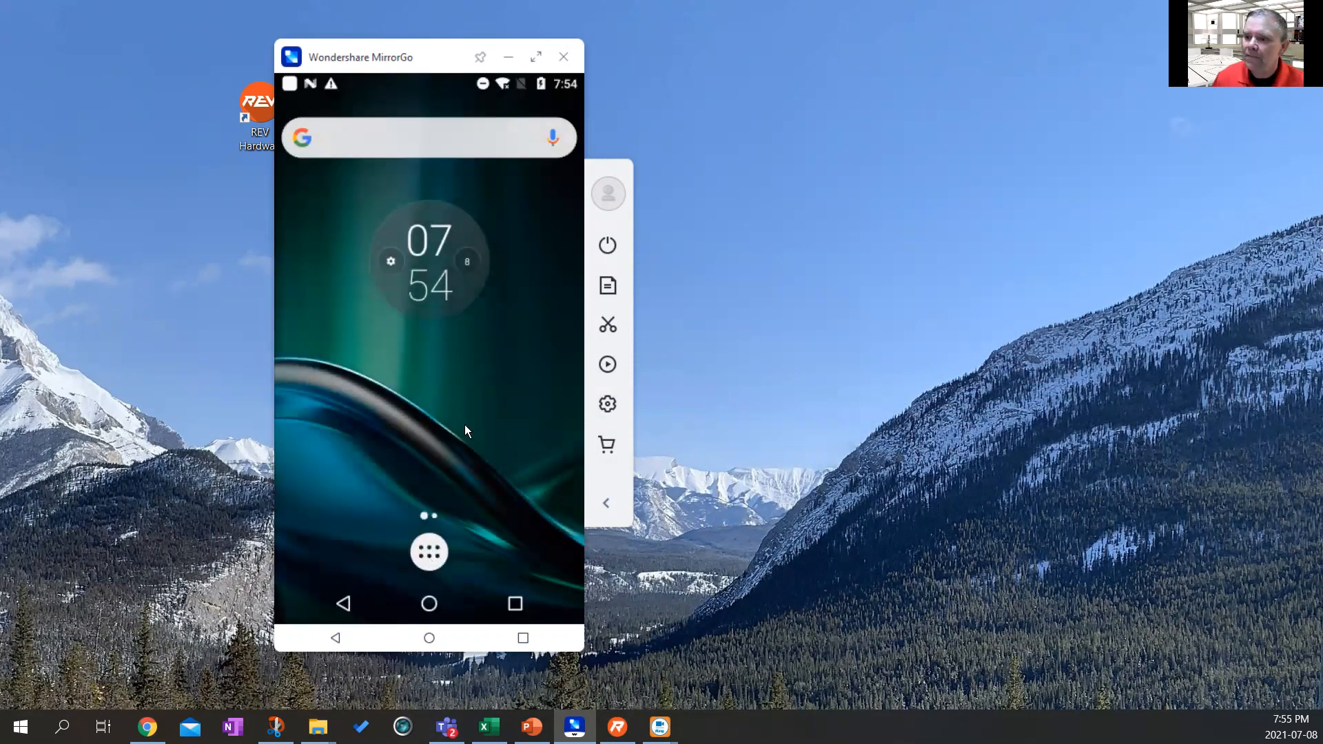
# Launch FTC Driver Station from the phone's app drawer and show its options menu.
pyautogui.click(429, 553)
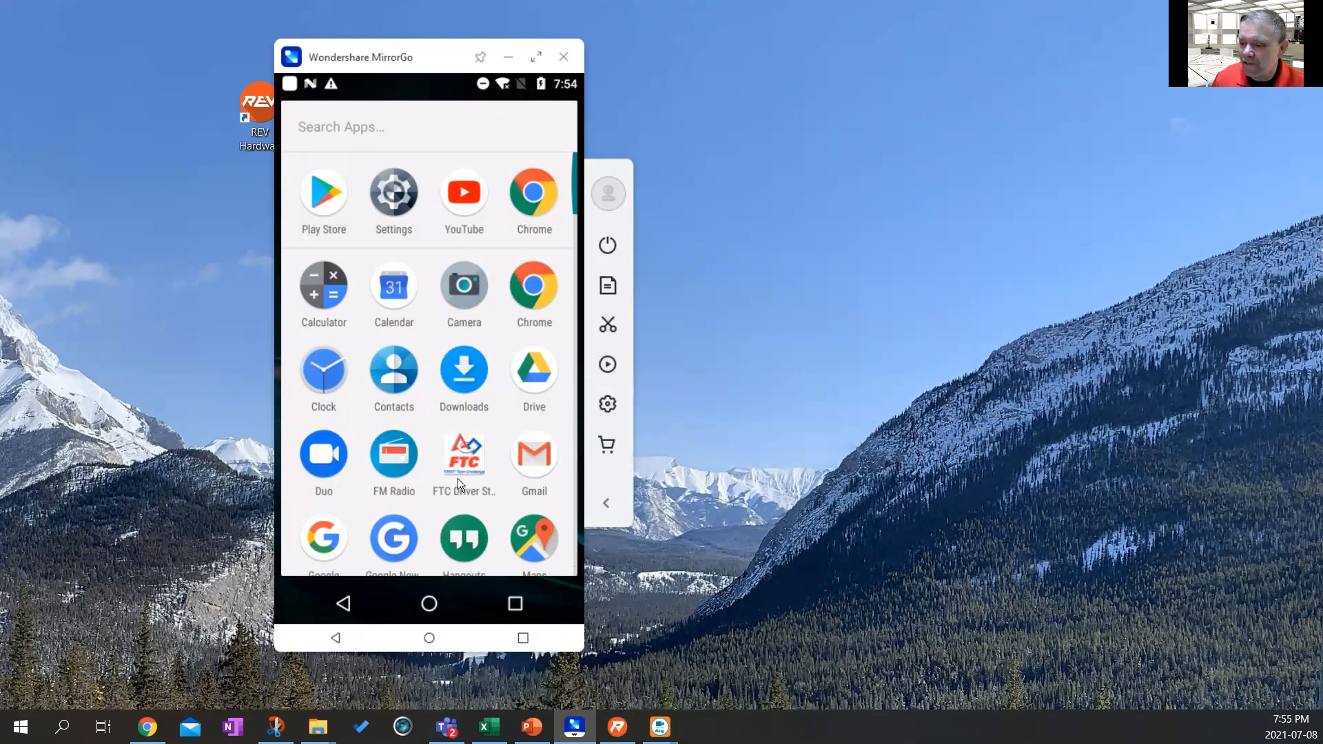
pyautogui.moveTo(457, 482)
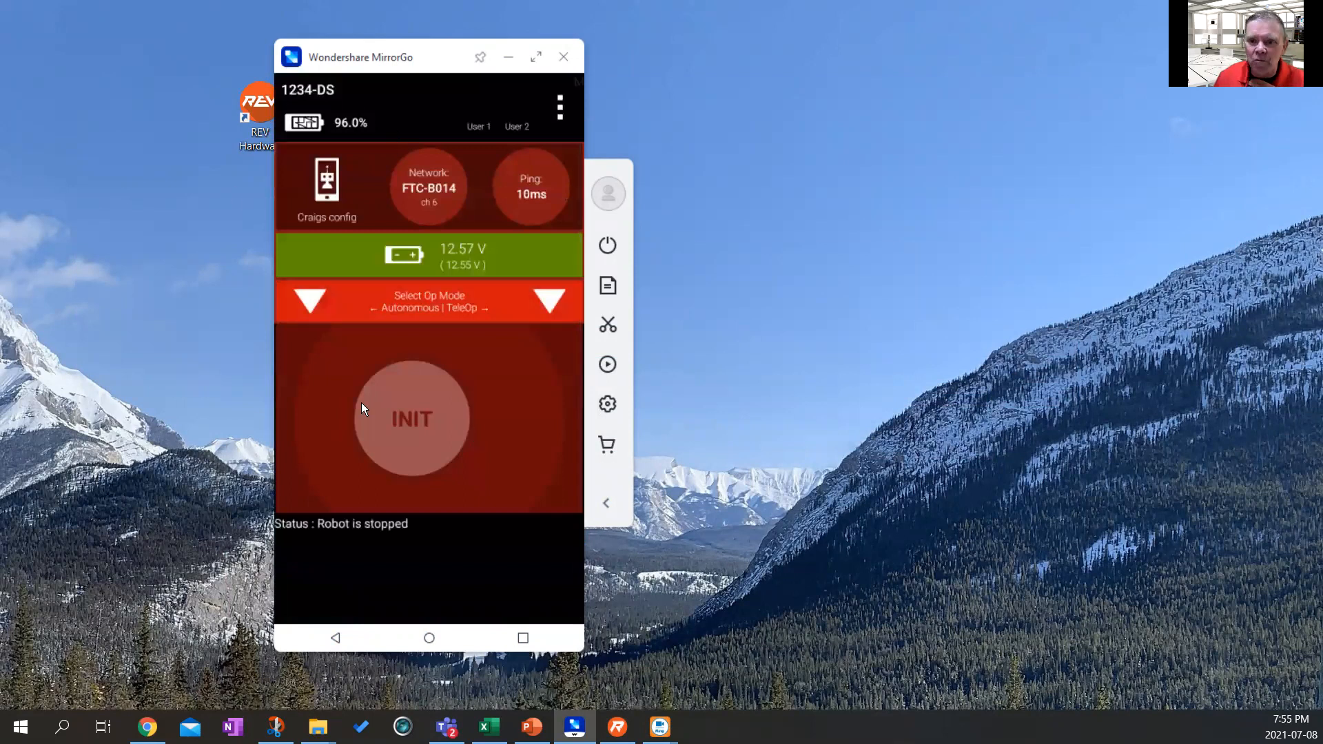
pyautogui.click(412, 419)
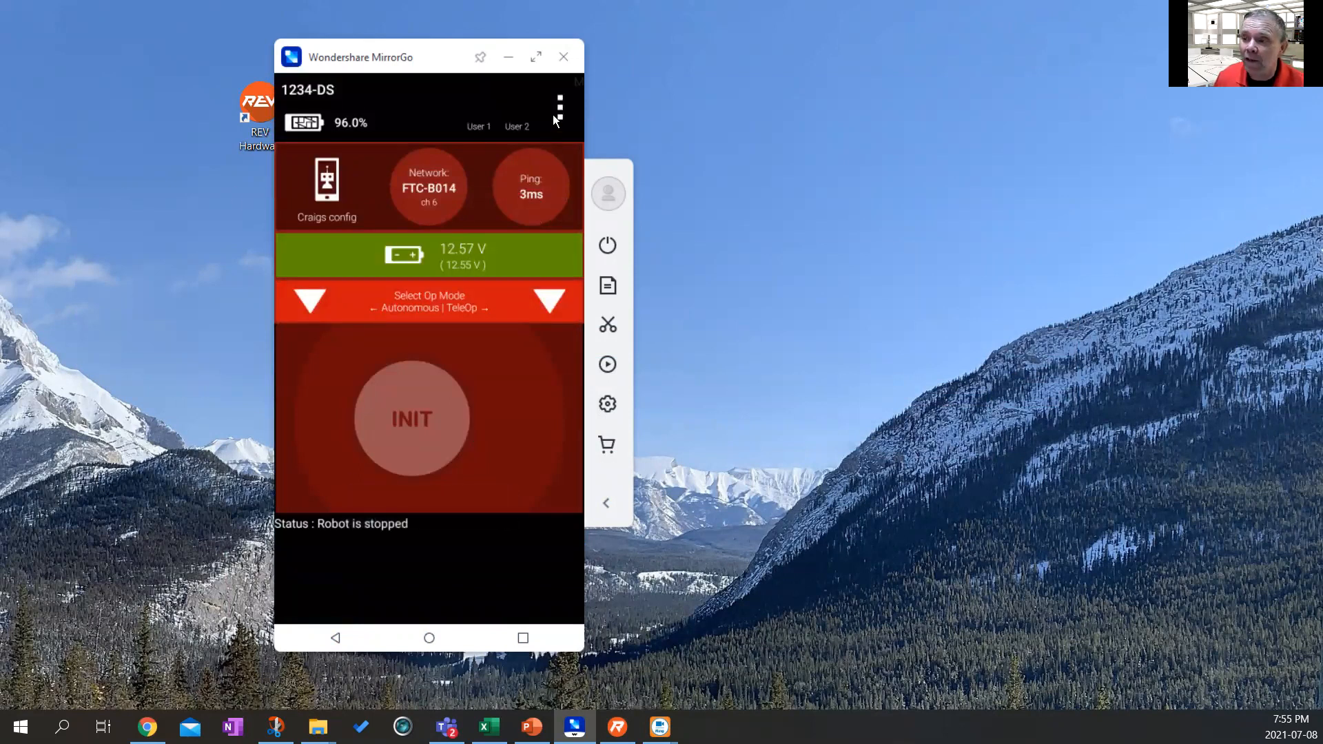
pyautogui.click(559, 107)
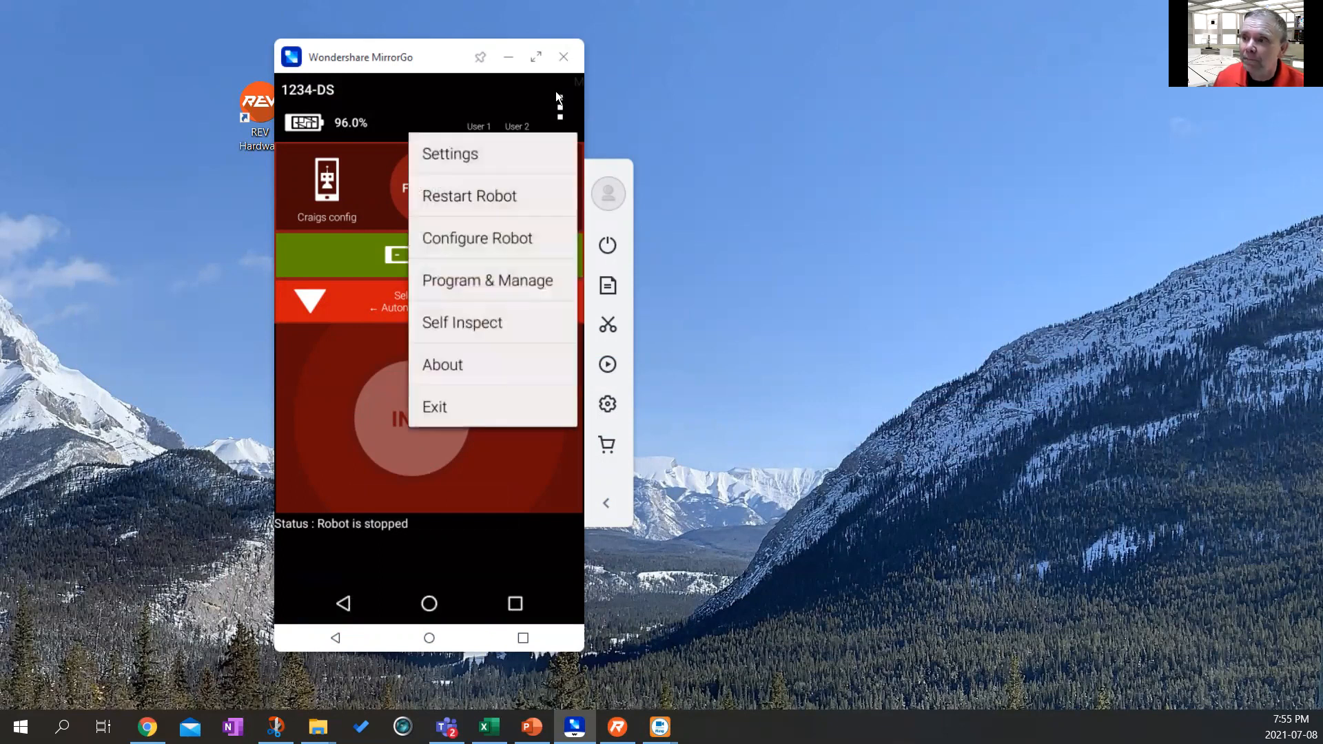
pyautogui.moveTo(493, 225)
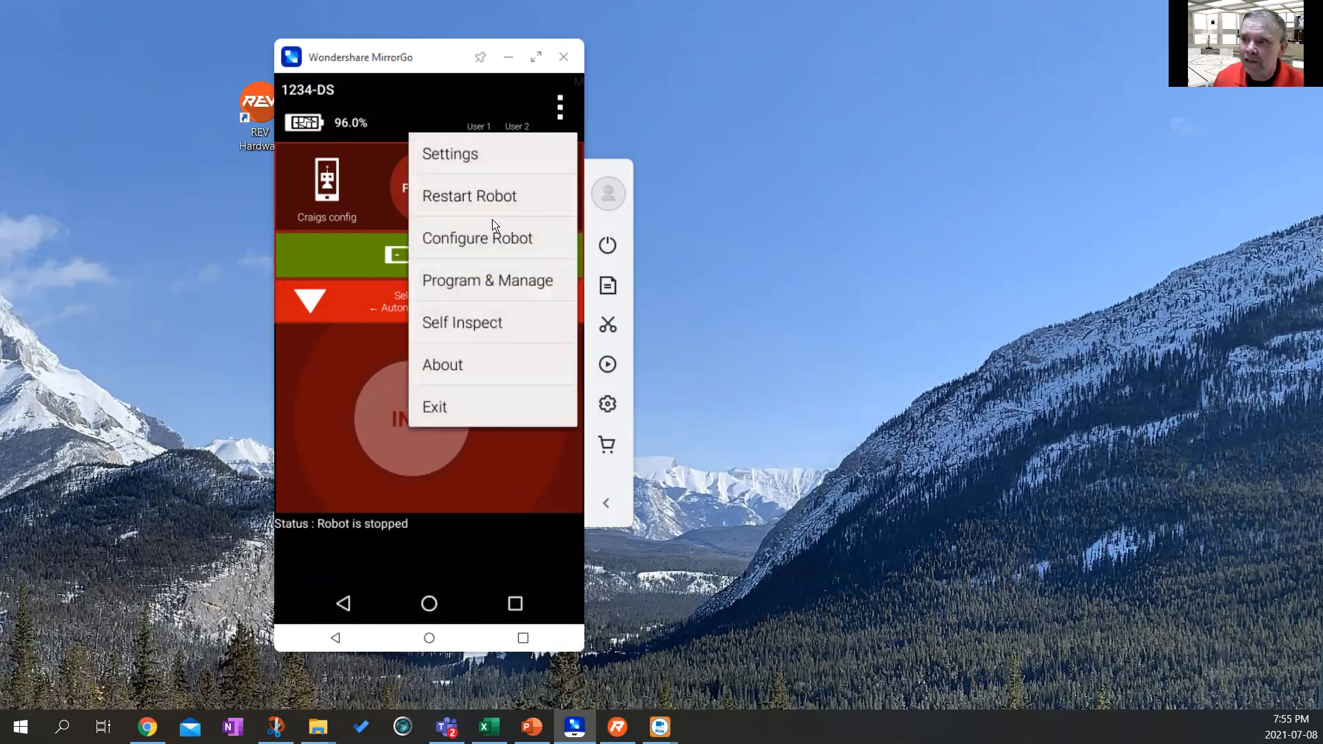
# Keep Control Hub as the Driver Station pairing method and go to Pair with Robot Controller.
pyautogui.click(449, 153)
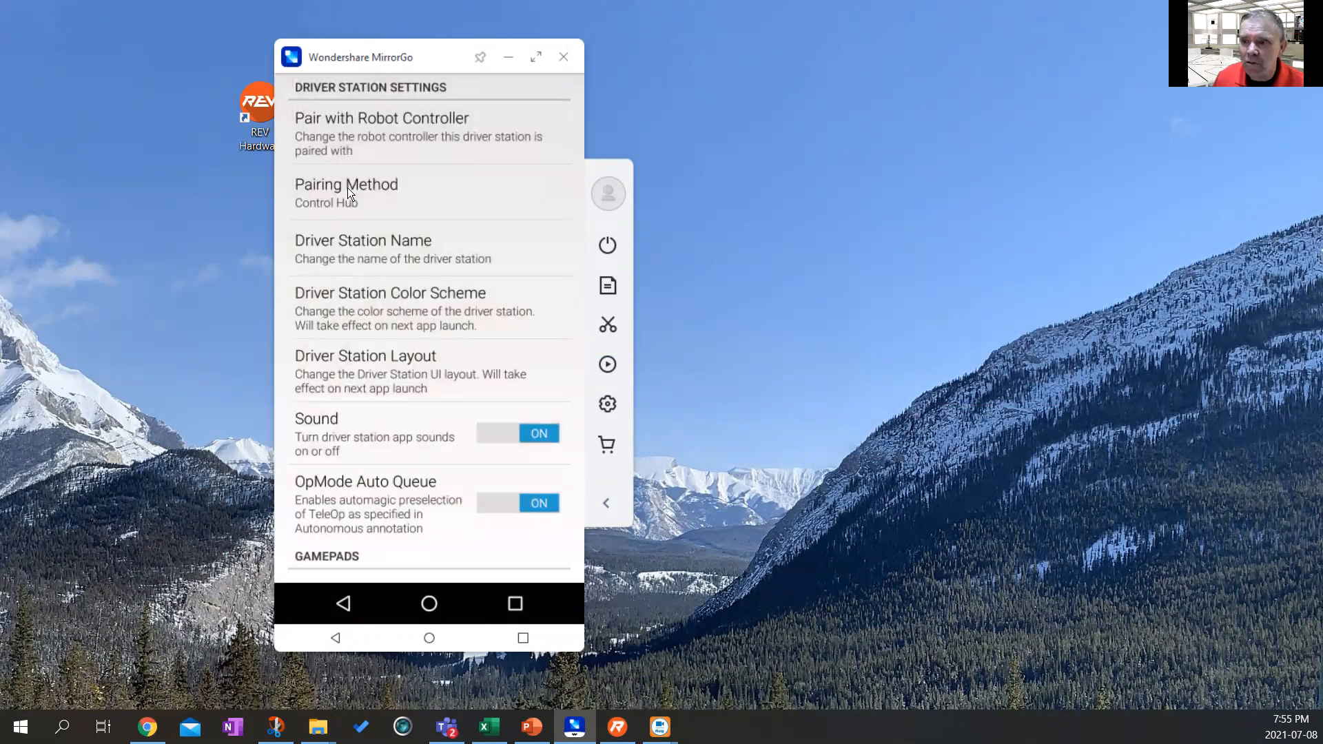
pyautogui.click(346, 193)
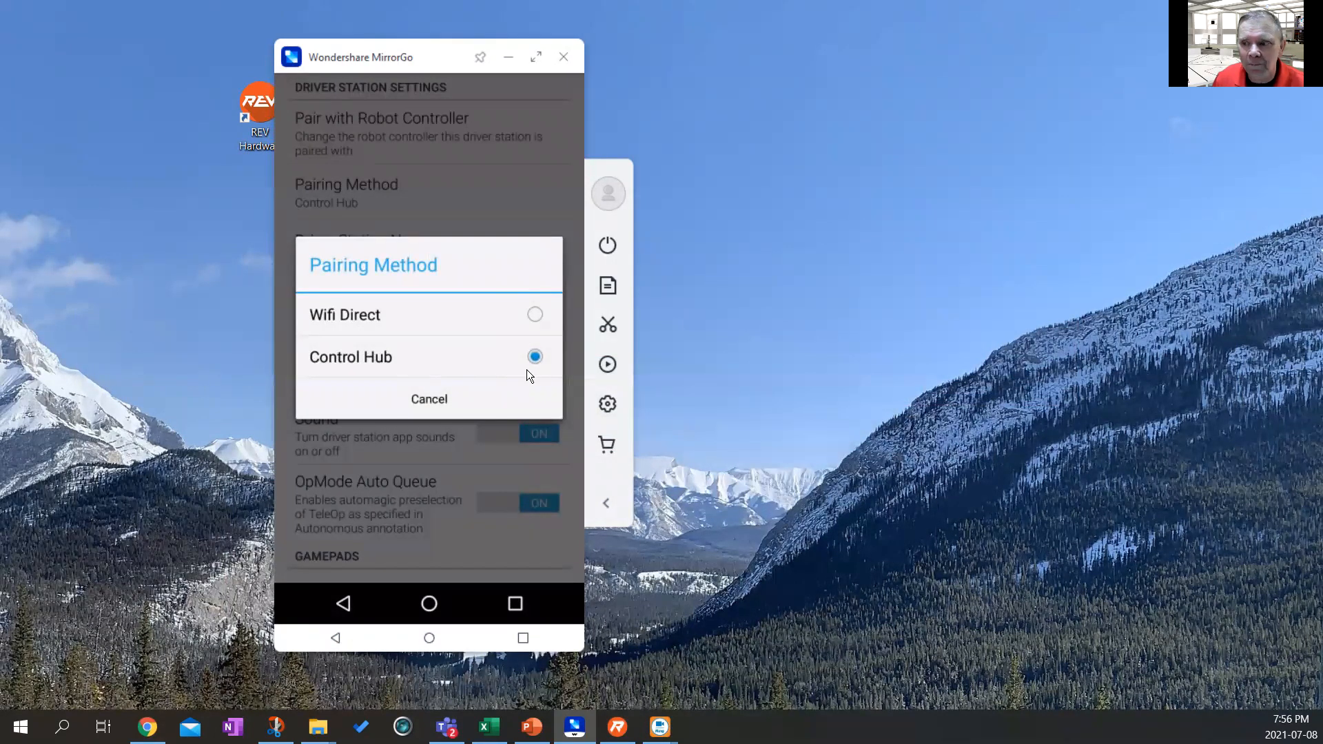
pyautogui.click(429, 398)
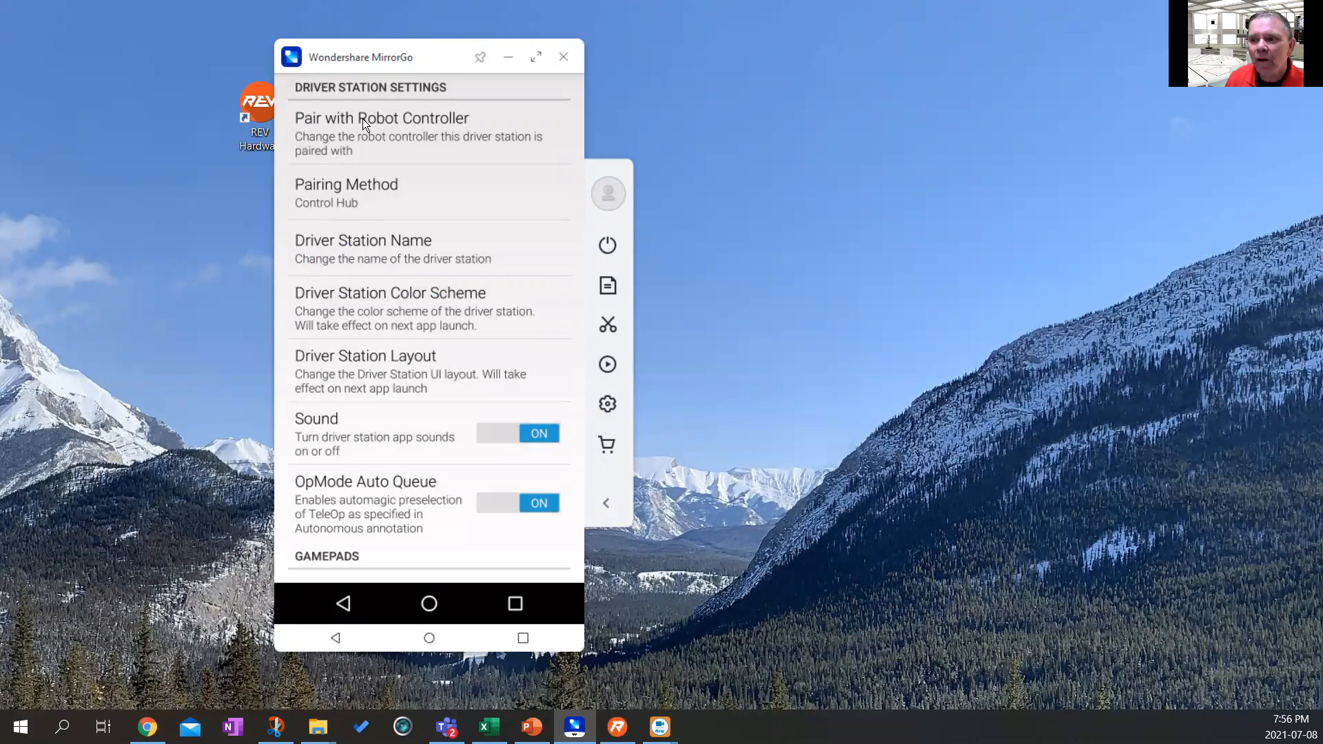
pyautogui.click(382, 119)
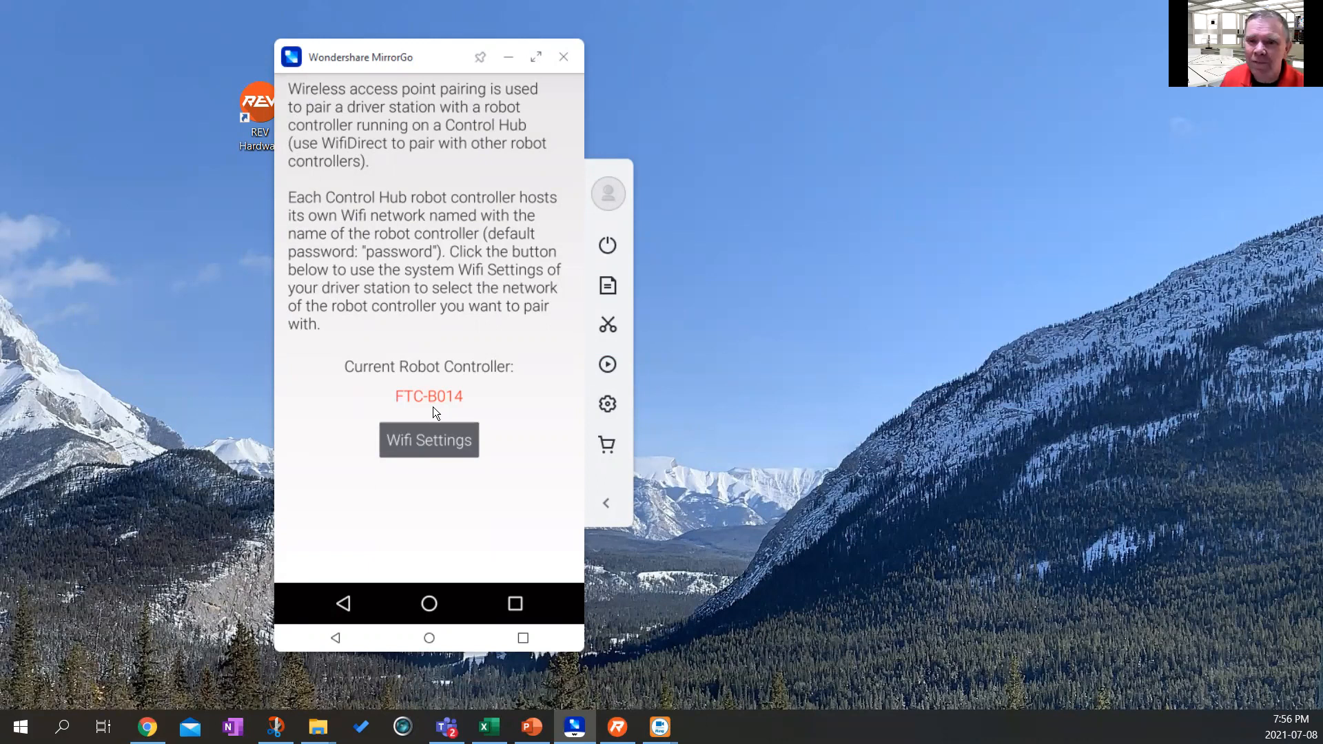
pyautogui.moveTo(413, 473)
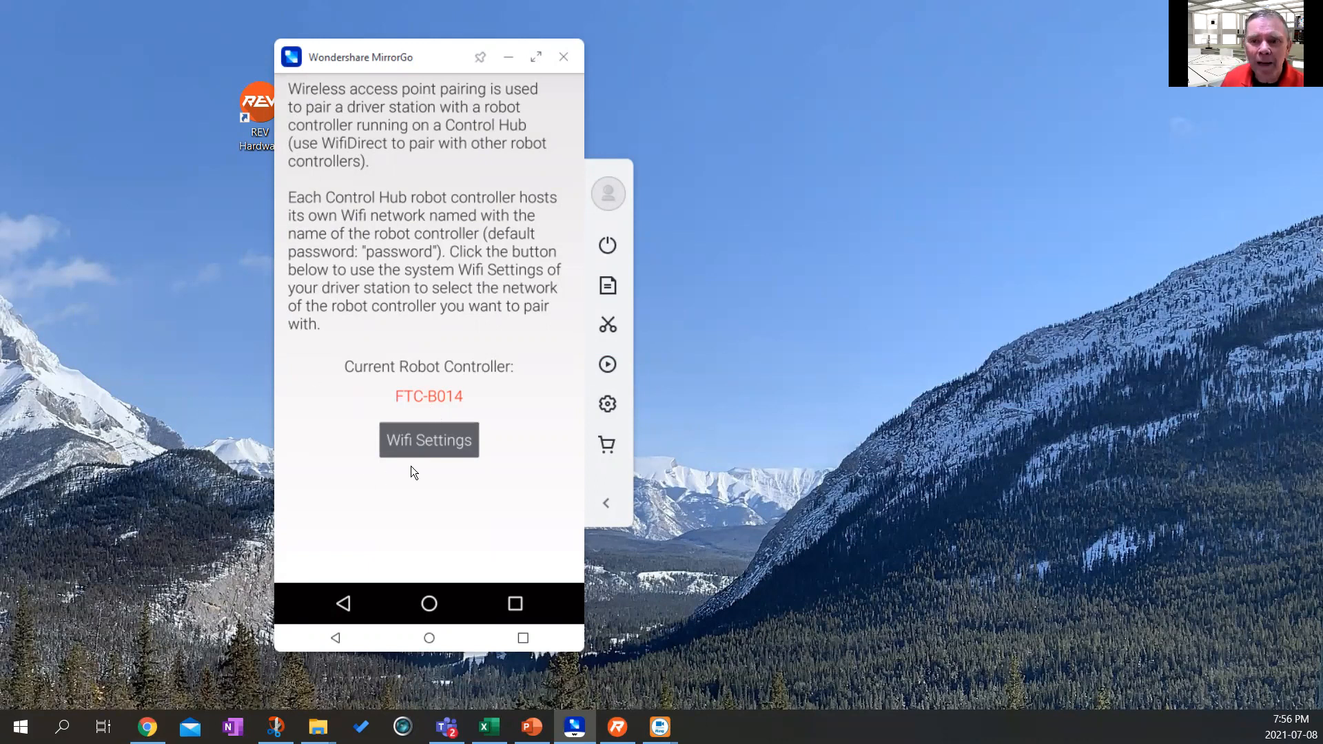
# Check the phone's Wi-Fi list shows FTC-B014 connected, viewing and dismissing its details.
pyautogui.click(427, 440)
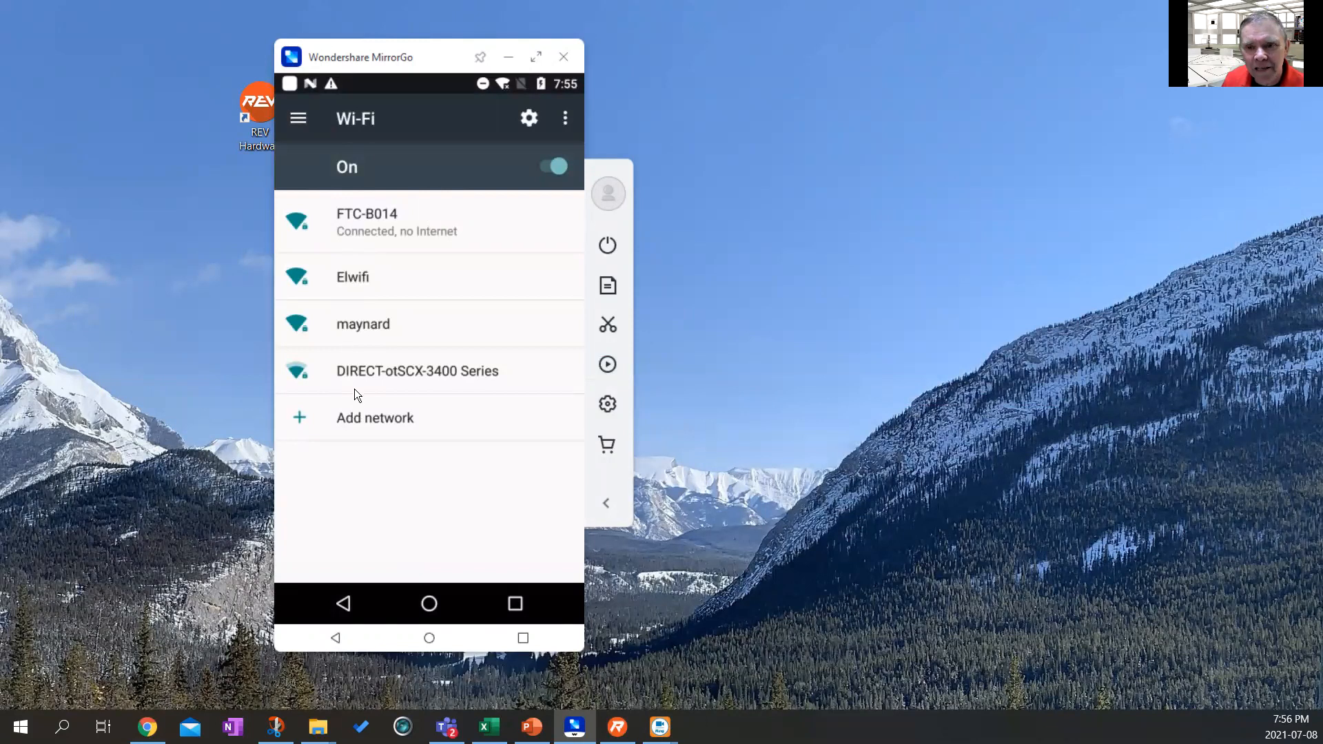
pyautogui.moveTo(367, 206)
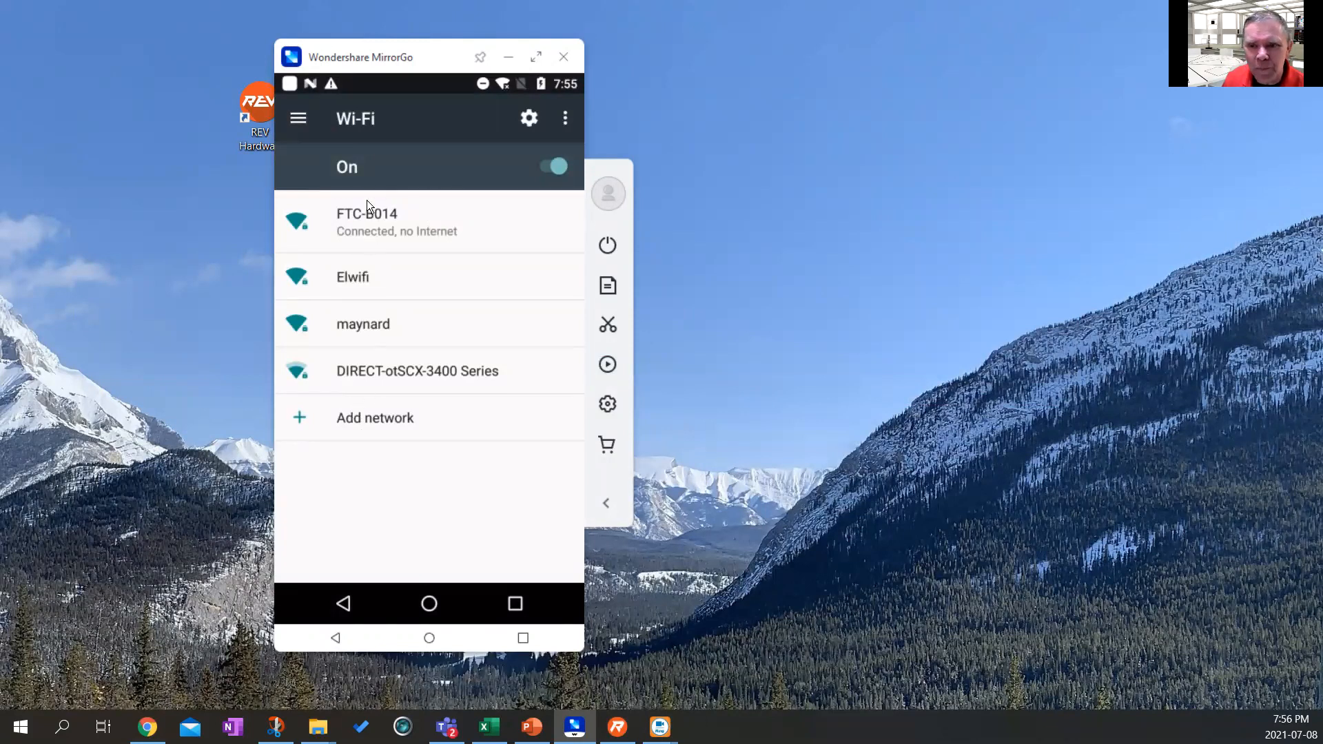
pyautogui.moveTo(359, 236)
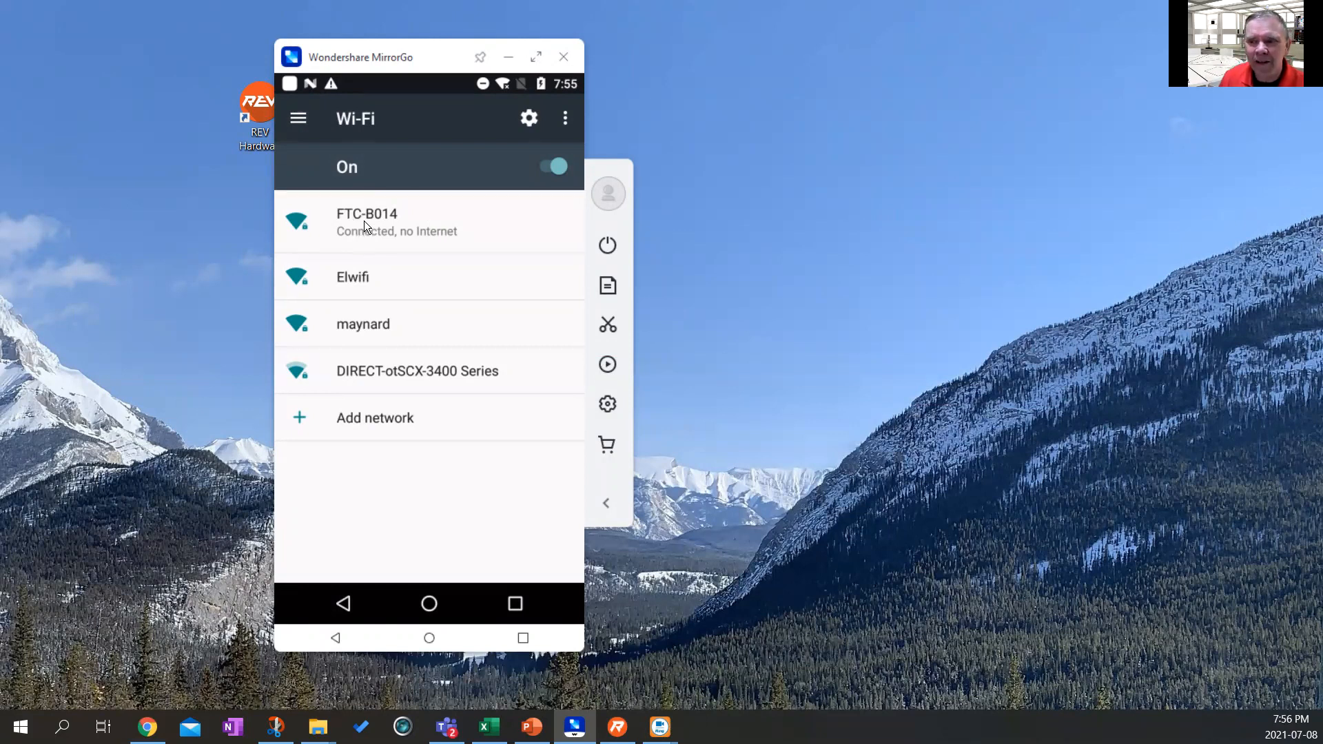
pyautogui.click(367, 222)
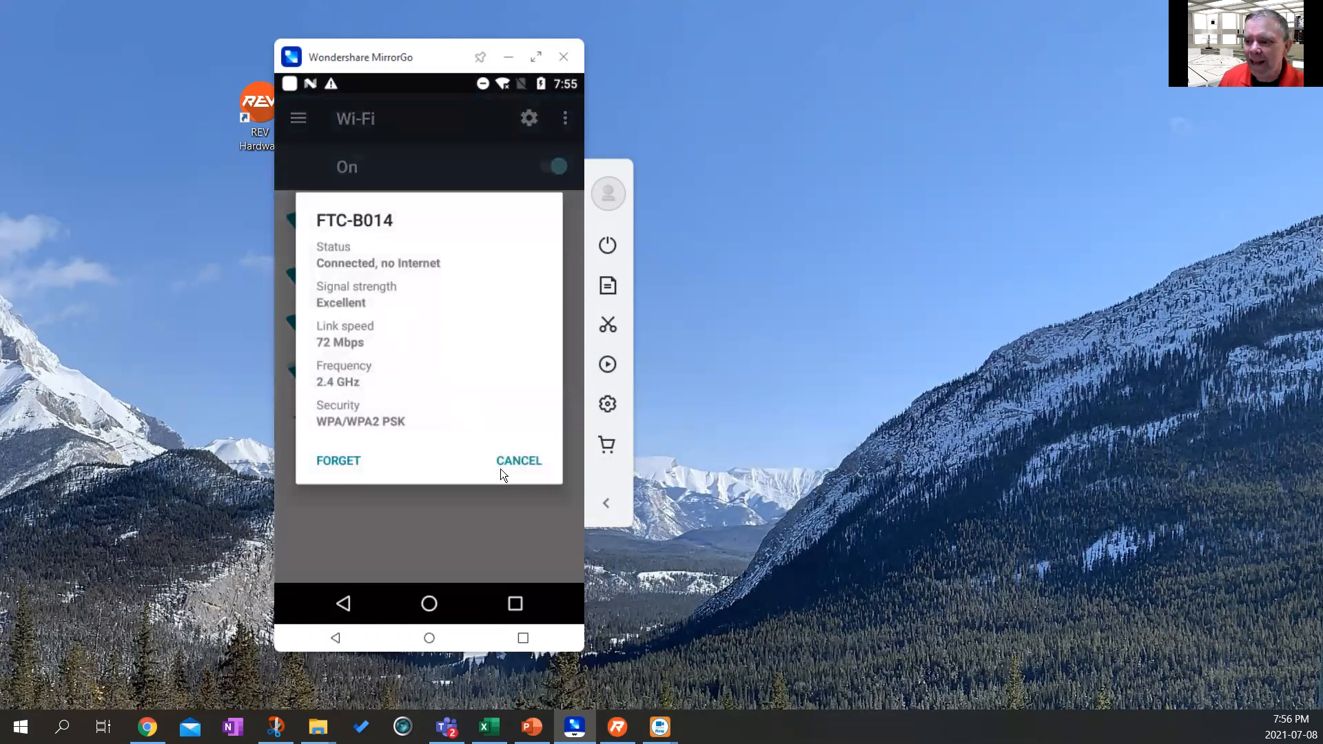
pyautogui.click(518, 460)
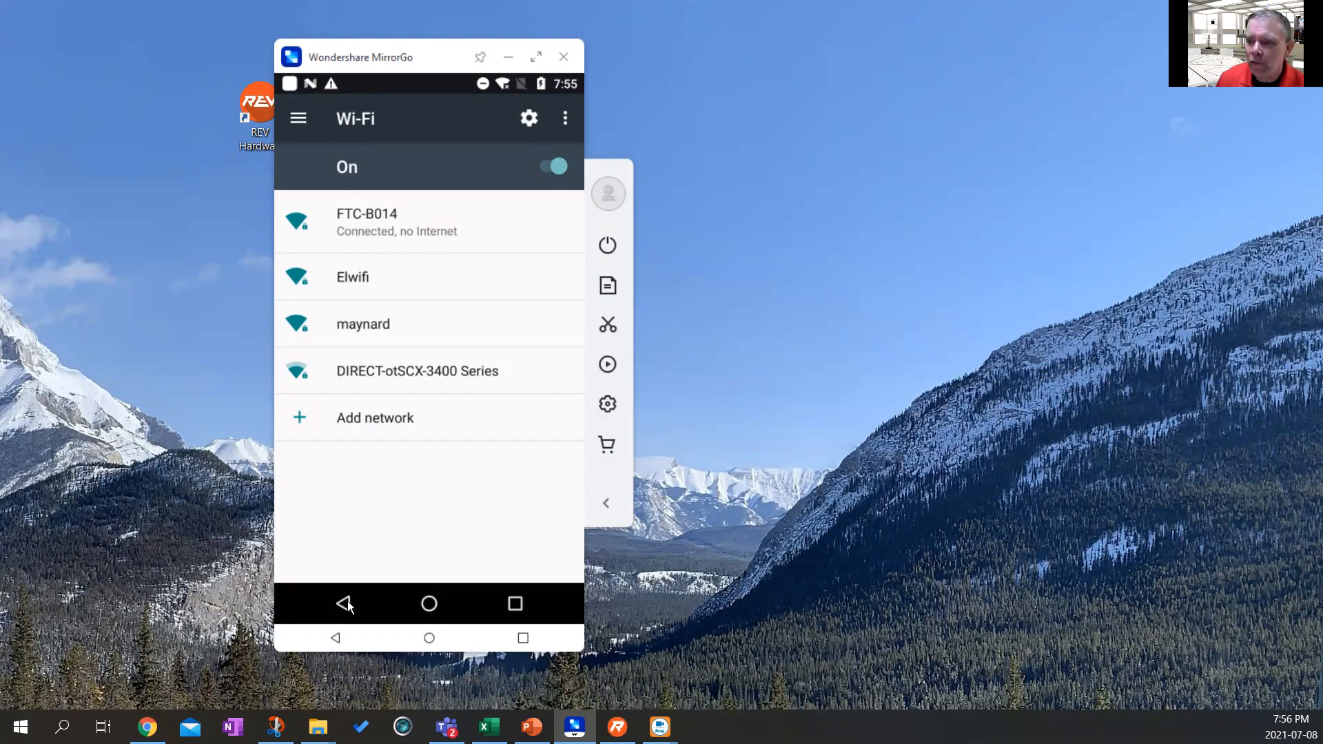
# Back out to the Driver Station main screen, linked to FTC-B014 with the robot stopped.
pyautogui.click(344, 604)
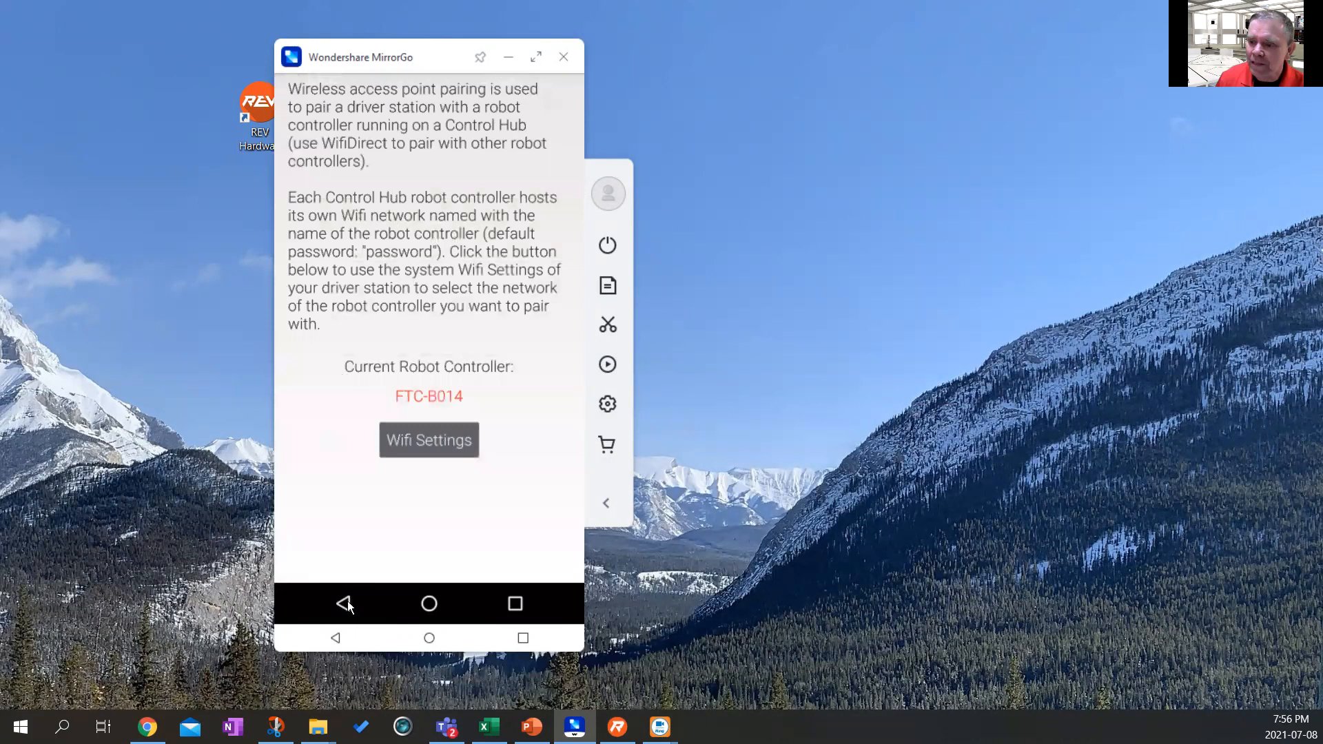
pyautogui.moveTo(345, 607)
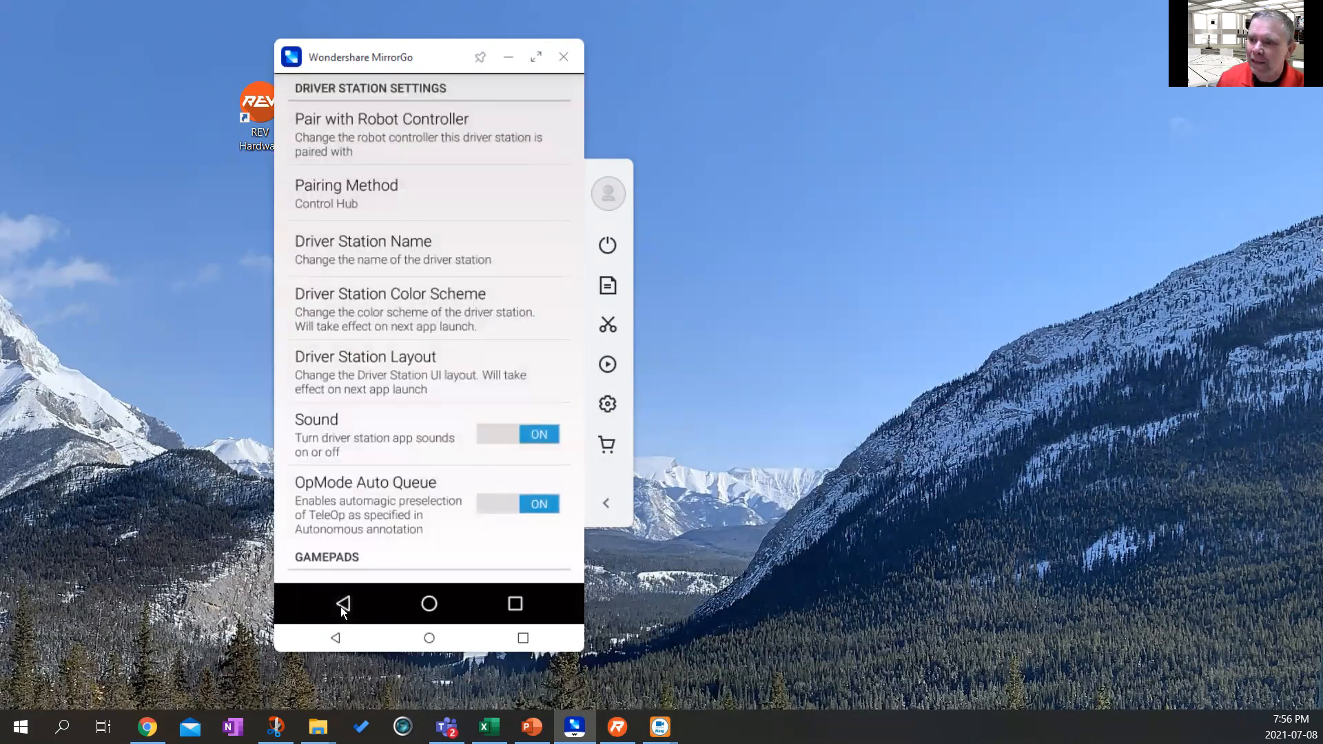
pyautogui.click(343, 604)
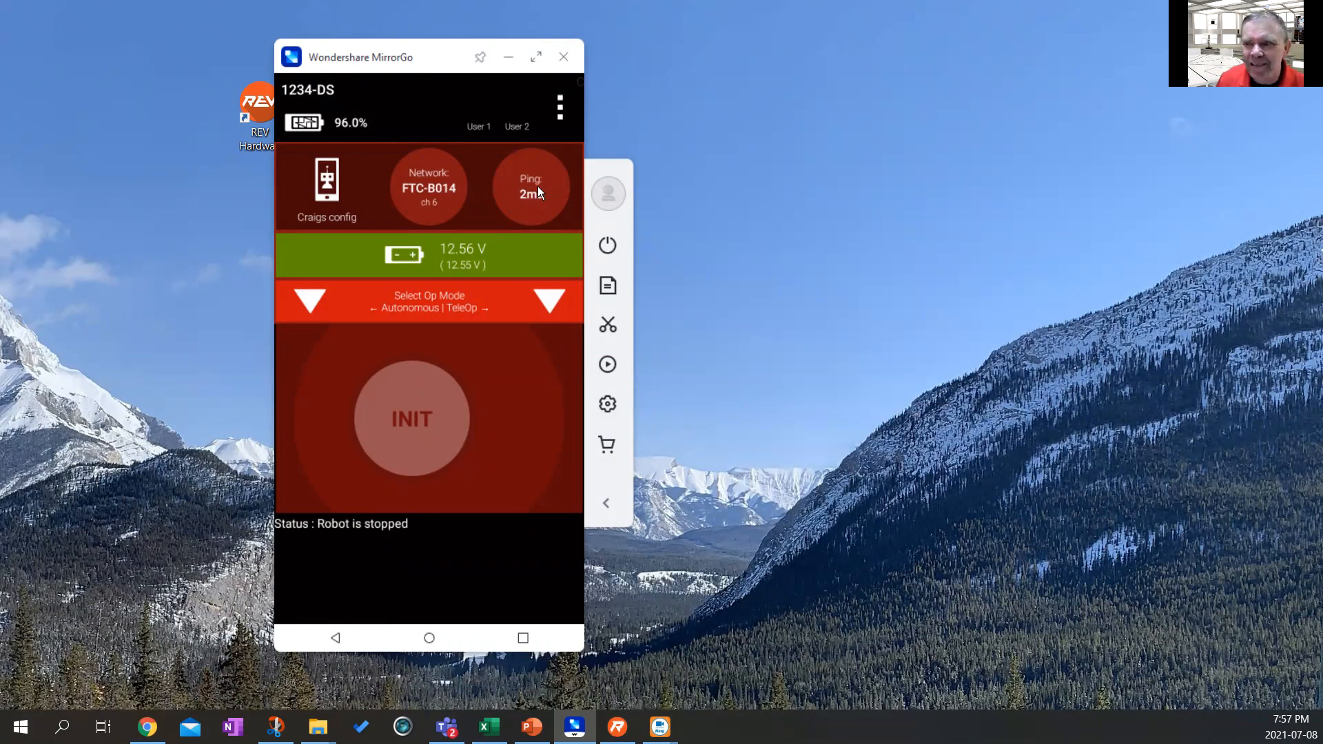
pyautogui.moveTo(402, 215)
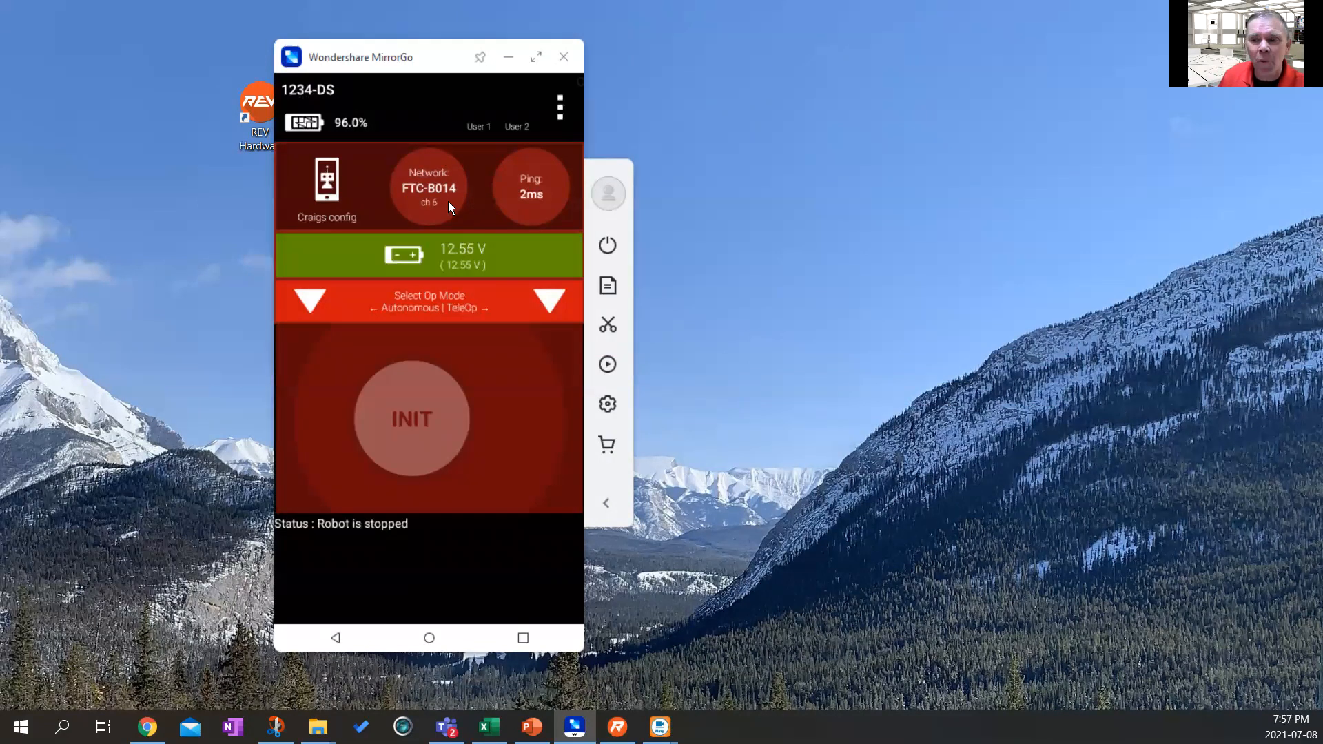
pyautogui.moveTo(453, 269)
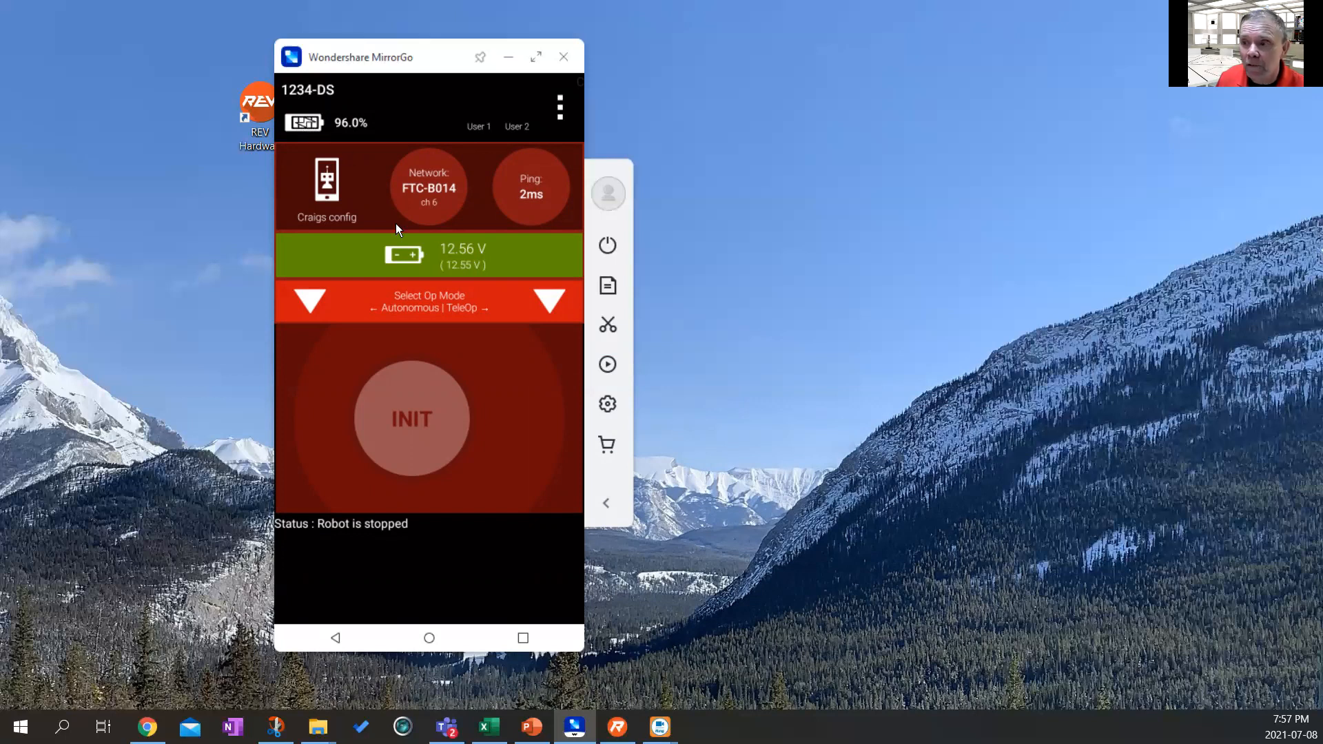
pyautogui.moveTo(422, 256)
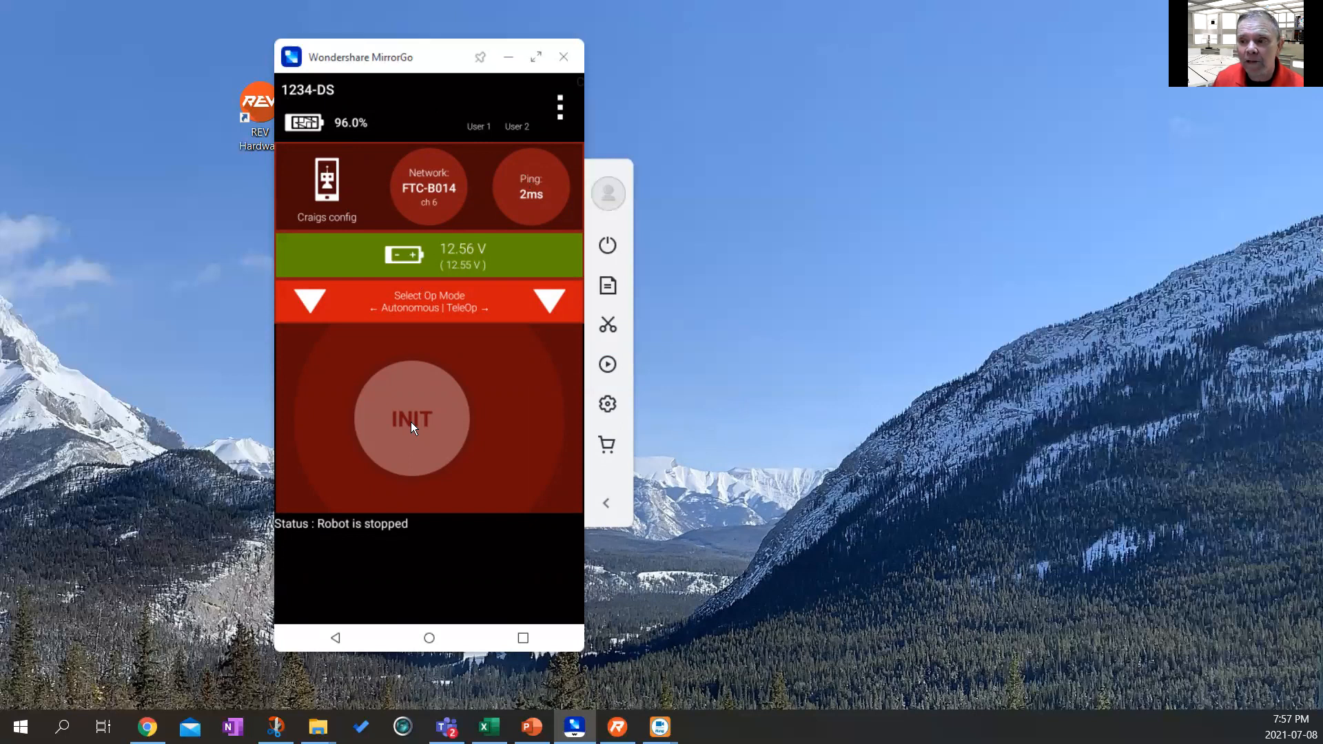
# Select '1 teleop test' as the Driver Station TeleOp and hide the MirrorGo window.
pyautogui.click(429, 308)
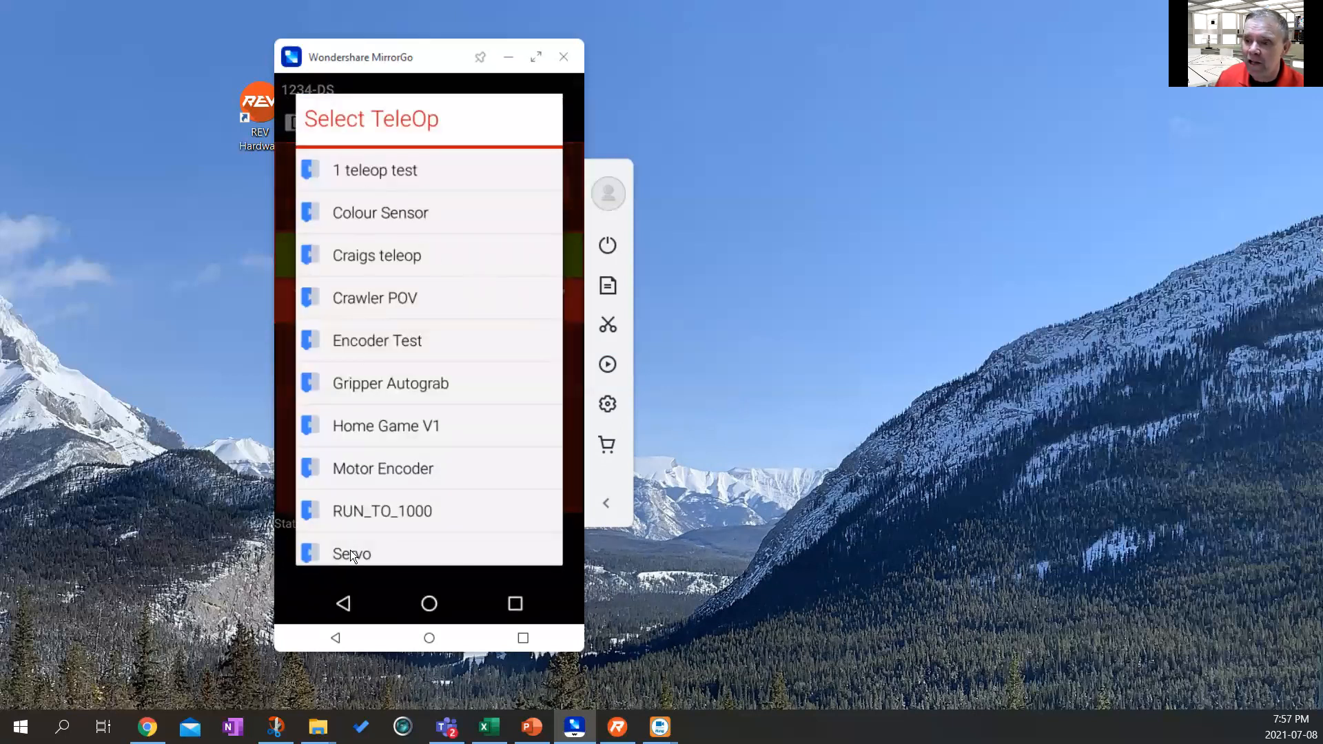
pyautogui.click(375, 169)
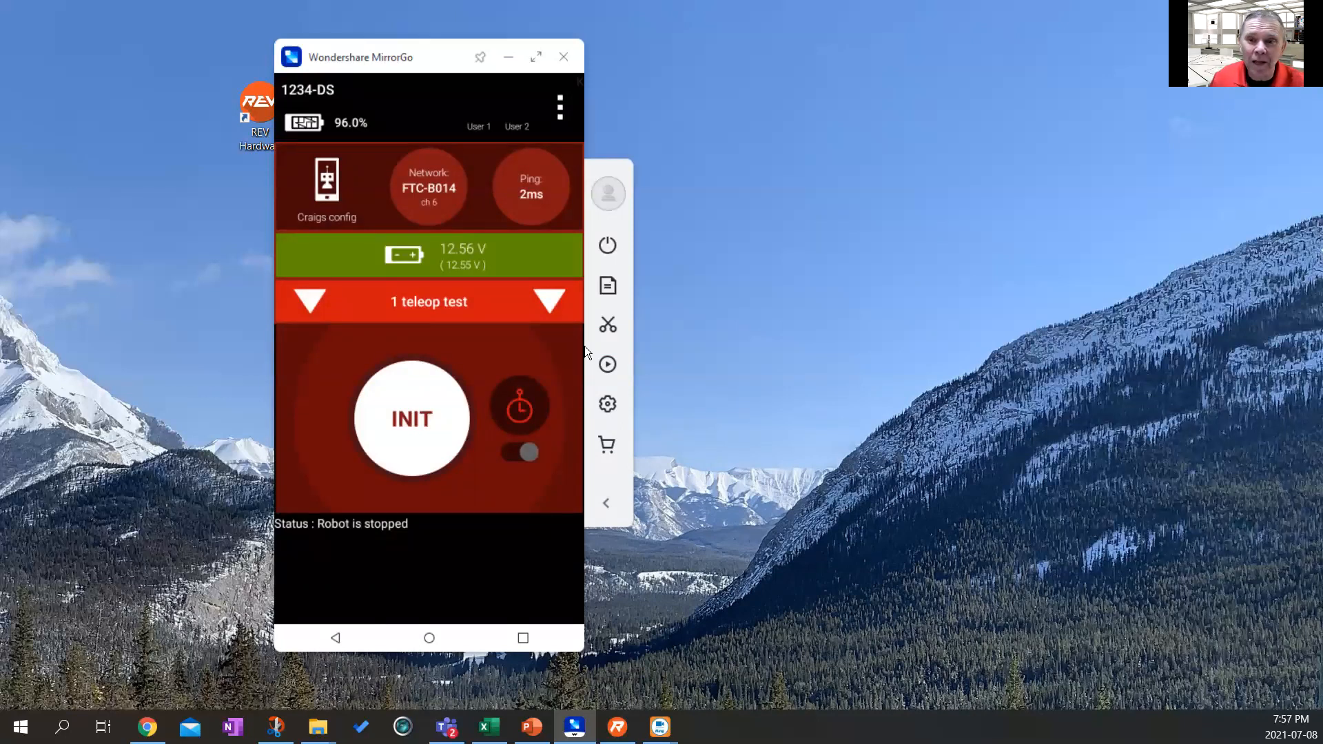
pyautogui.click(562, 57)
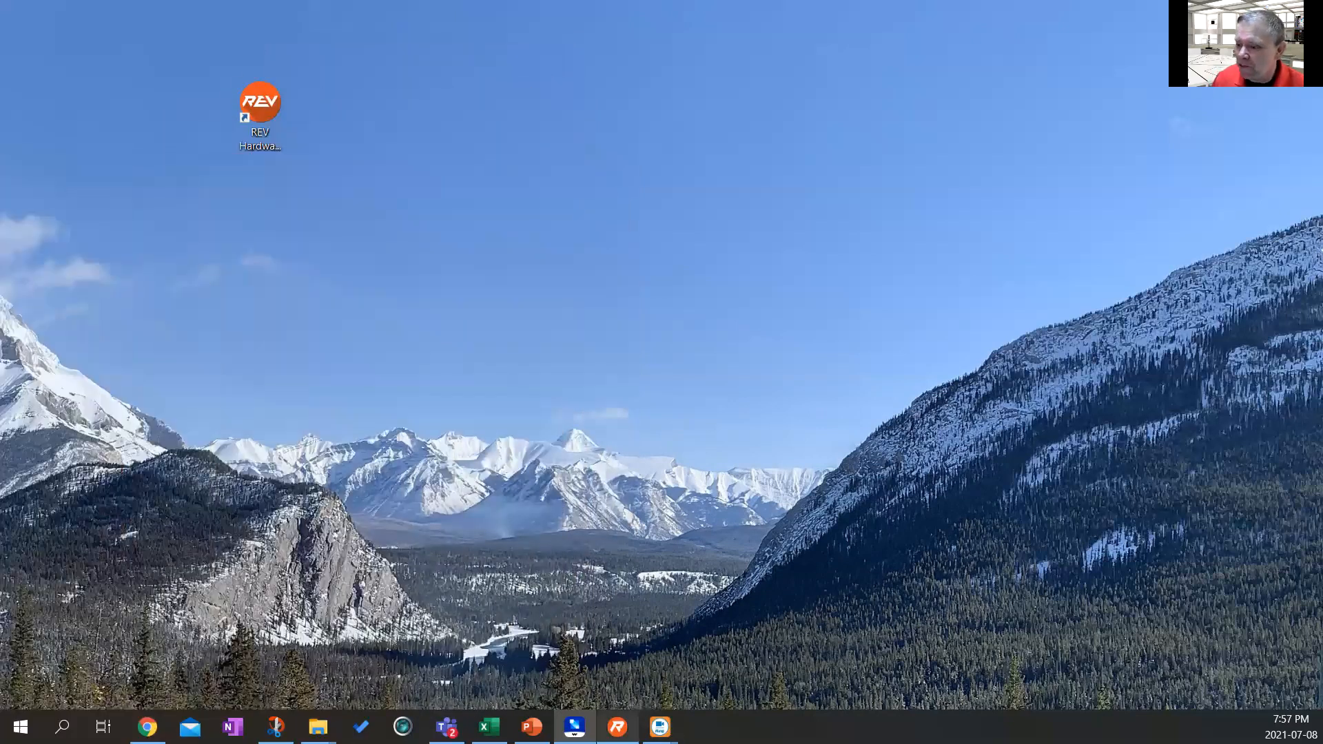
# Relaunch the client, check FTC-B014's update status and hardware list, and reload its op mode console.
pyautogui.doubleClick(259, 98)
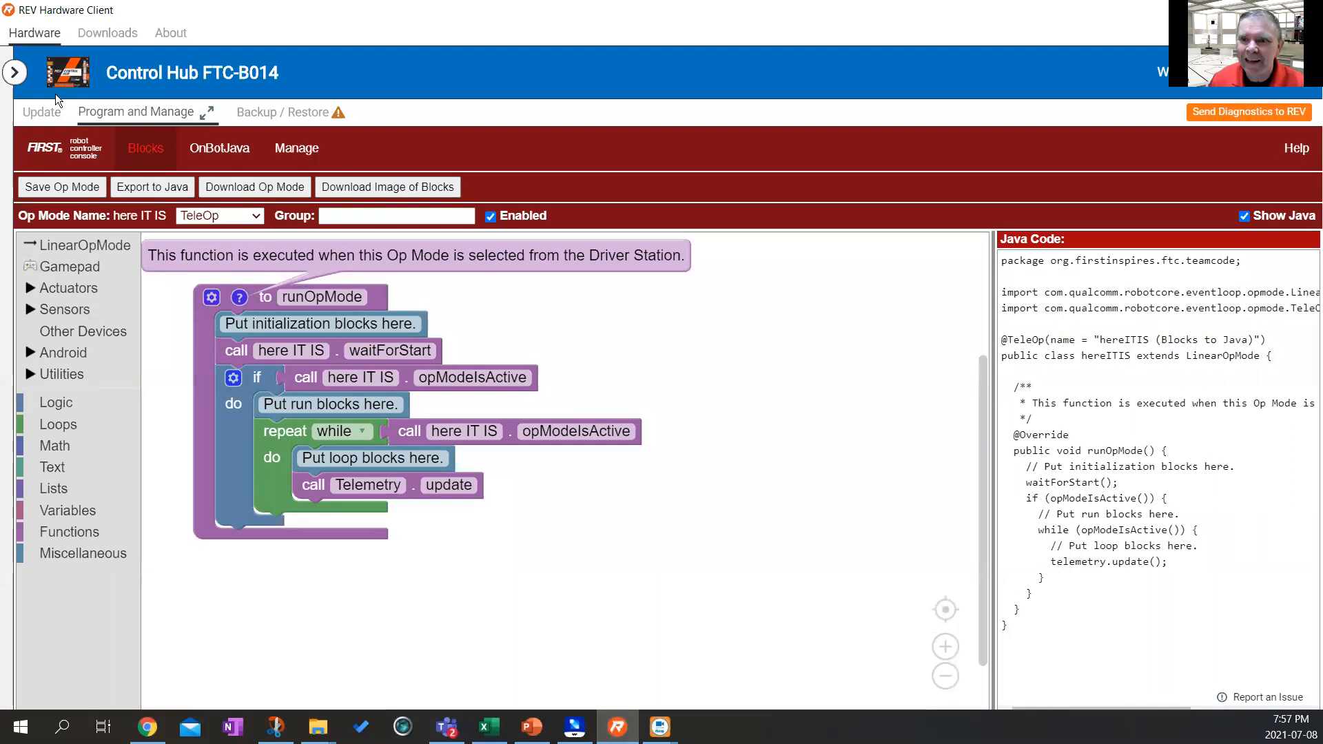
pyautogui.click(41, 111)
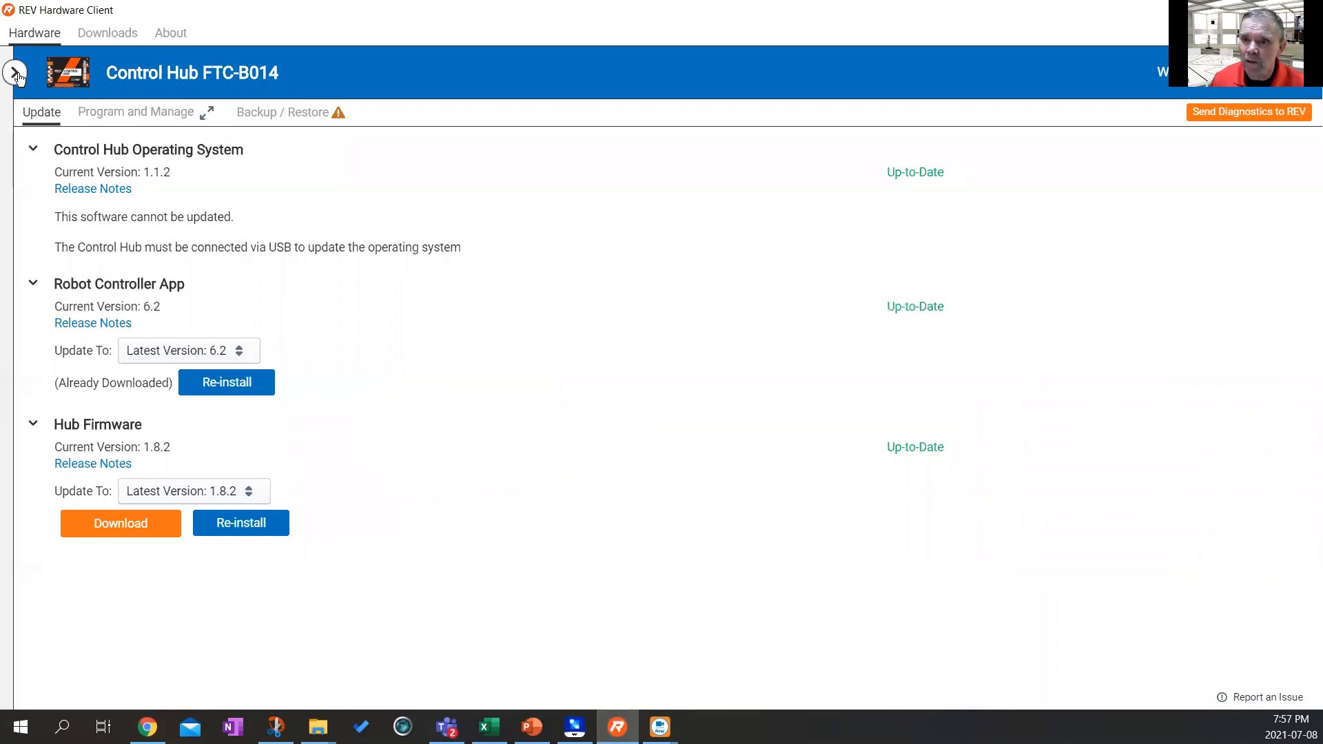
pyautogui.click(15, 73)
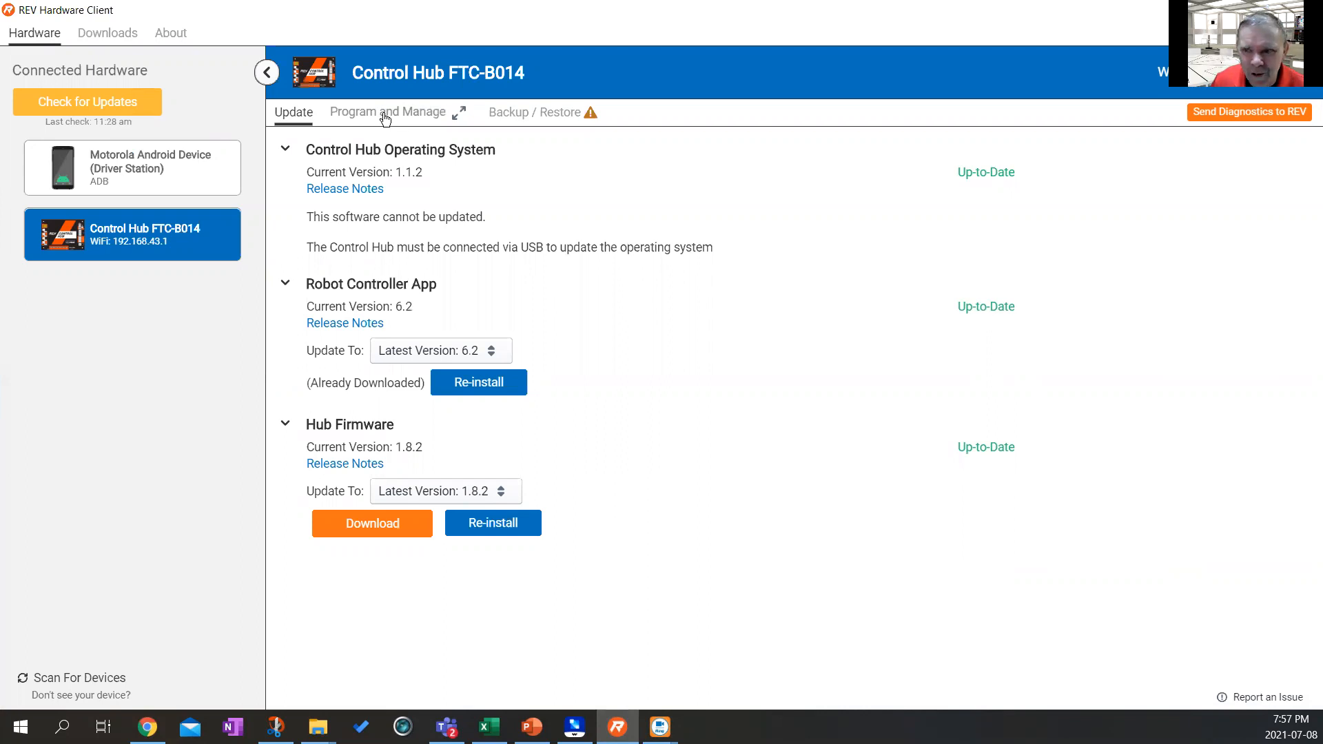
pyautogui.click(387, 111)
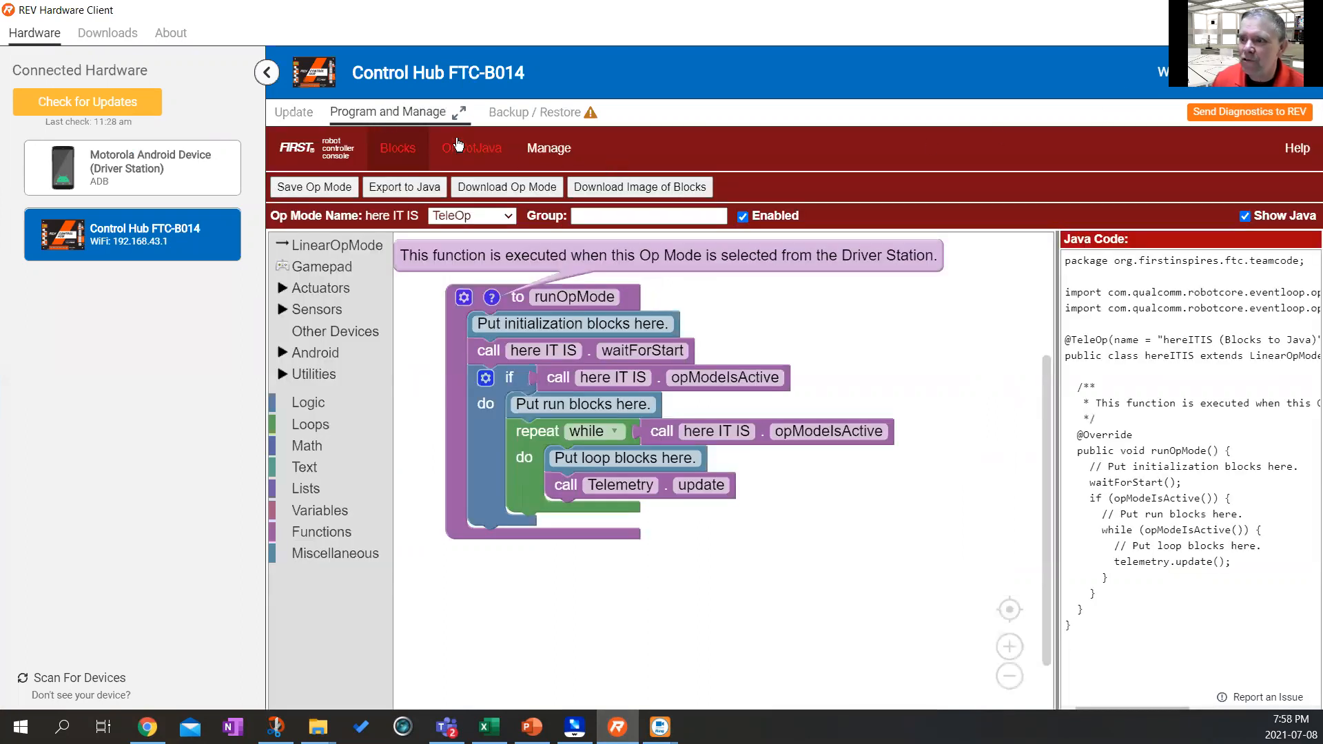
pyautogui.click(397, 148)
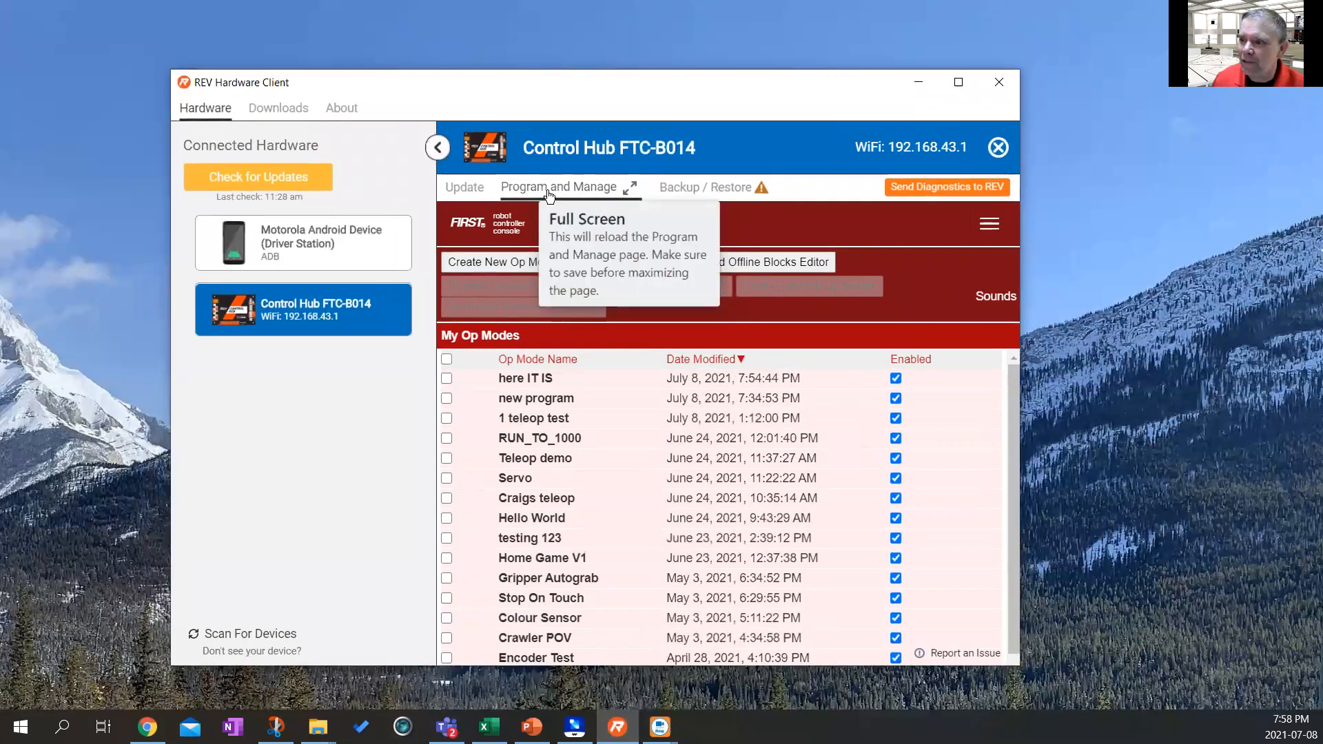
pyautogui.moveTo(464, 186)
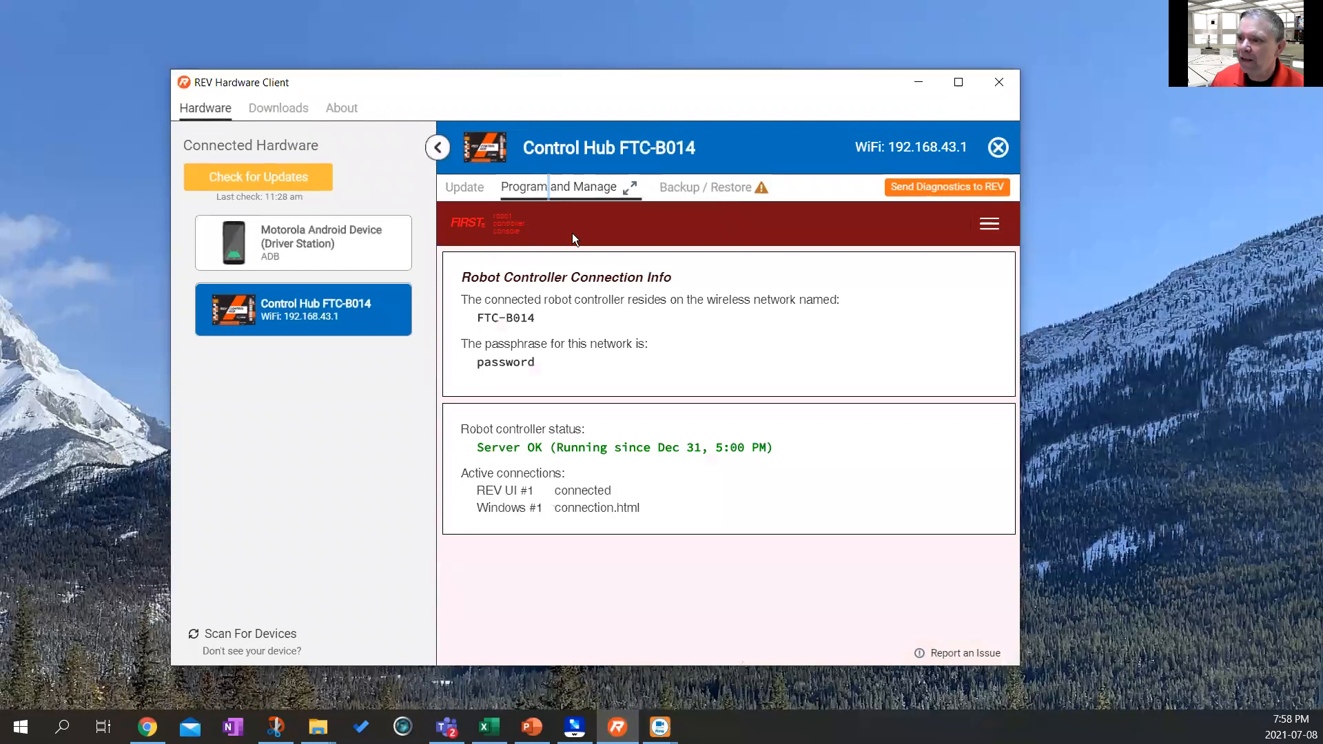
pyautogui.moveTo(924, 142)
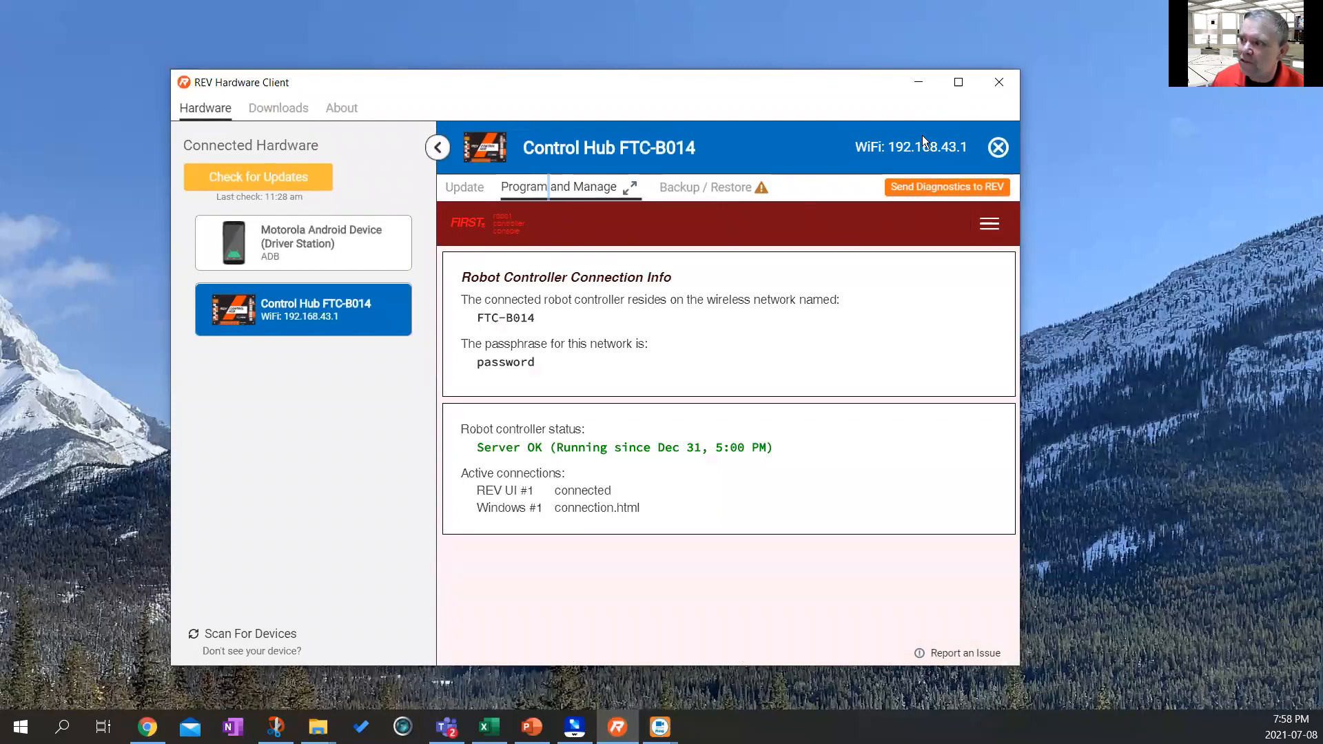
# Maximize the client window and switch the console to the Blocks programming area.
pyautogui.click(988, 225)
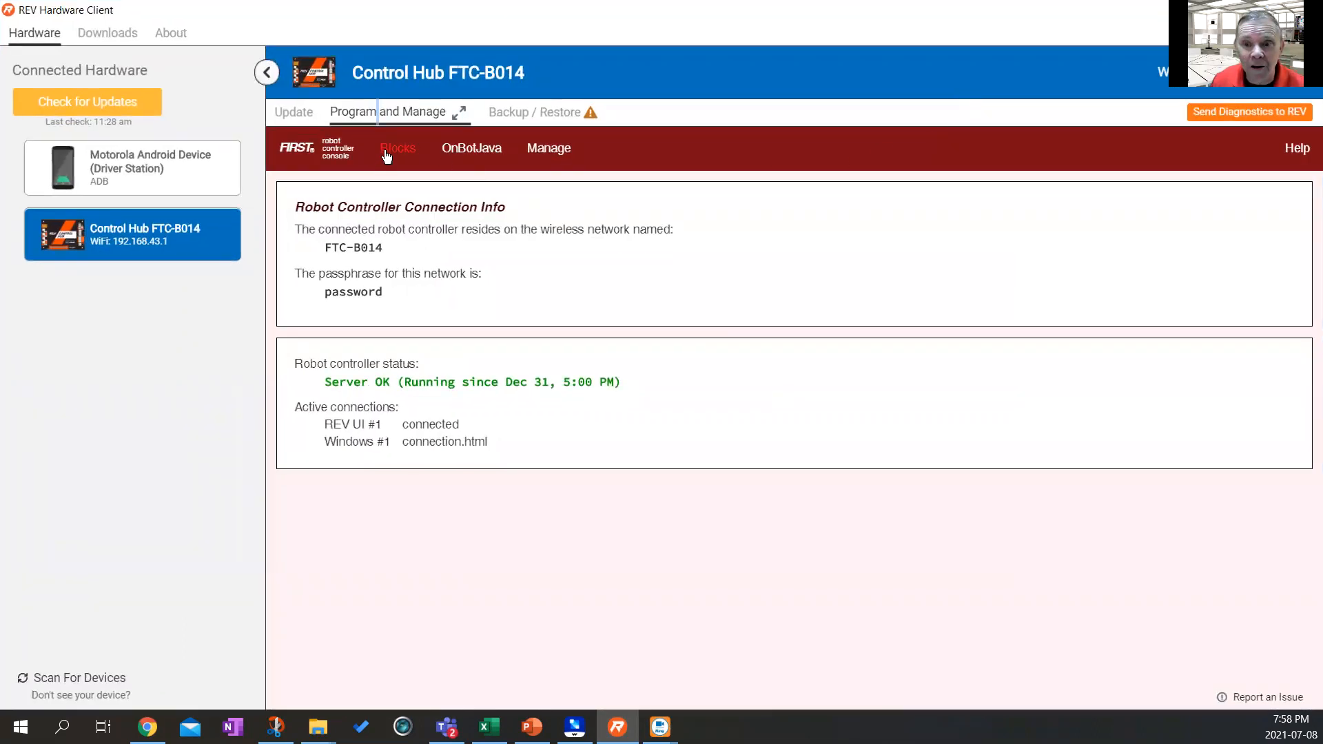
pyautogui.click(397, 148)
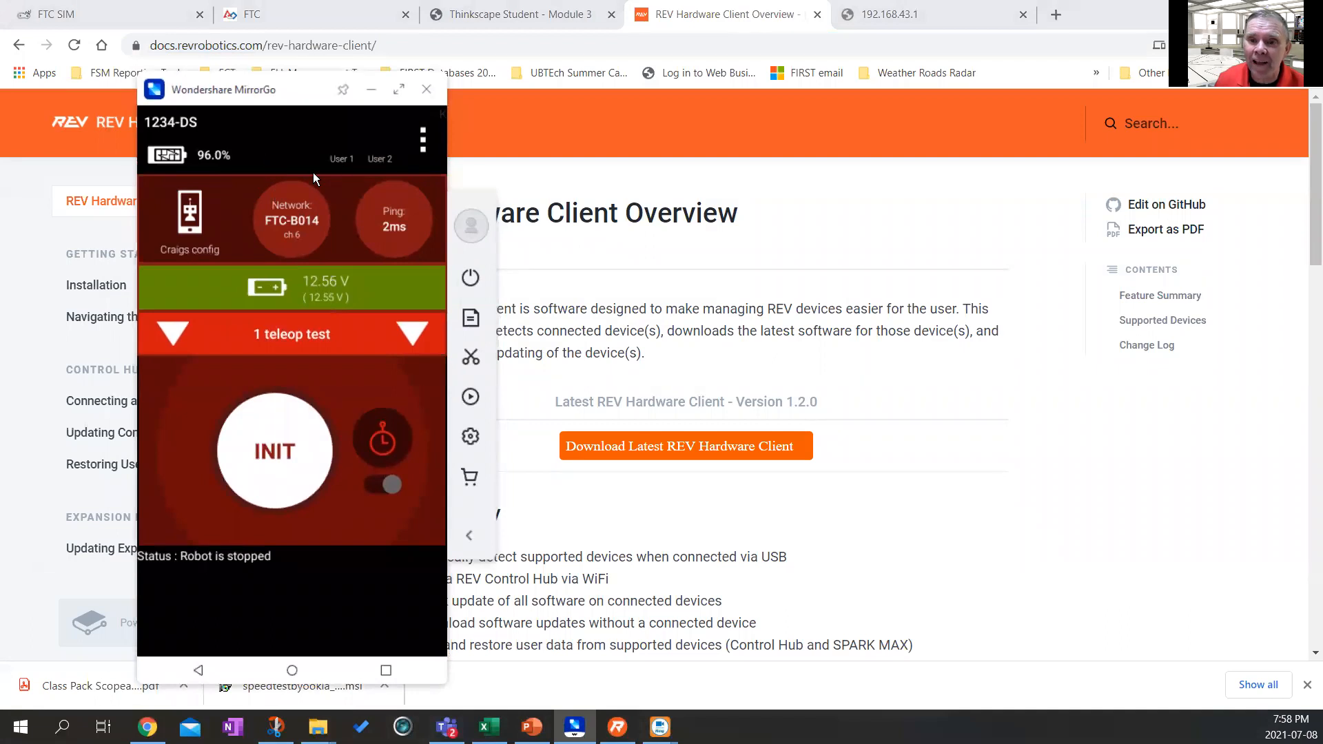
pyautogui.moveTo(328, 256)
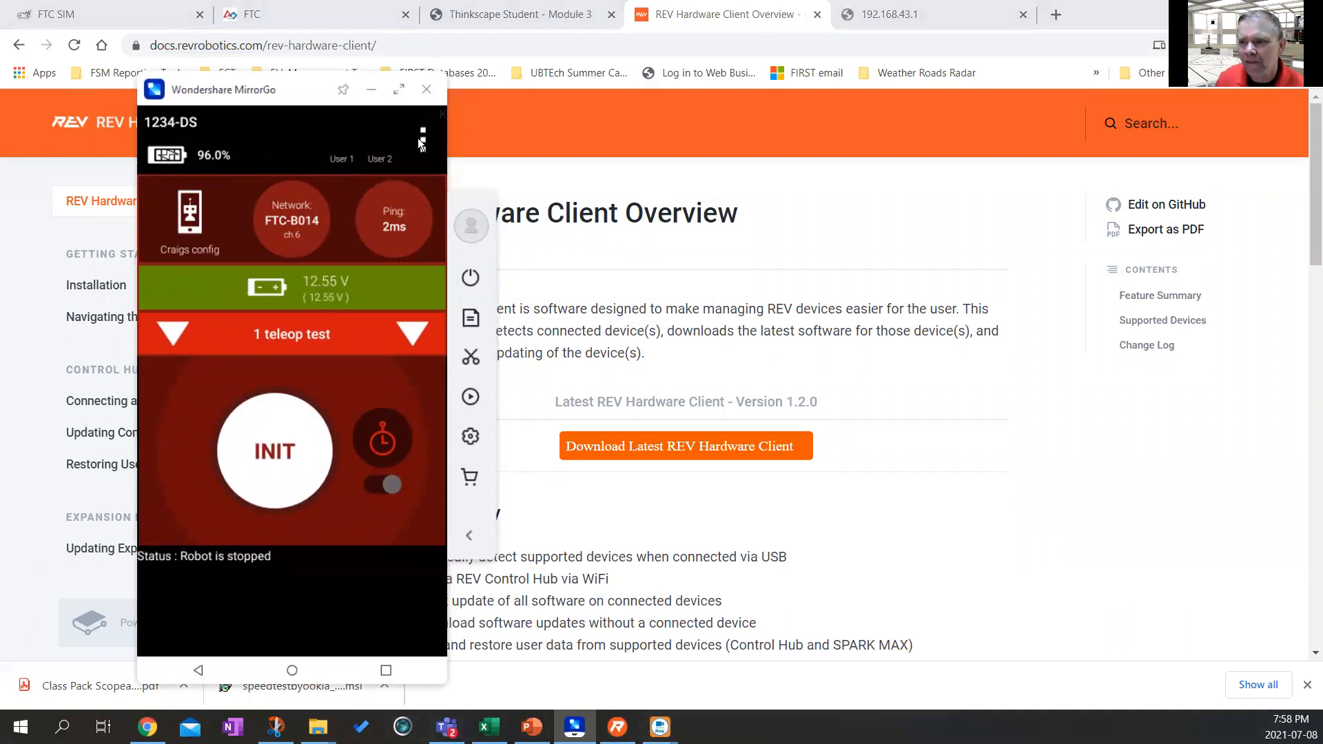
# Show the Driver Station options menu to find the console address 192.168.43.1:8080.
pyautogui.click(422, 140)
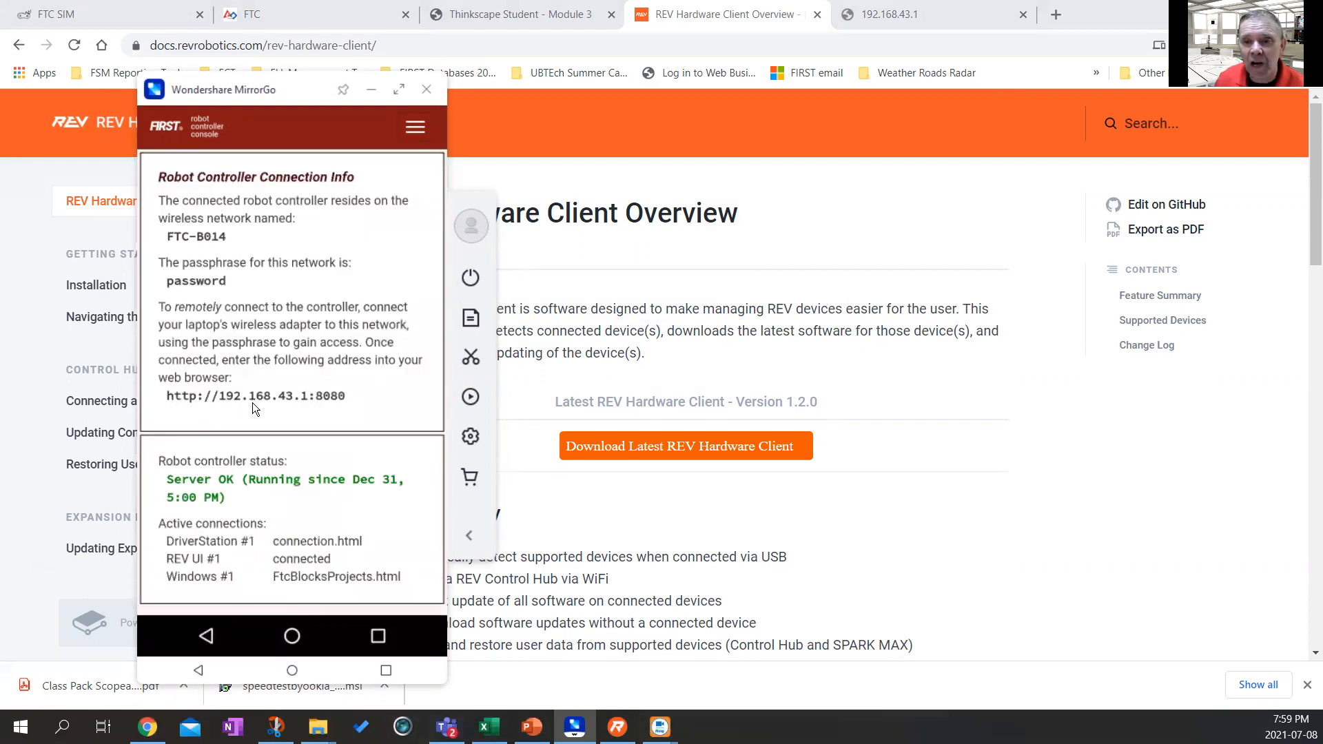
pyautogui.moveTo(304, 412)
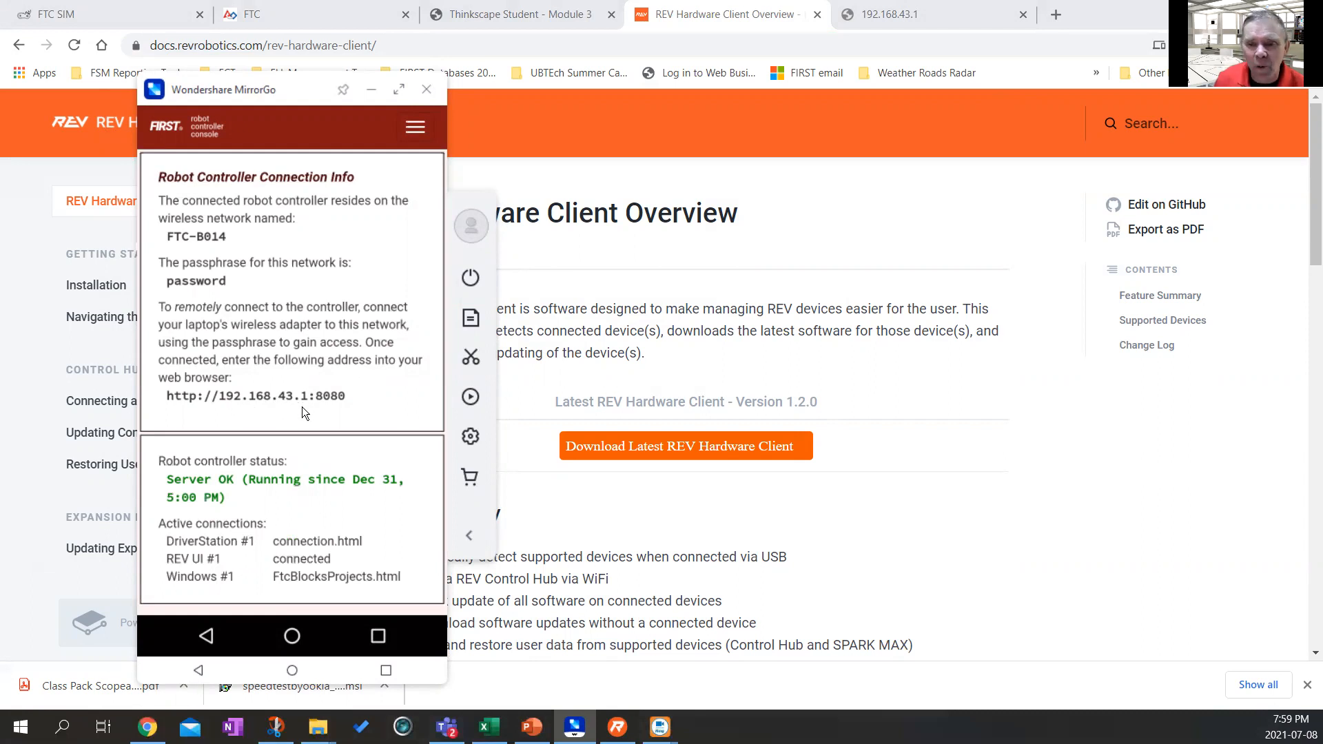
pyautogui.moveTo(331, 414)
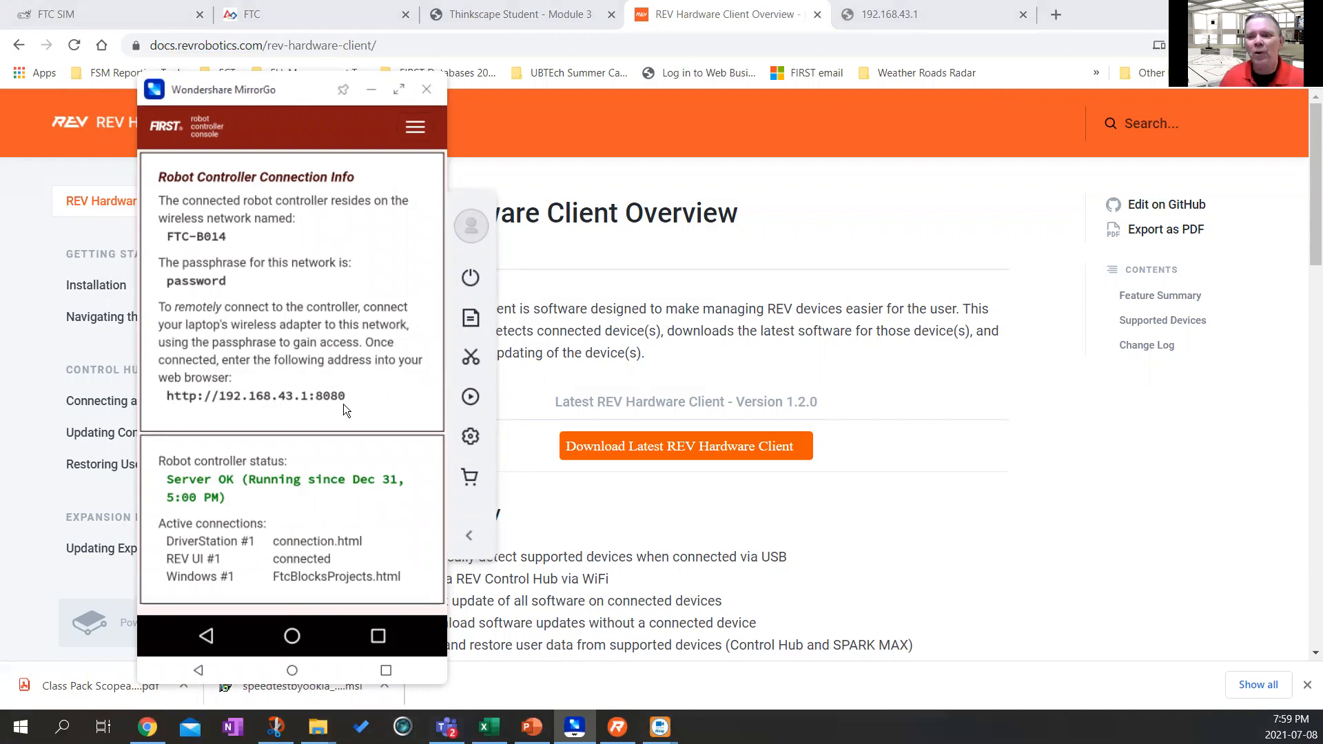
pyautogui.moveTo(324, 442)
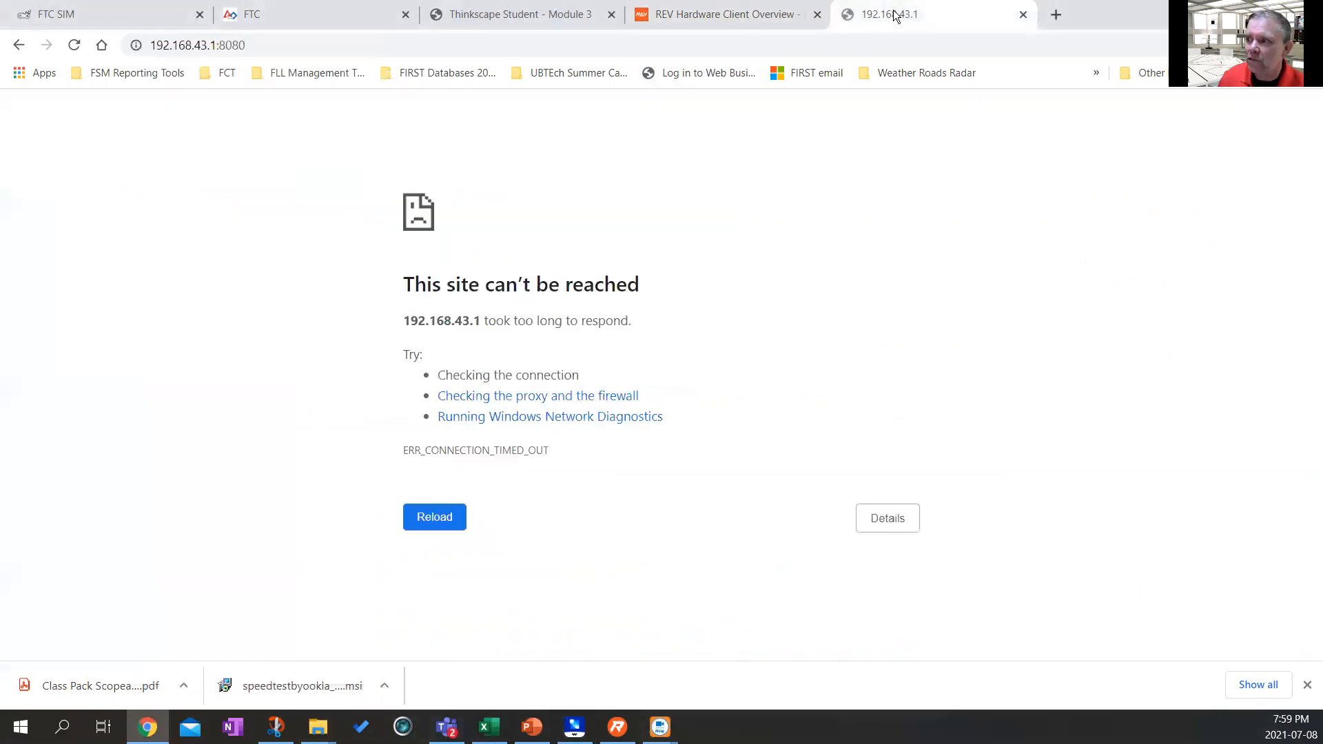
# Reload 192.168.43.1:8080 and show the My Op Modes Blocks list.
pyautogui.click(434, 517)
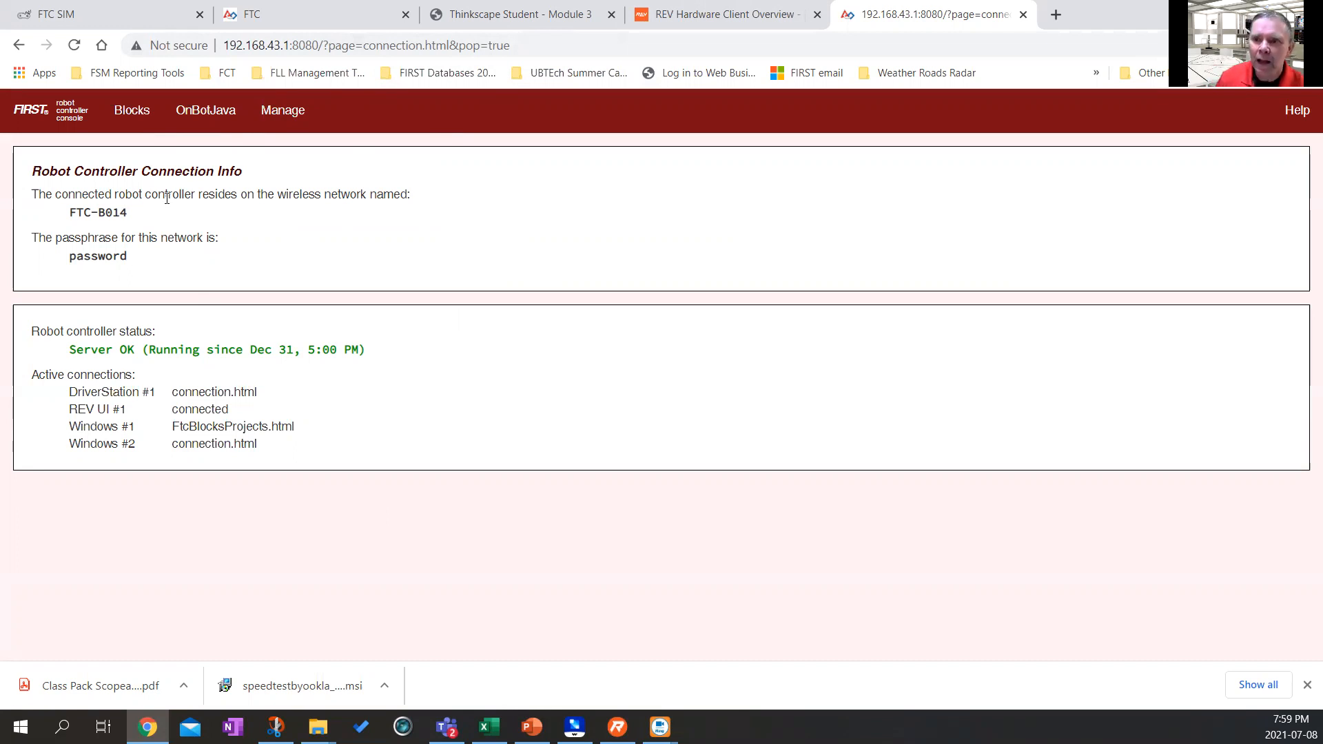
pyautogui.click(133, 110)
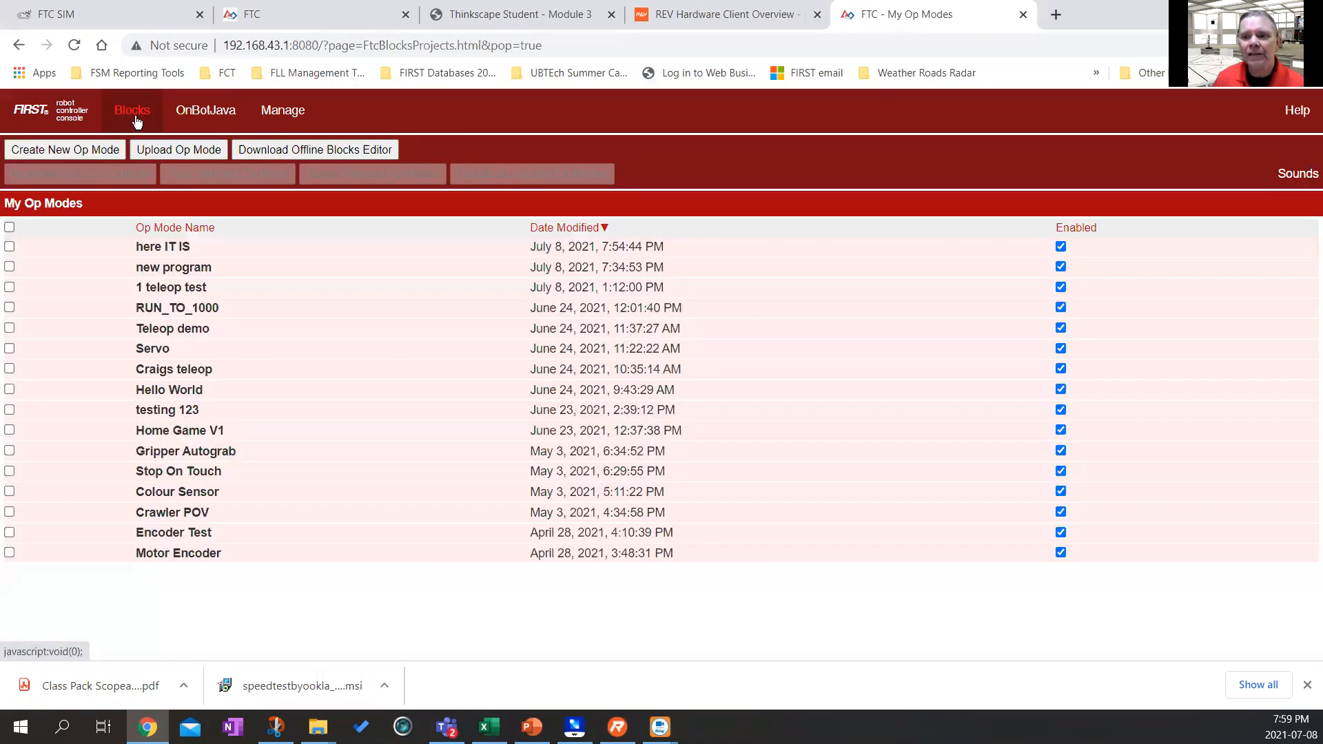
# Create a new Blocks op mode named 'test 123' from the BasicTankDrive sample.
pyautogui.click(64, 149)
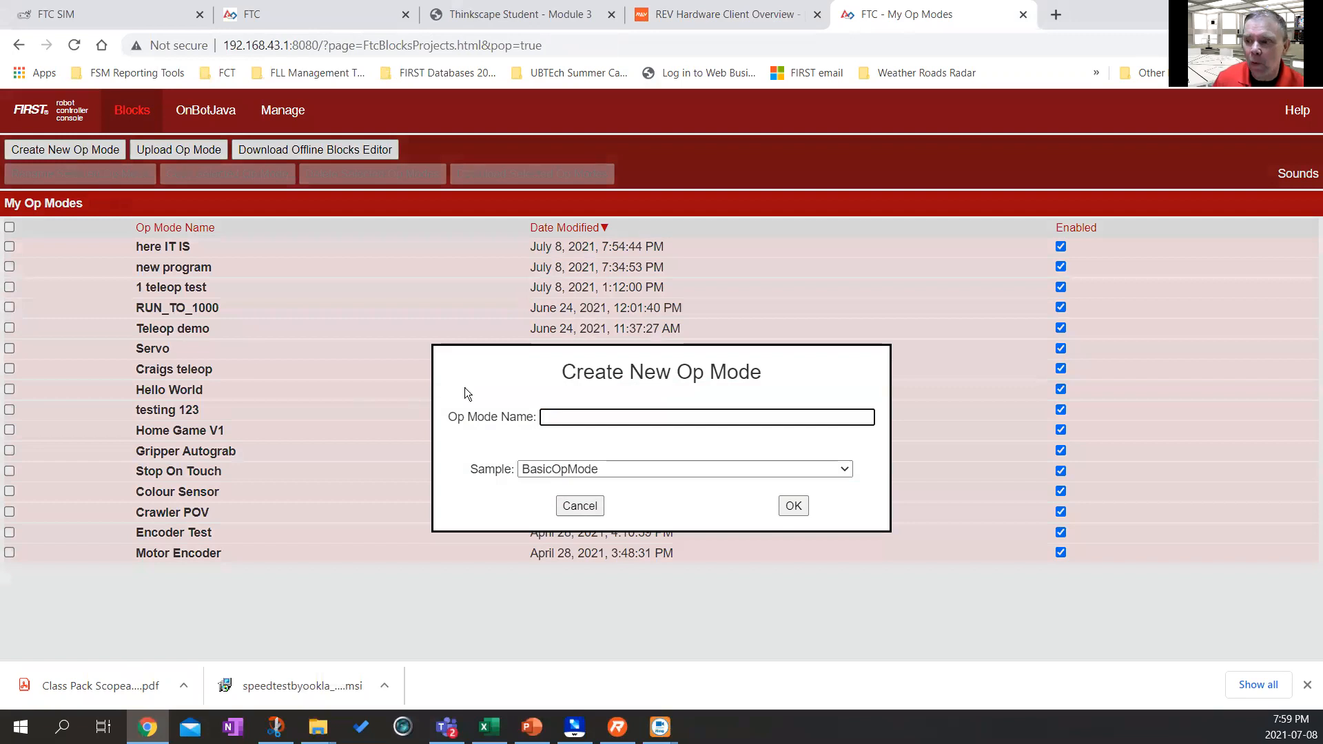
pyautogui.moveTo(524, 405)
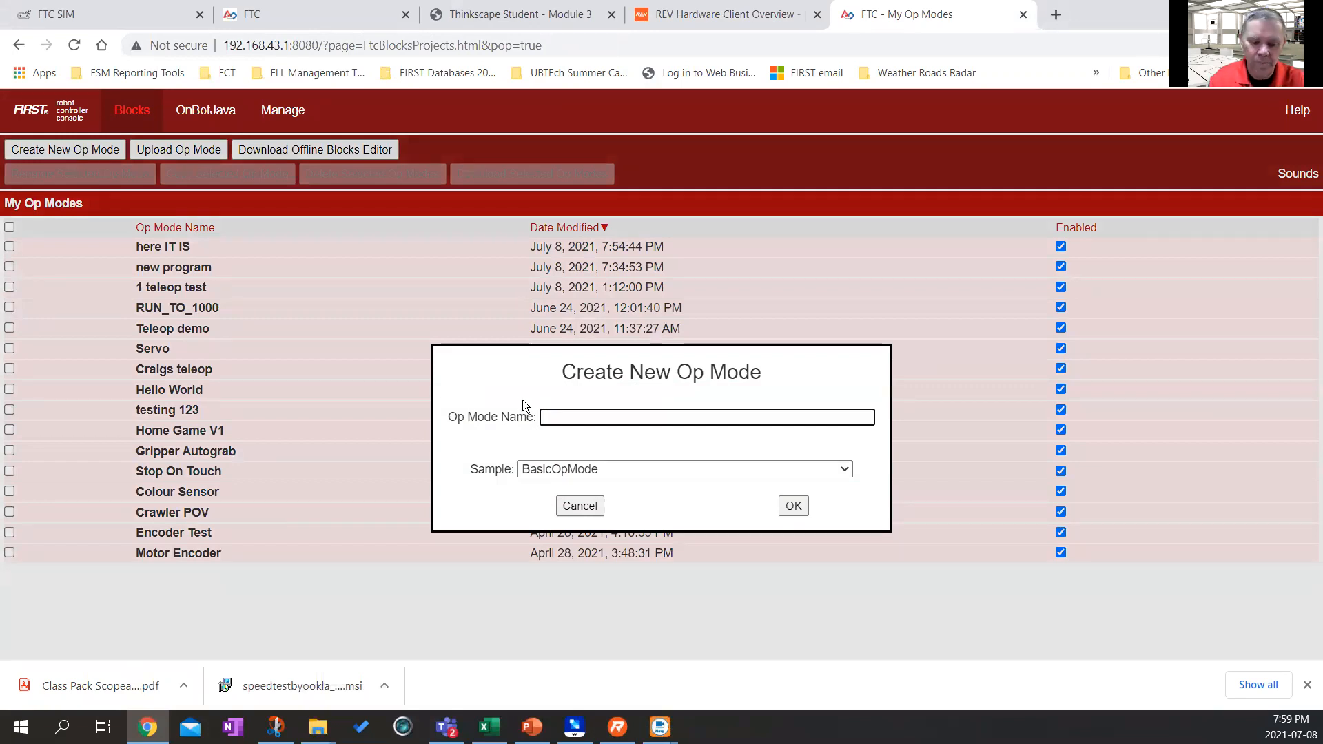
pyautogui.write('test 123')
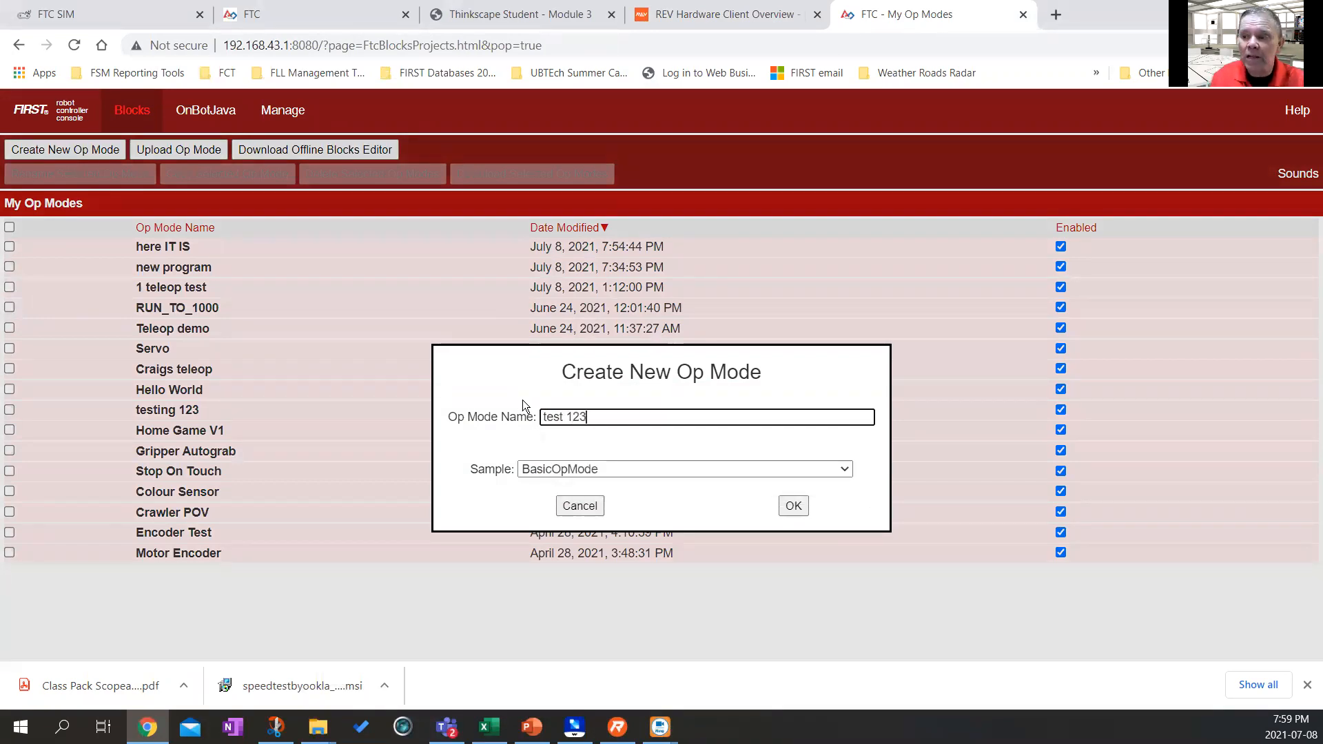
pyautogui.click(683, 469)
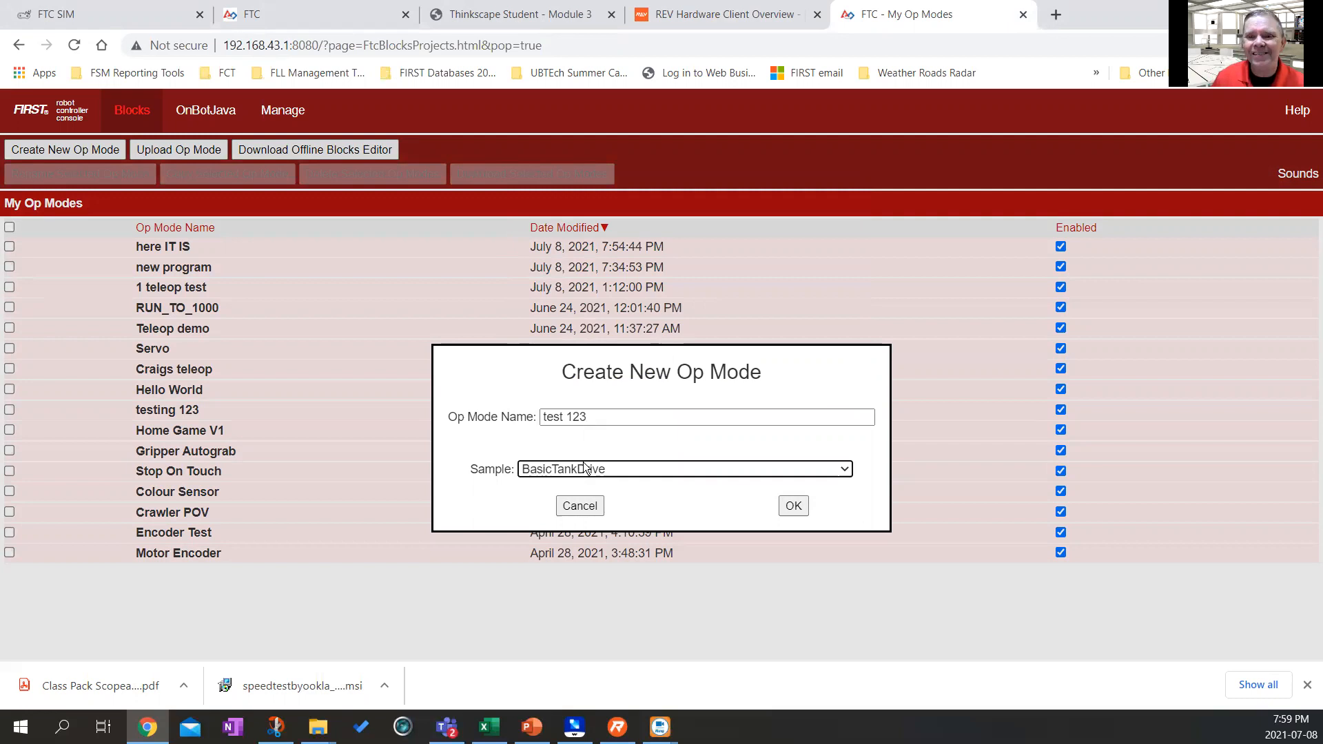
pyautogui.click(791, 506)
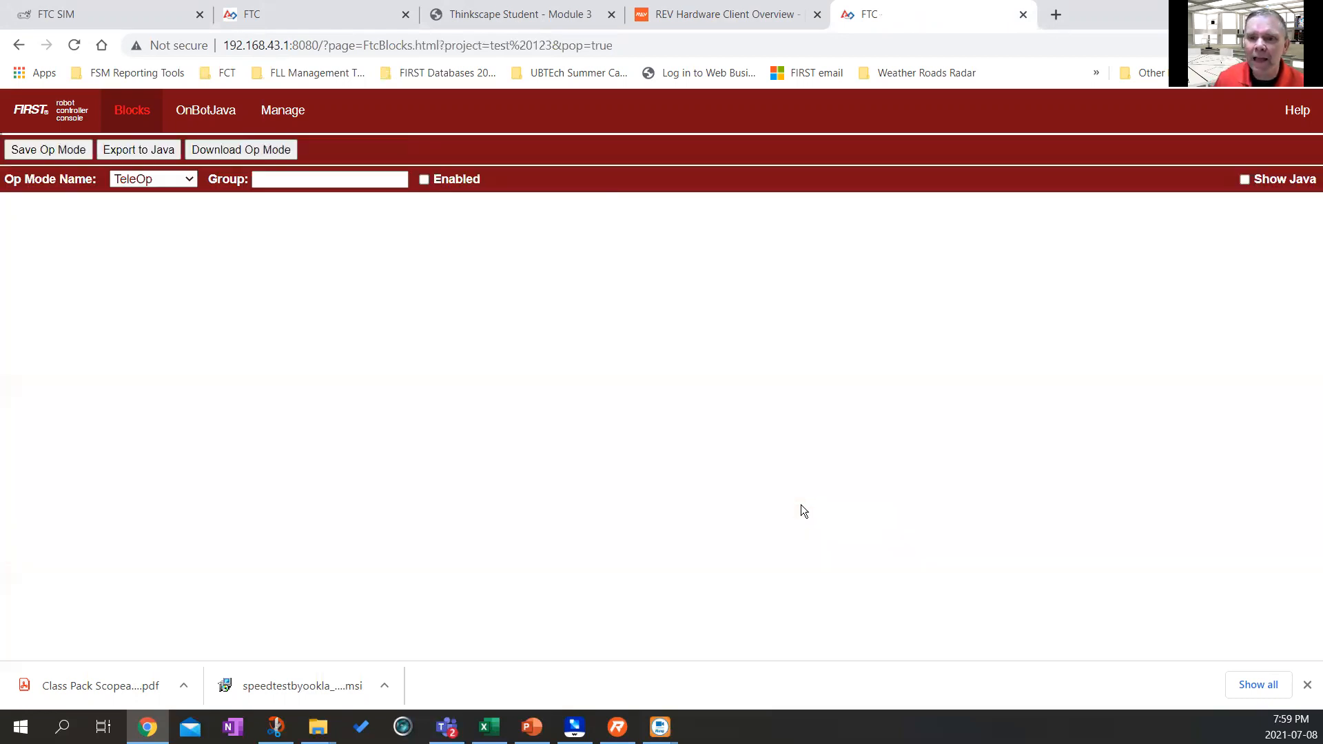